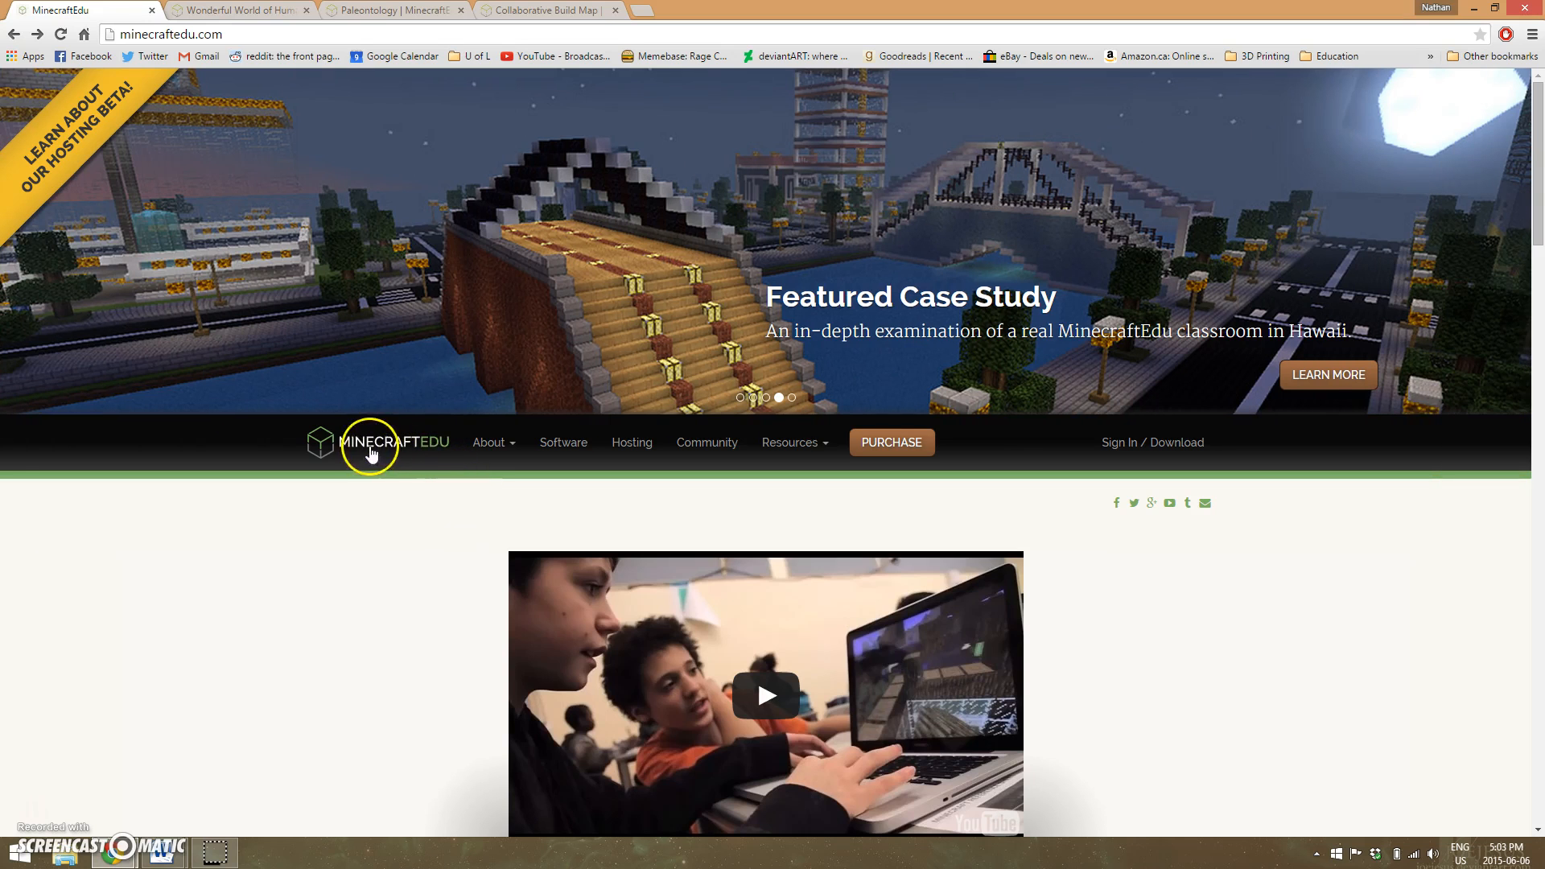
mouse_move(412, 510)
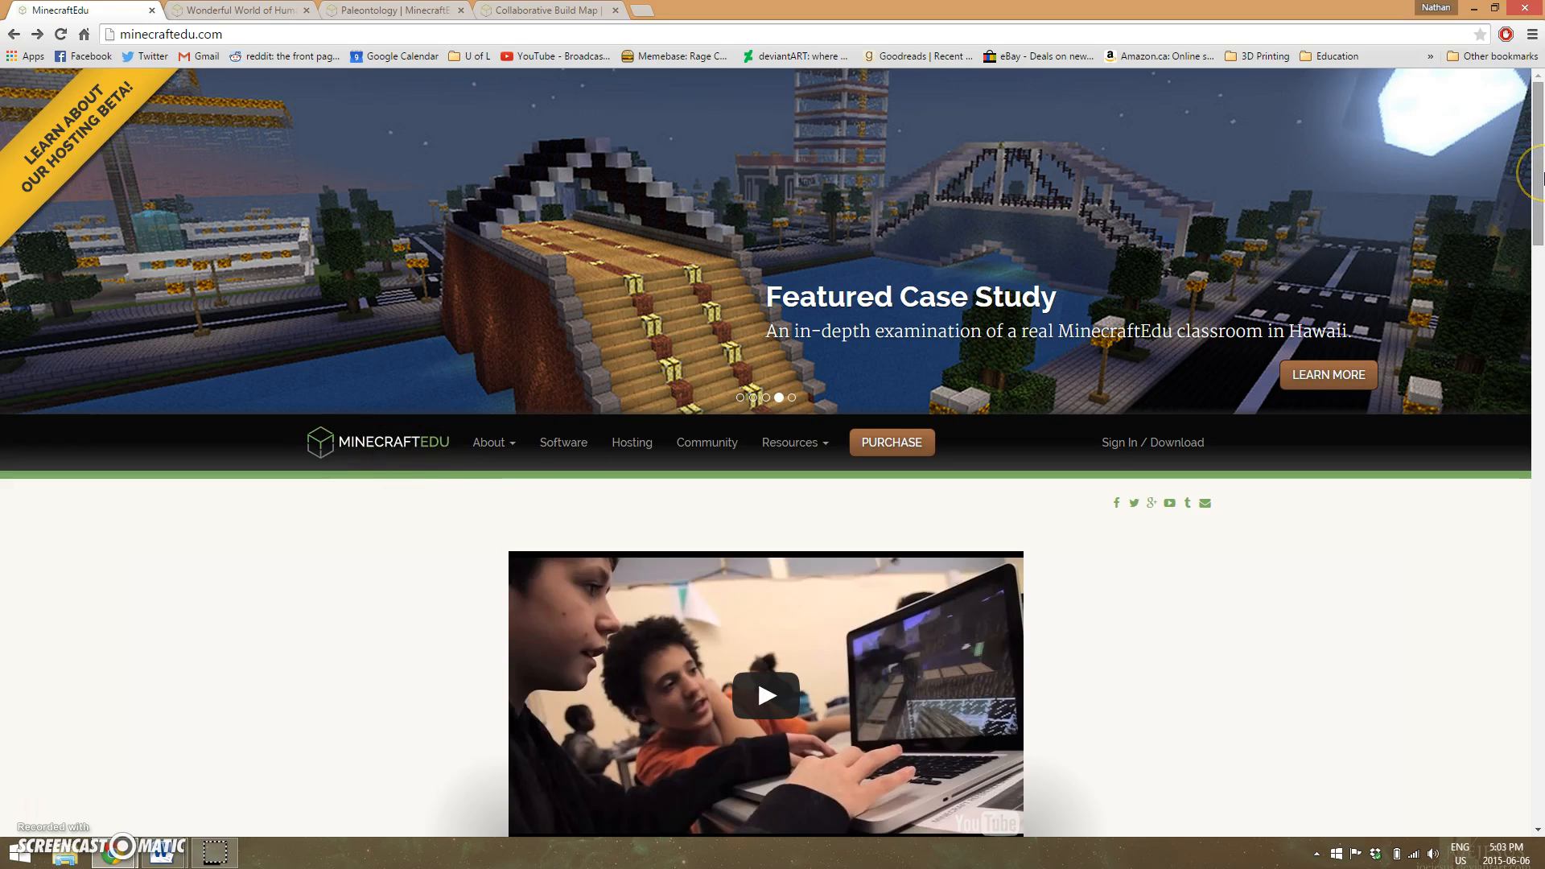
- Scroll through the opening MinecraftEdu pages and follow a link on one
scroll(down, 3)
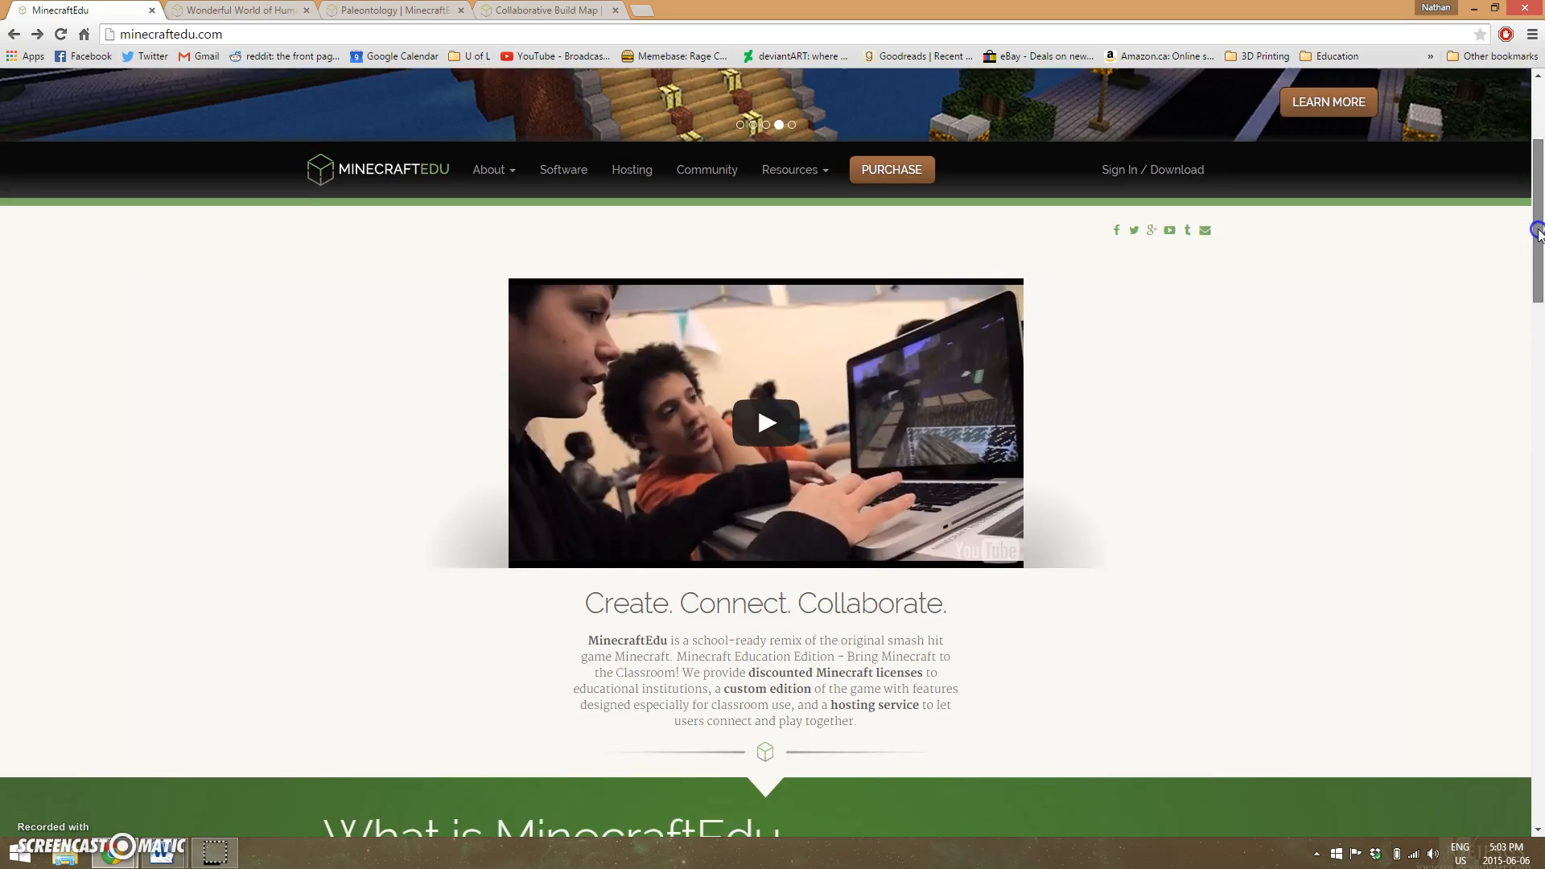
scroll(down, 3)
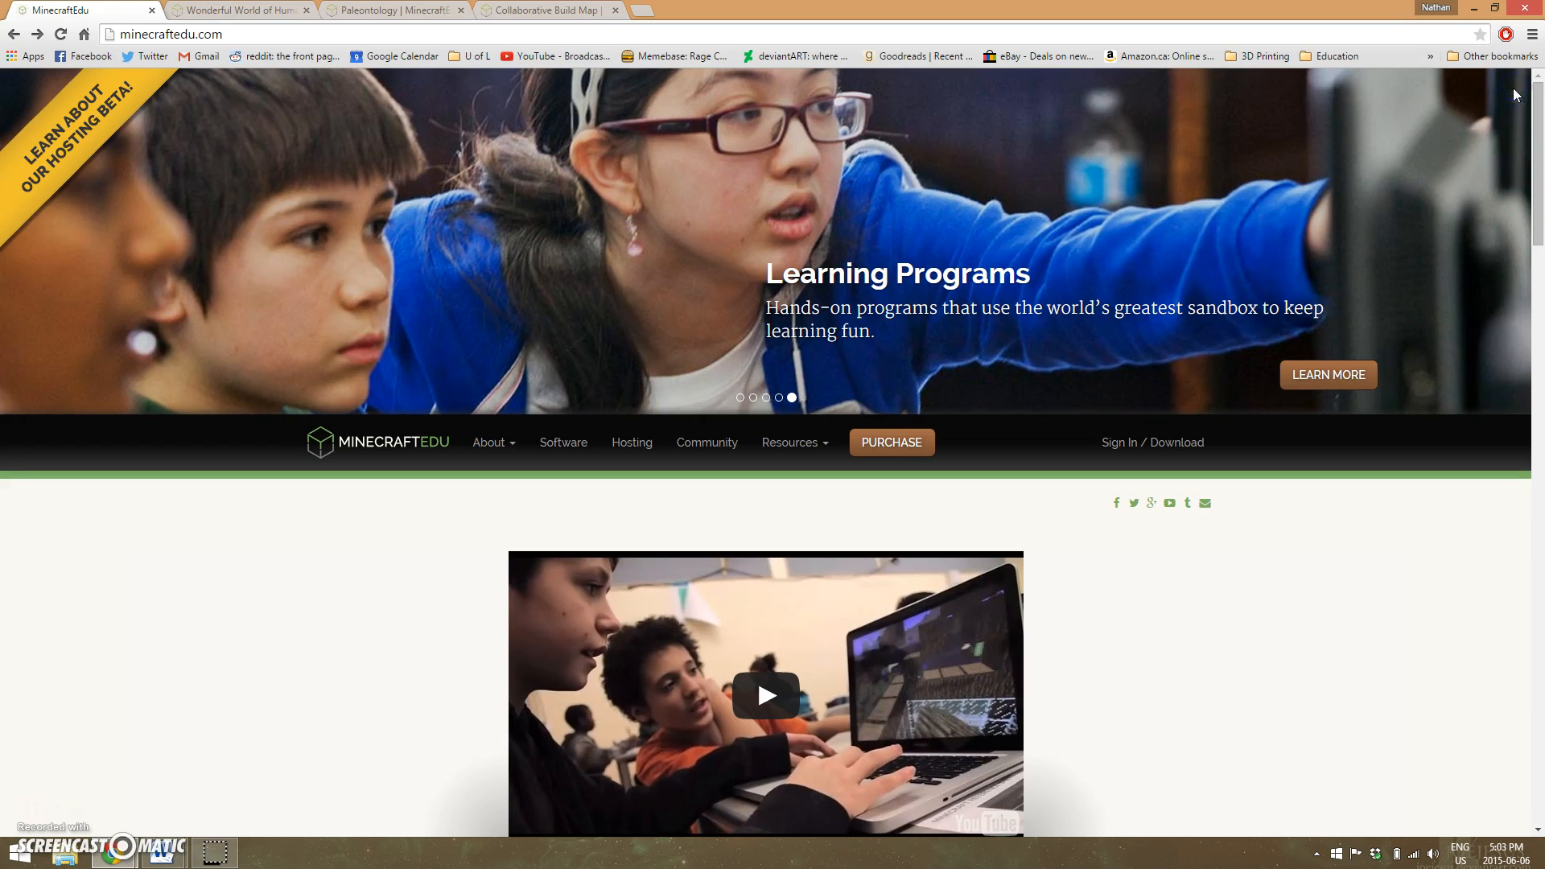
mouse_move(535, 451)
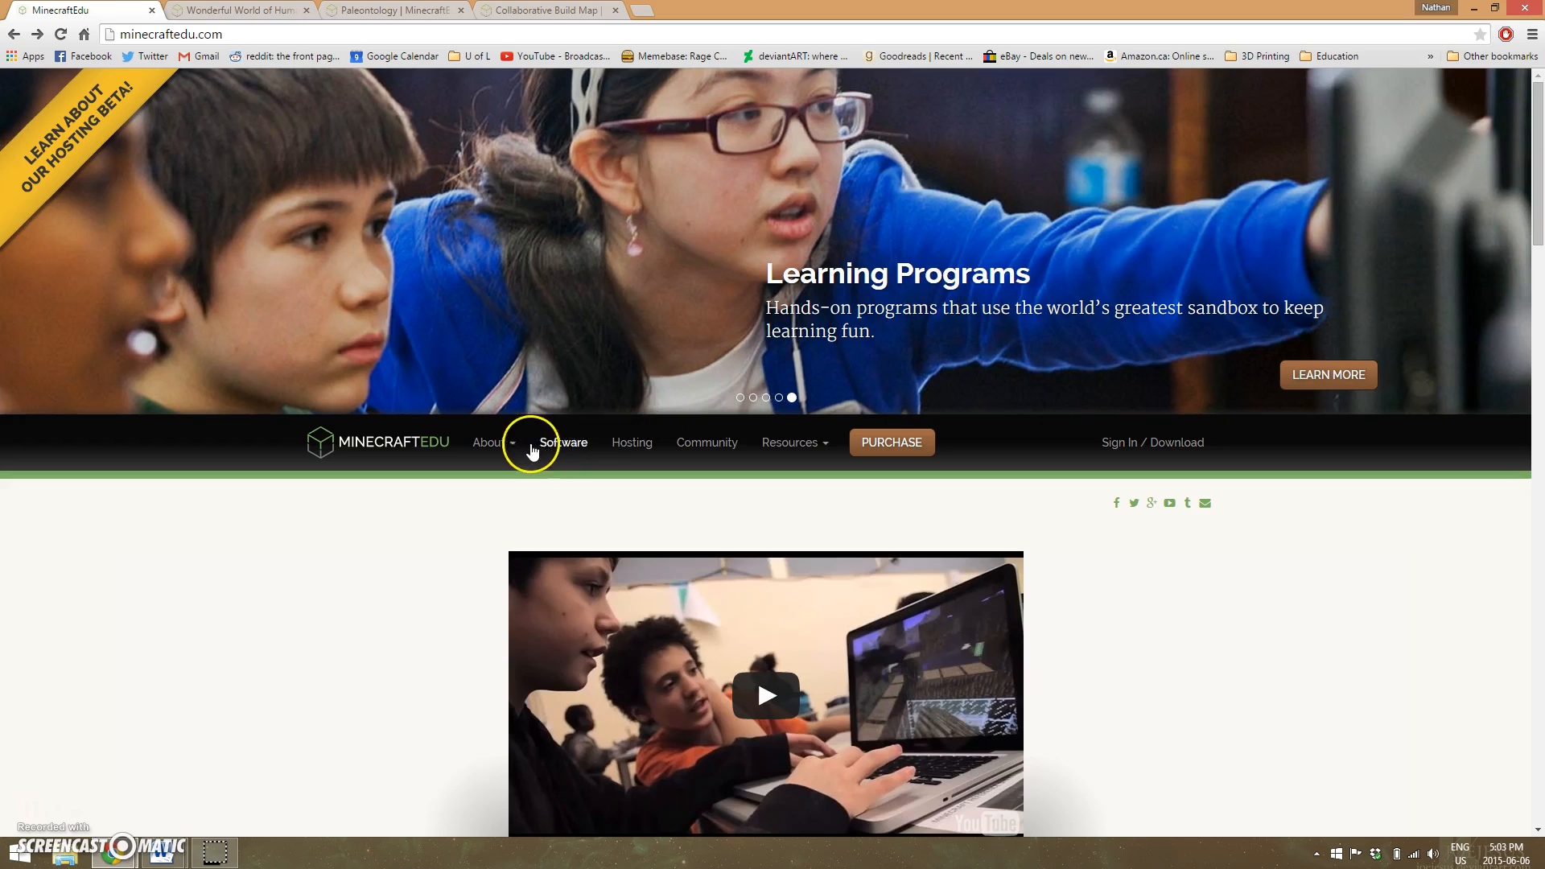
mouse_move(512, 451)
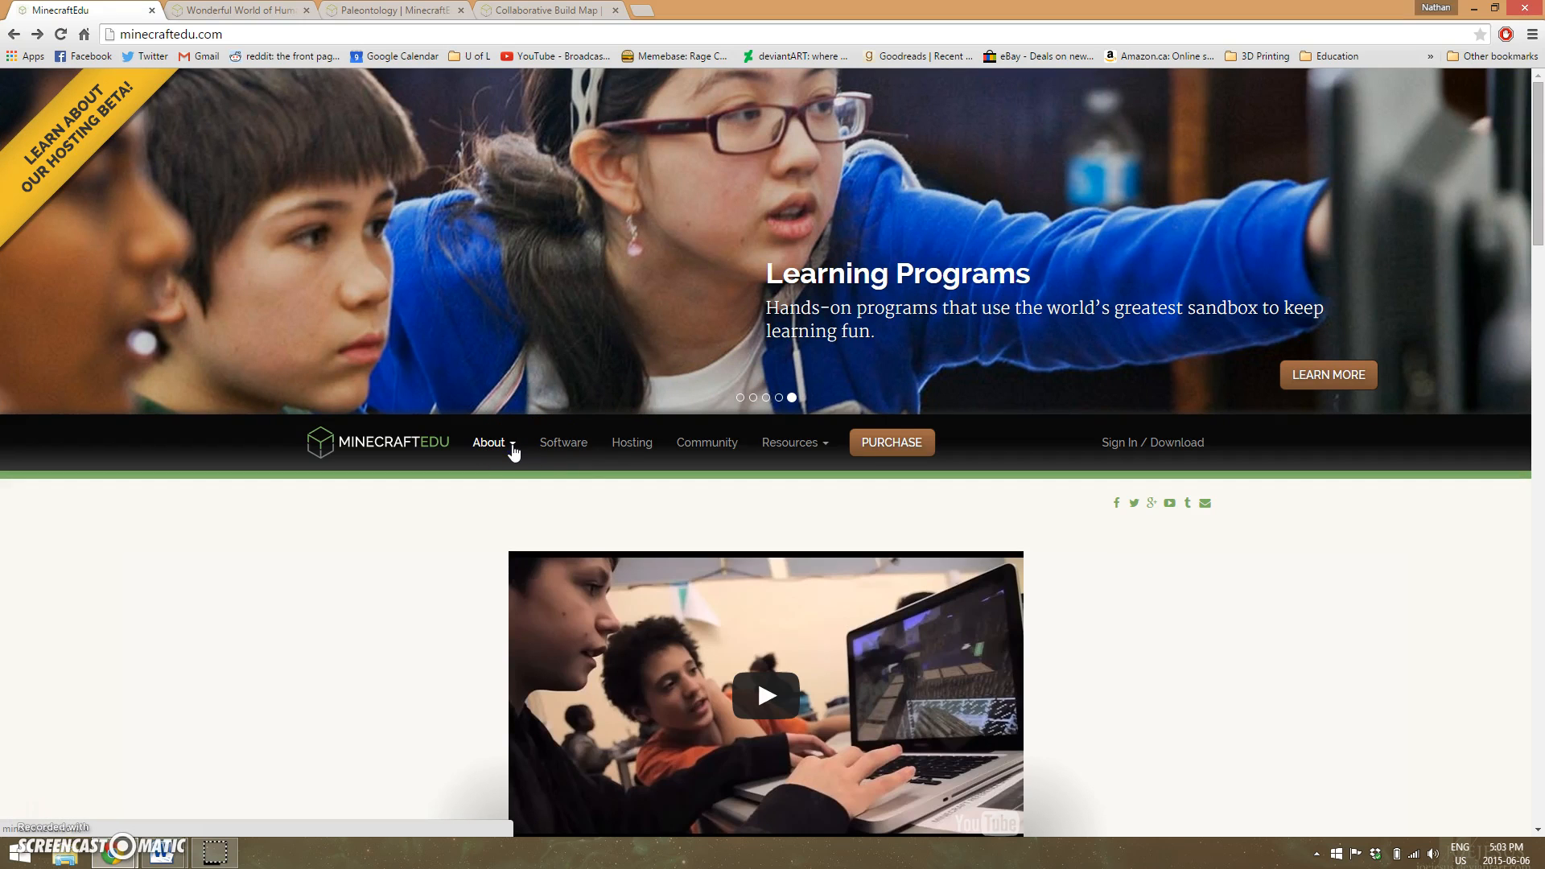
click(489, 443)
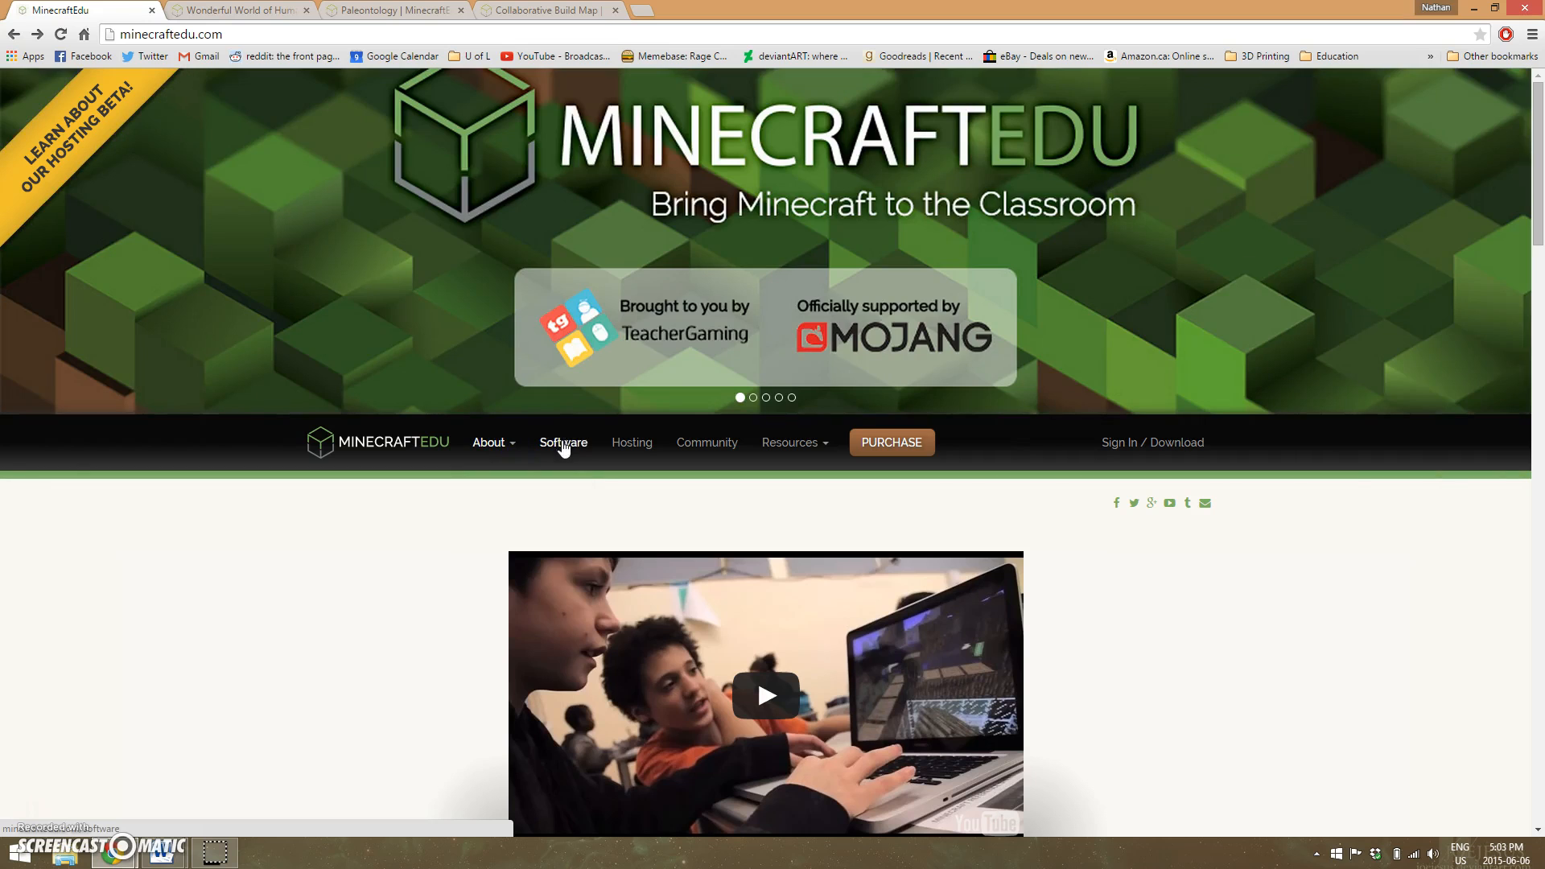
mouse_move(631, 441)
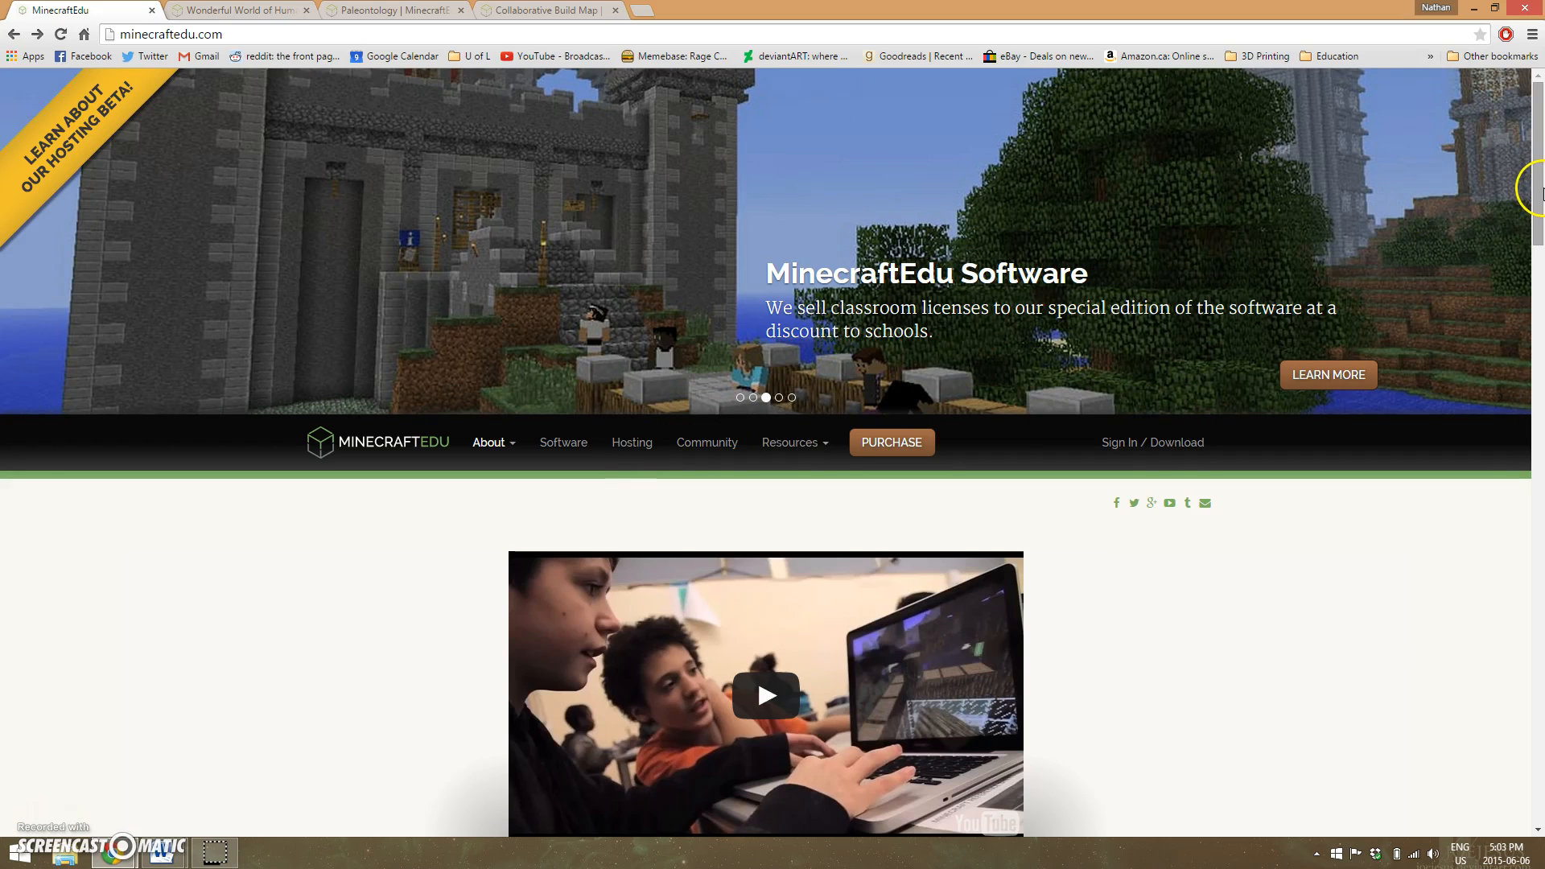
scroll(down, 3)
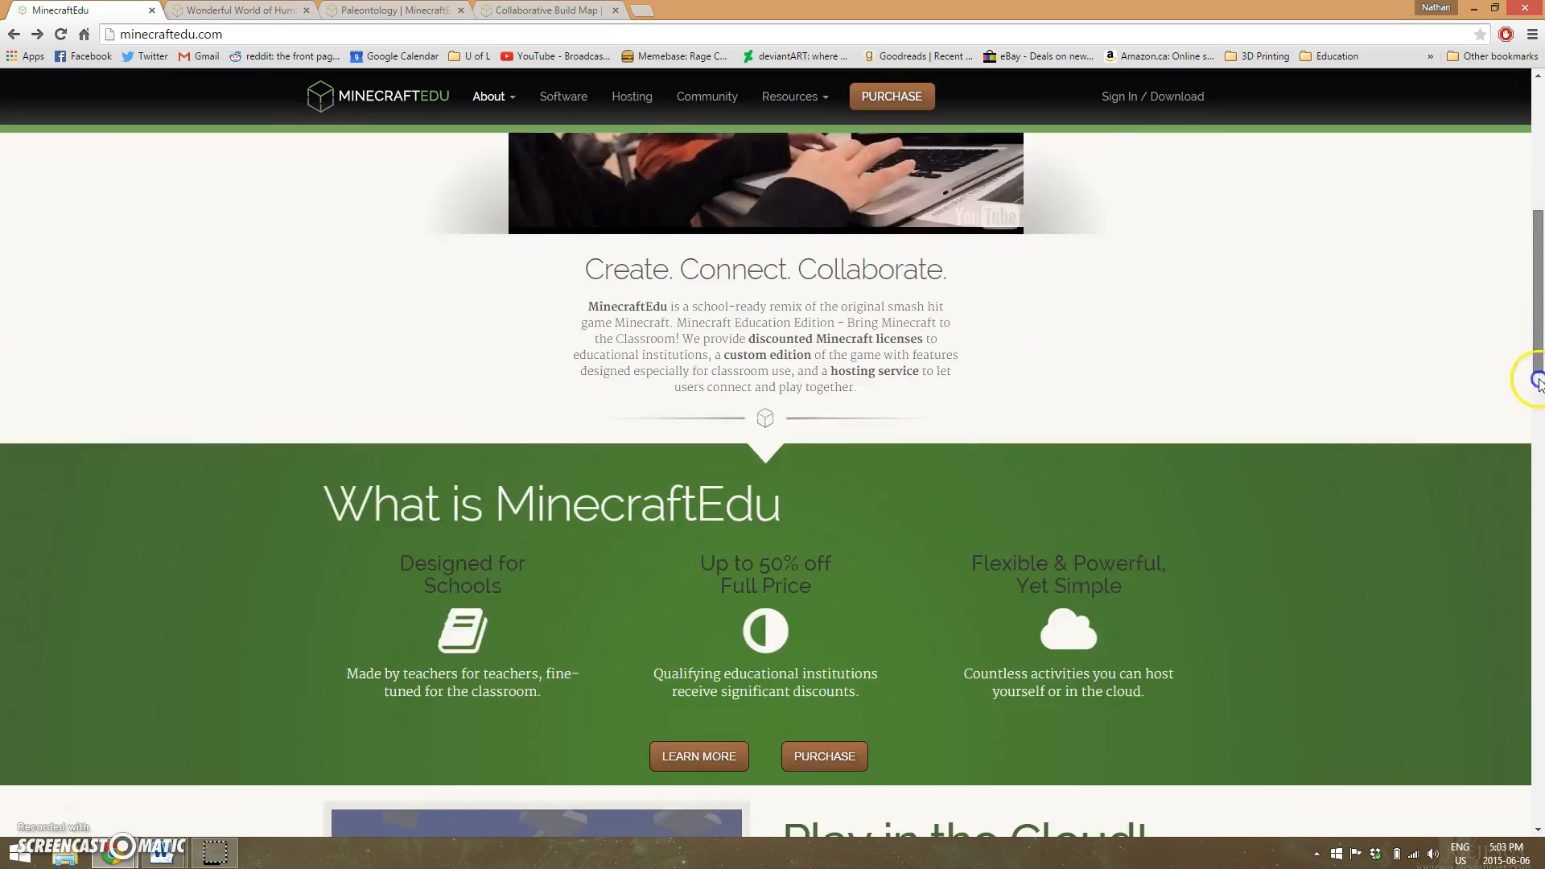
scroll(down, 3)
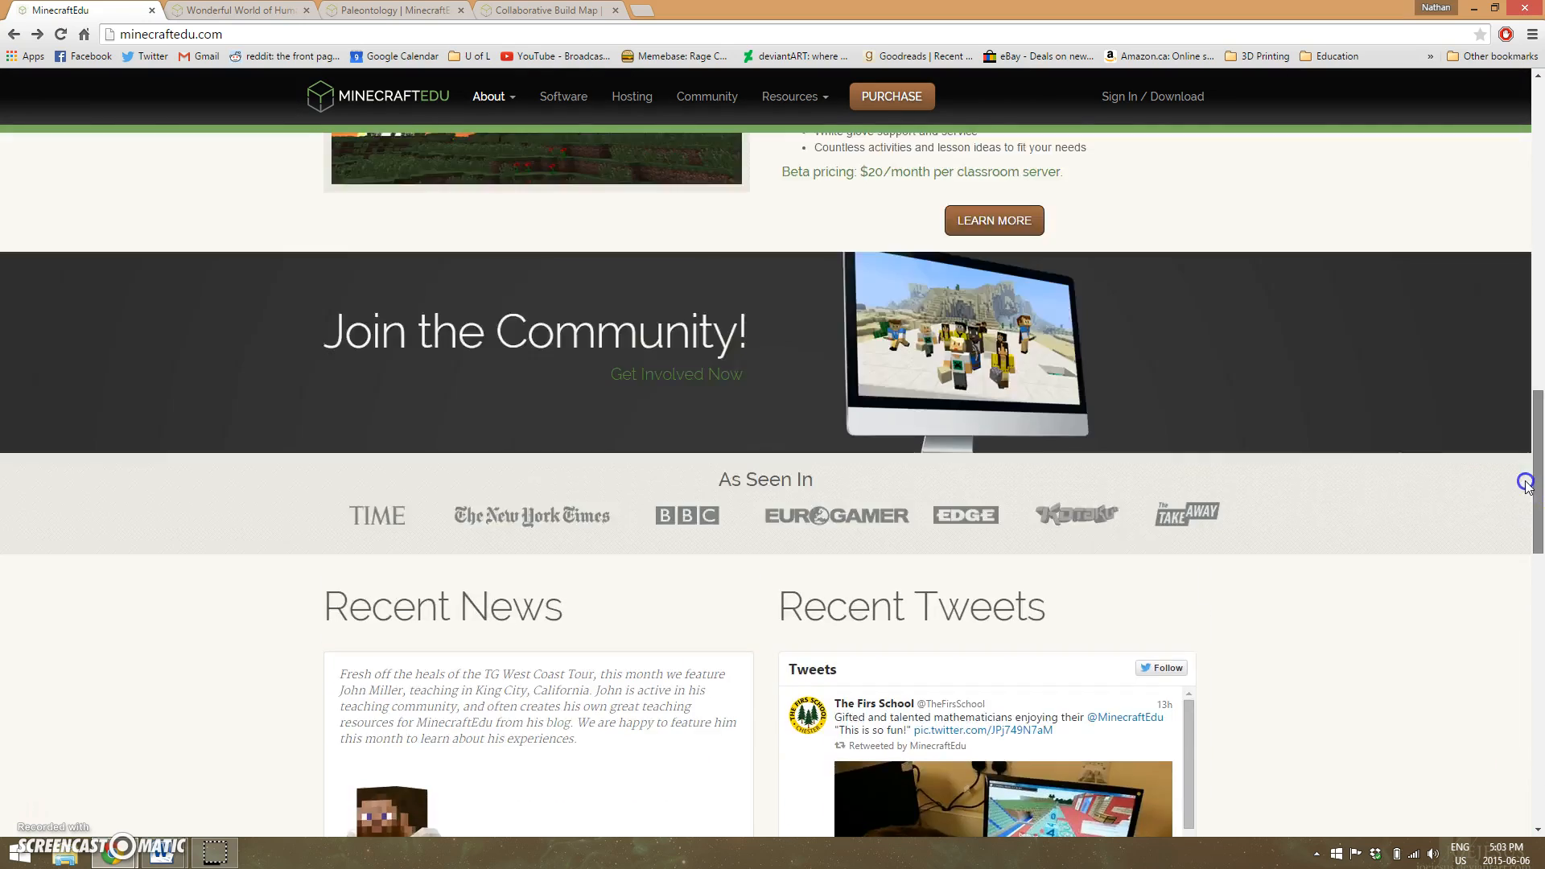
scroll(up, 3)
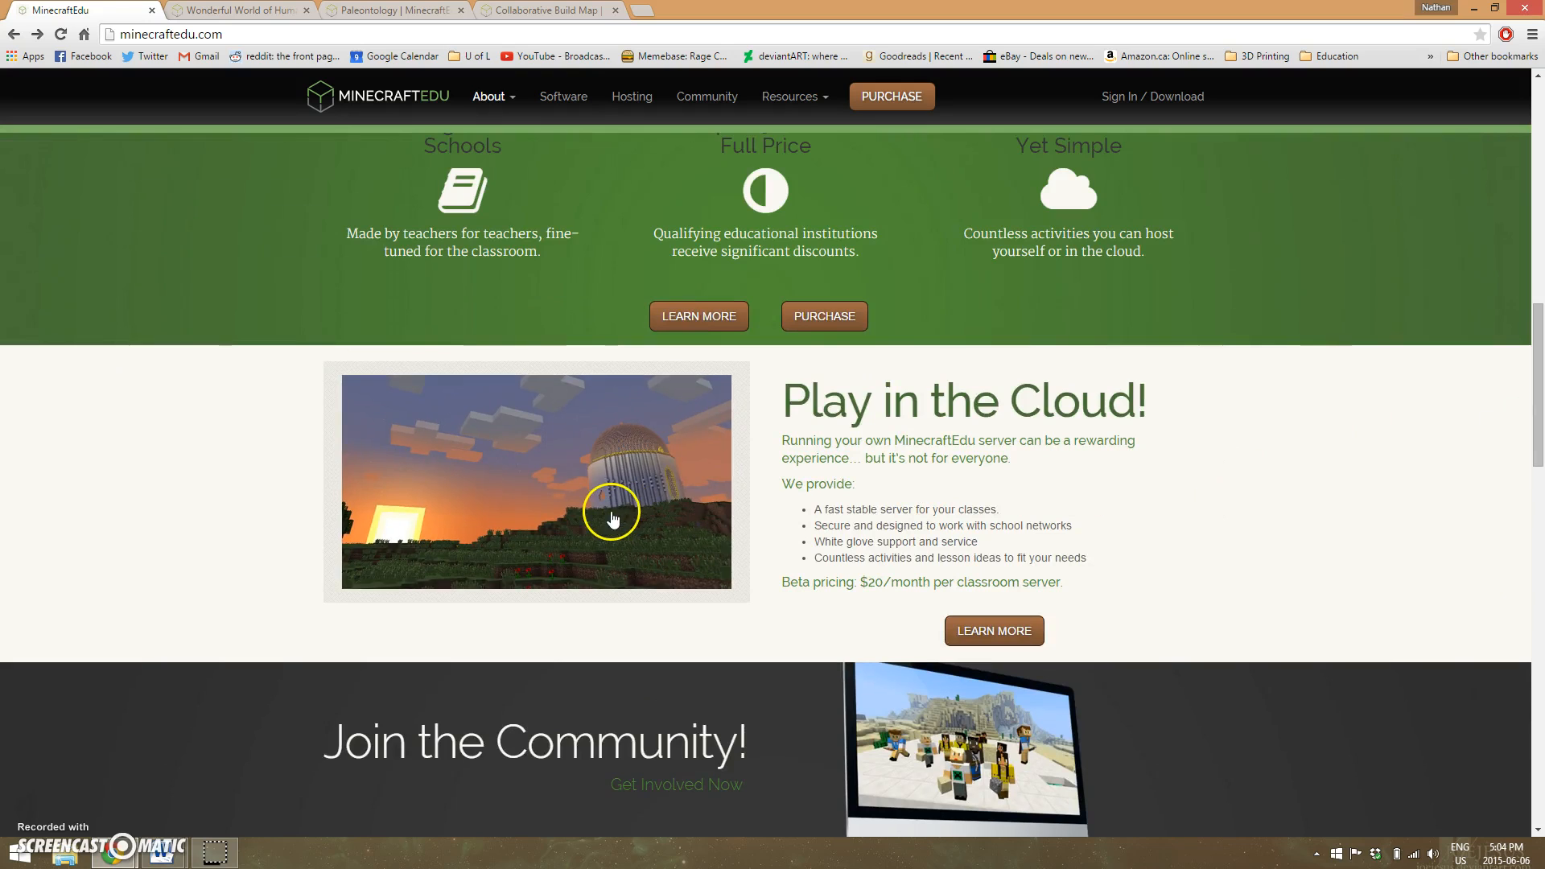
mouse_move(865, 561)
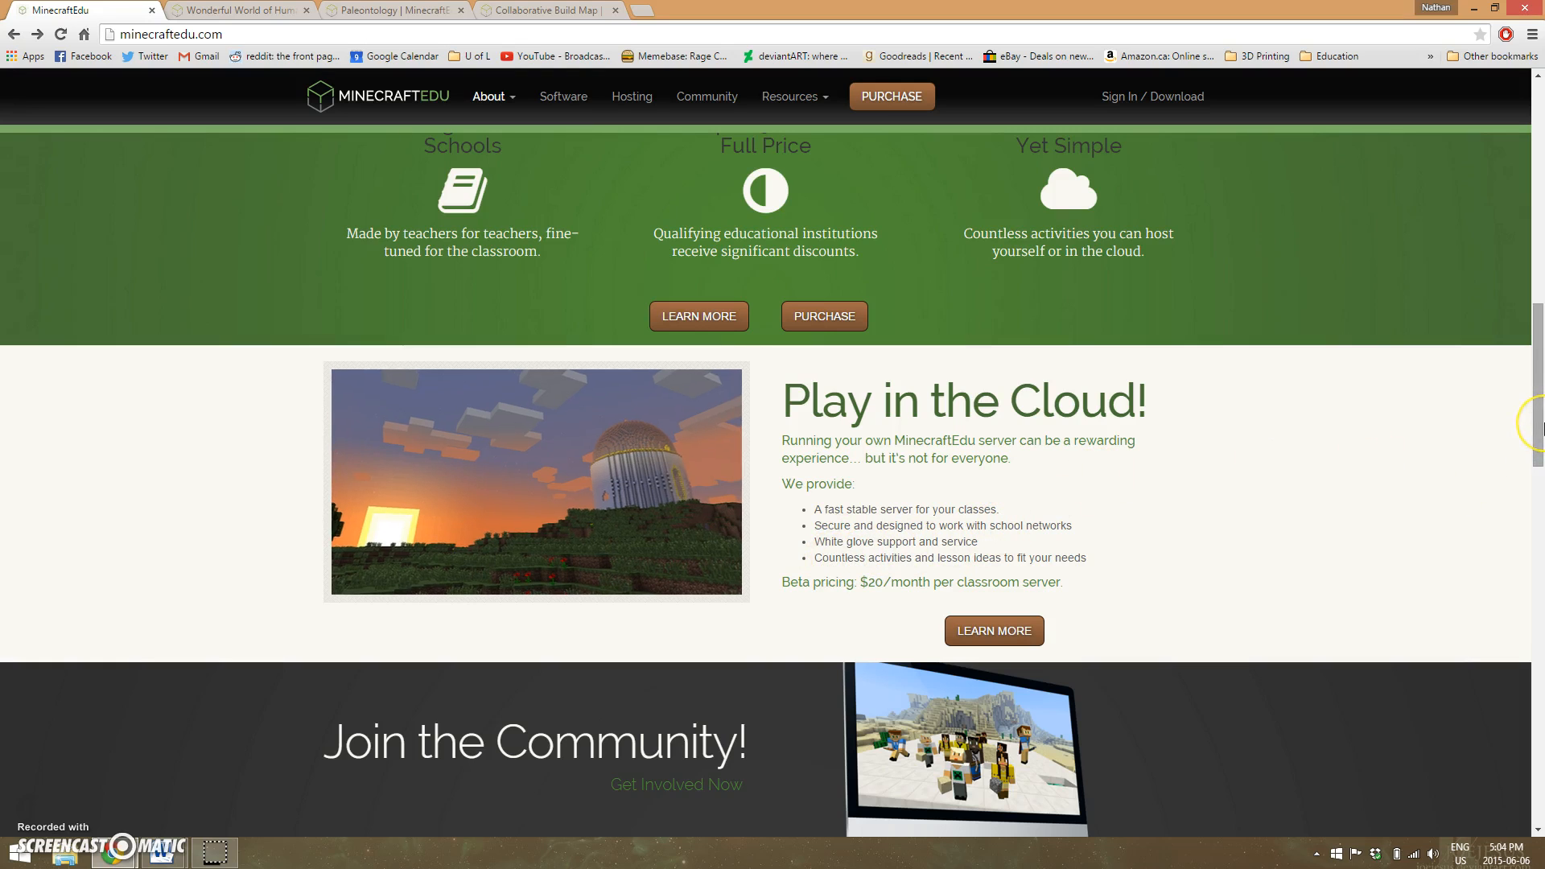
scroll(down, 3)
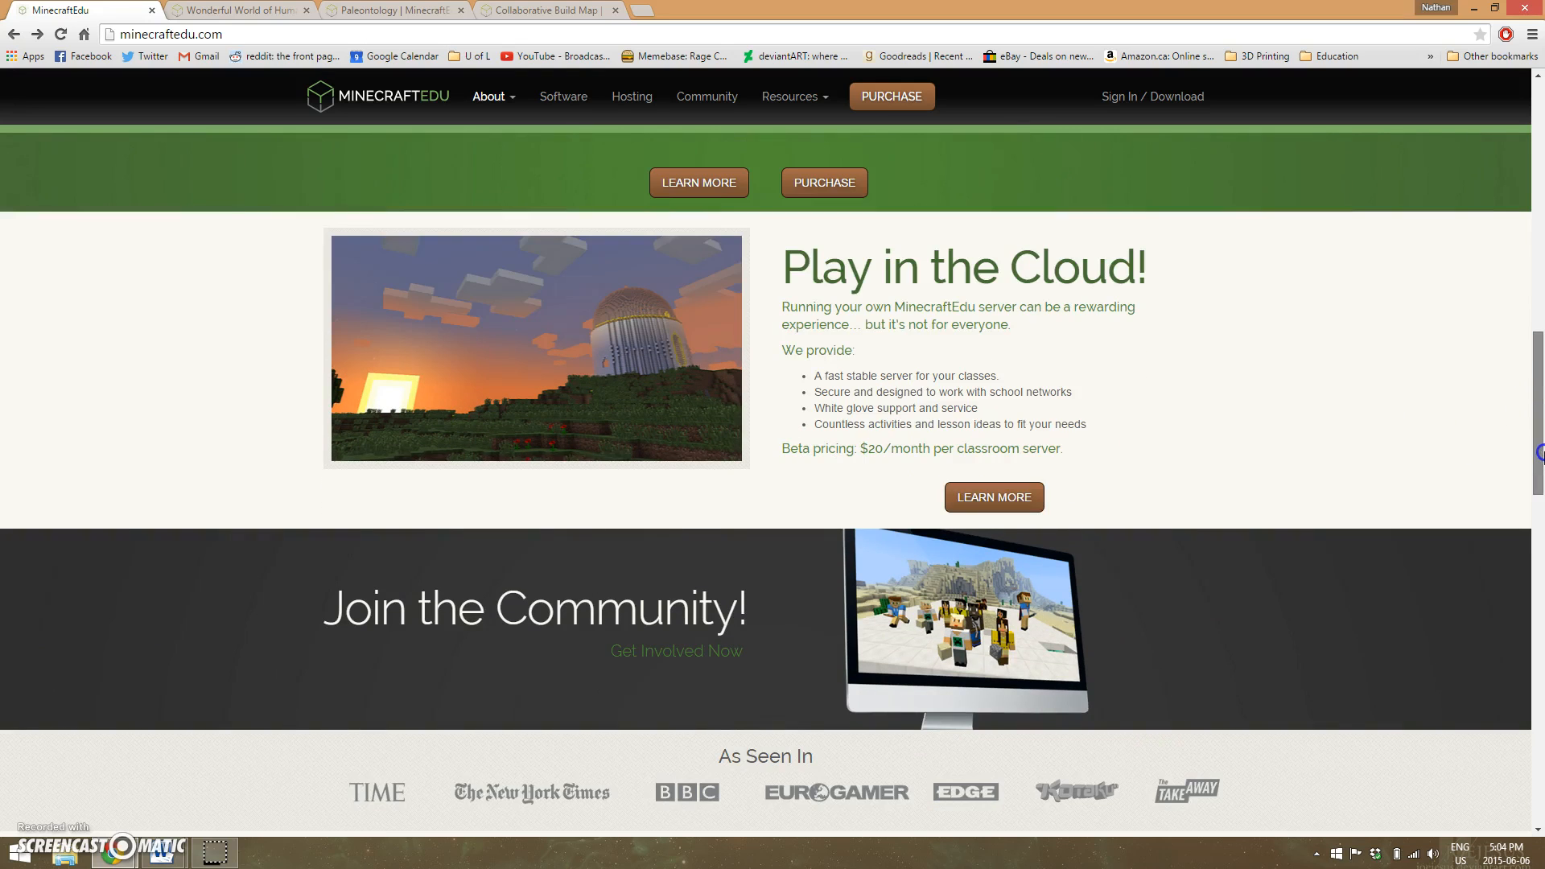
scroll(down, 3)
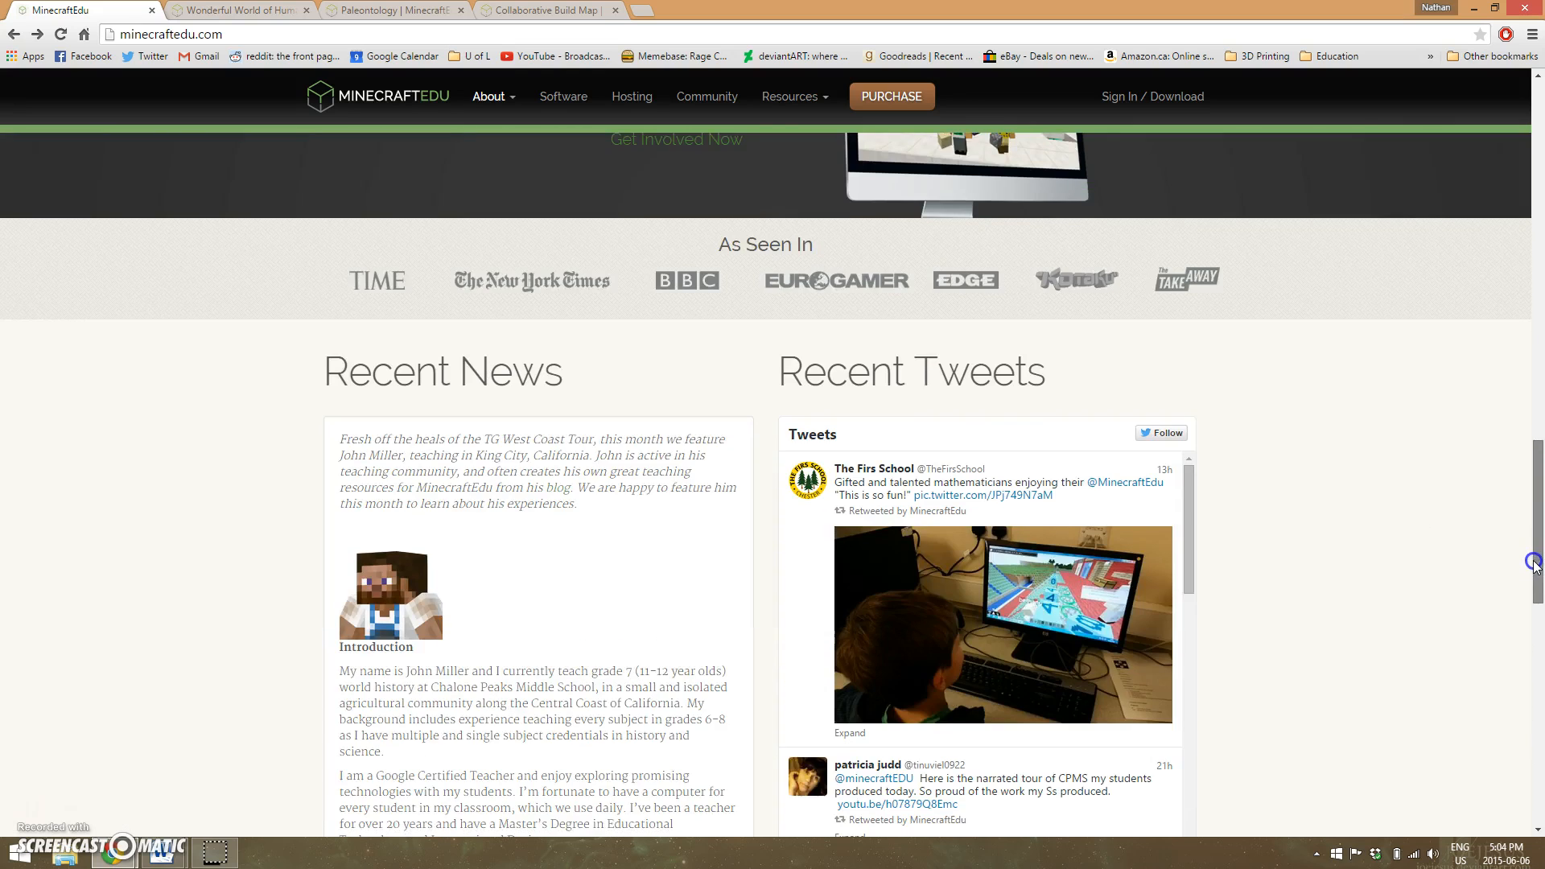
scroll(up, 3)
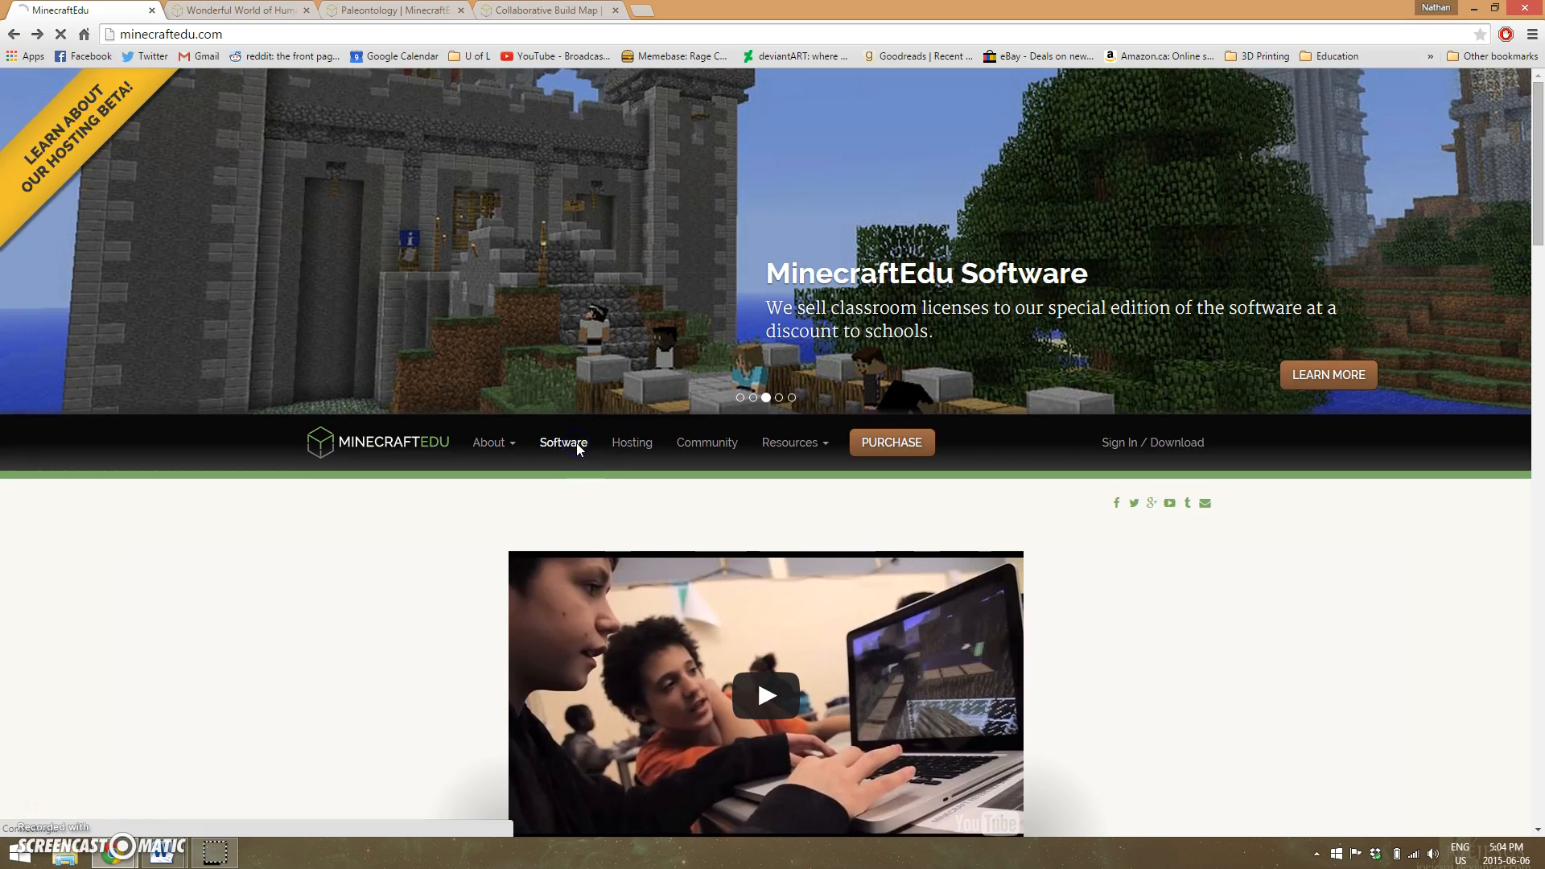
- Read the Software page's key features, wiki and videos sections, then head to Hosting
click(563, 442)
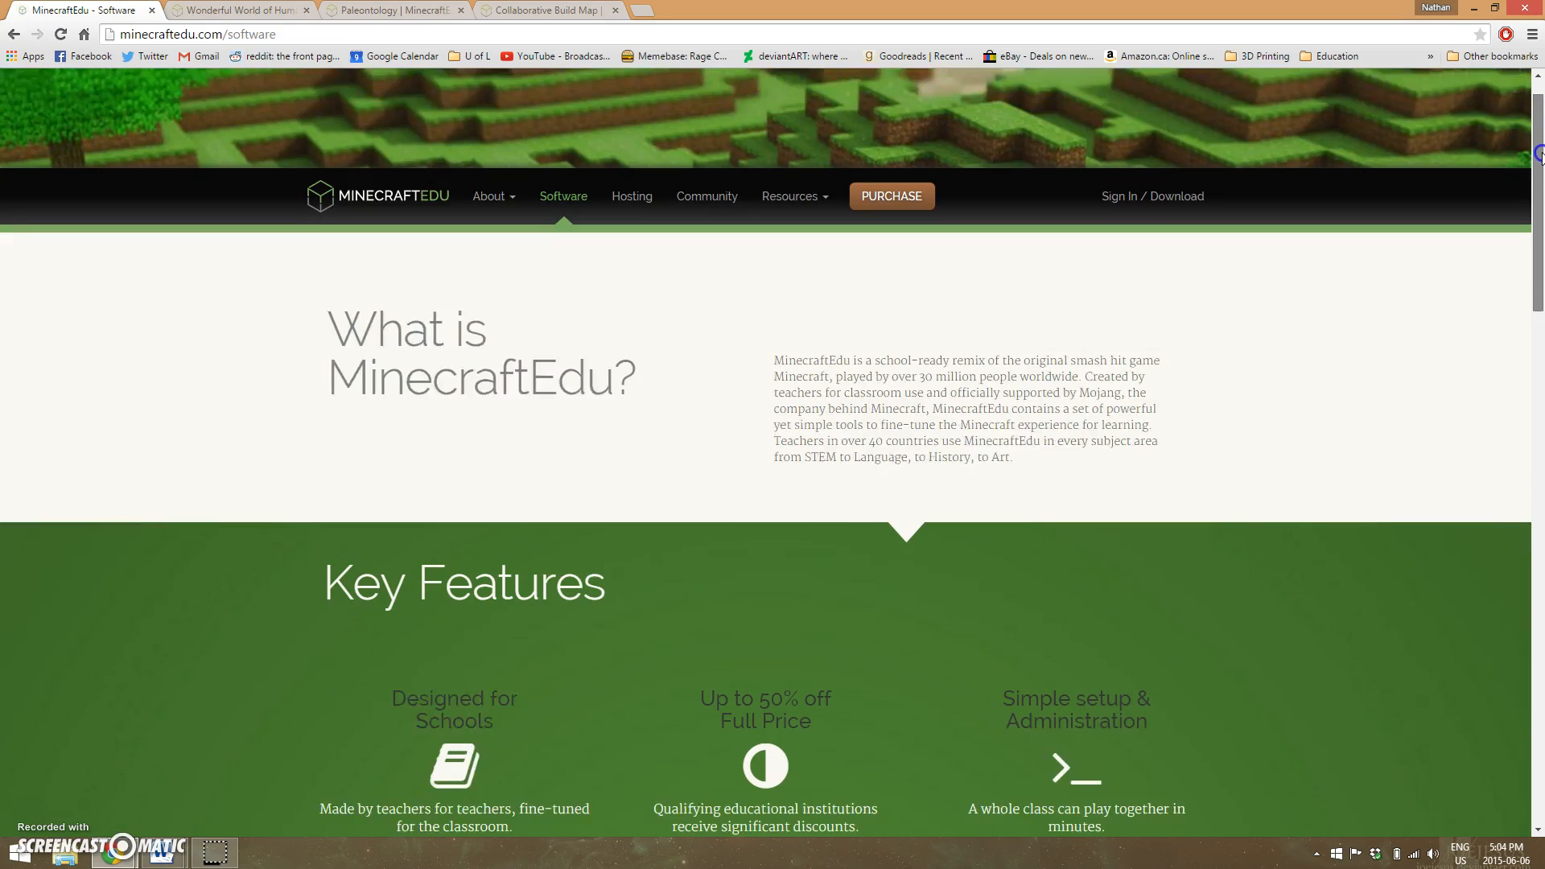
scroll(down, 3)
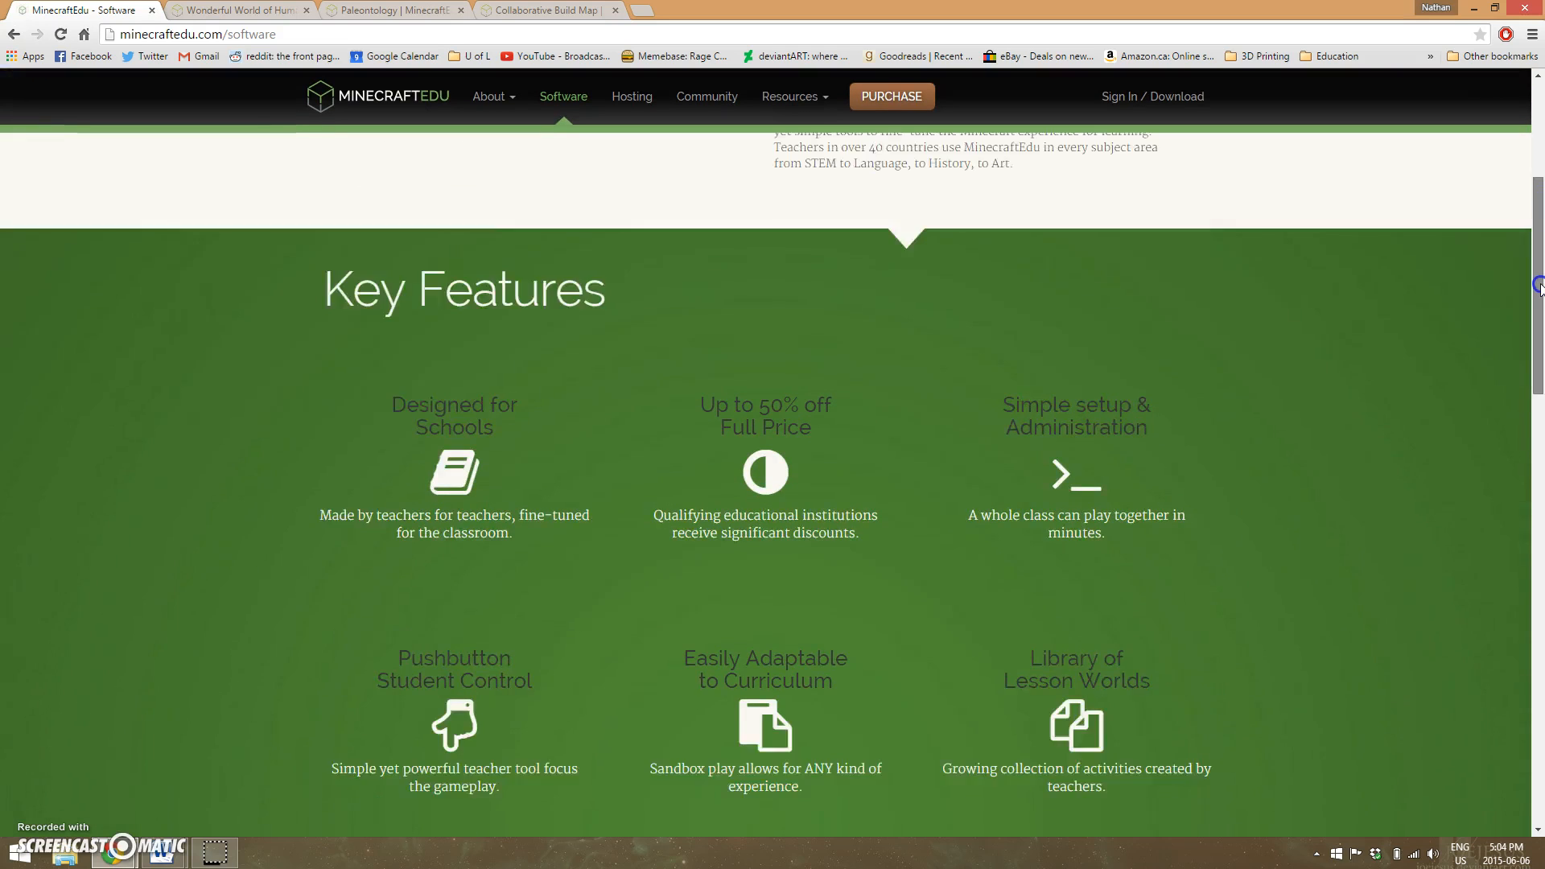
scroll(down, 3)
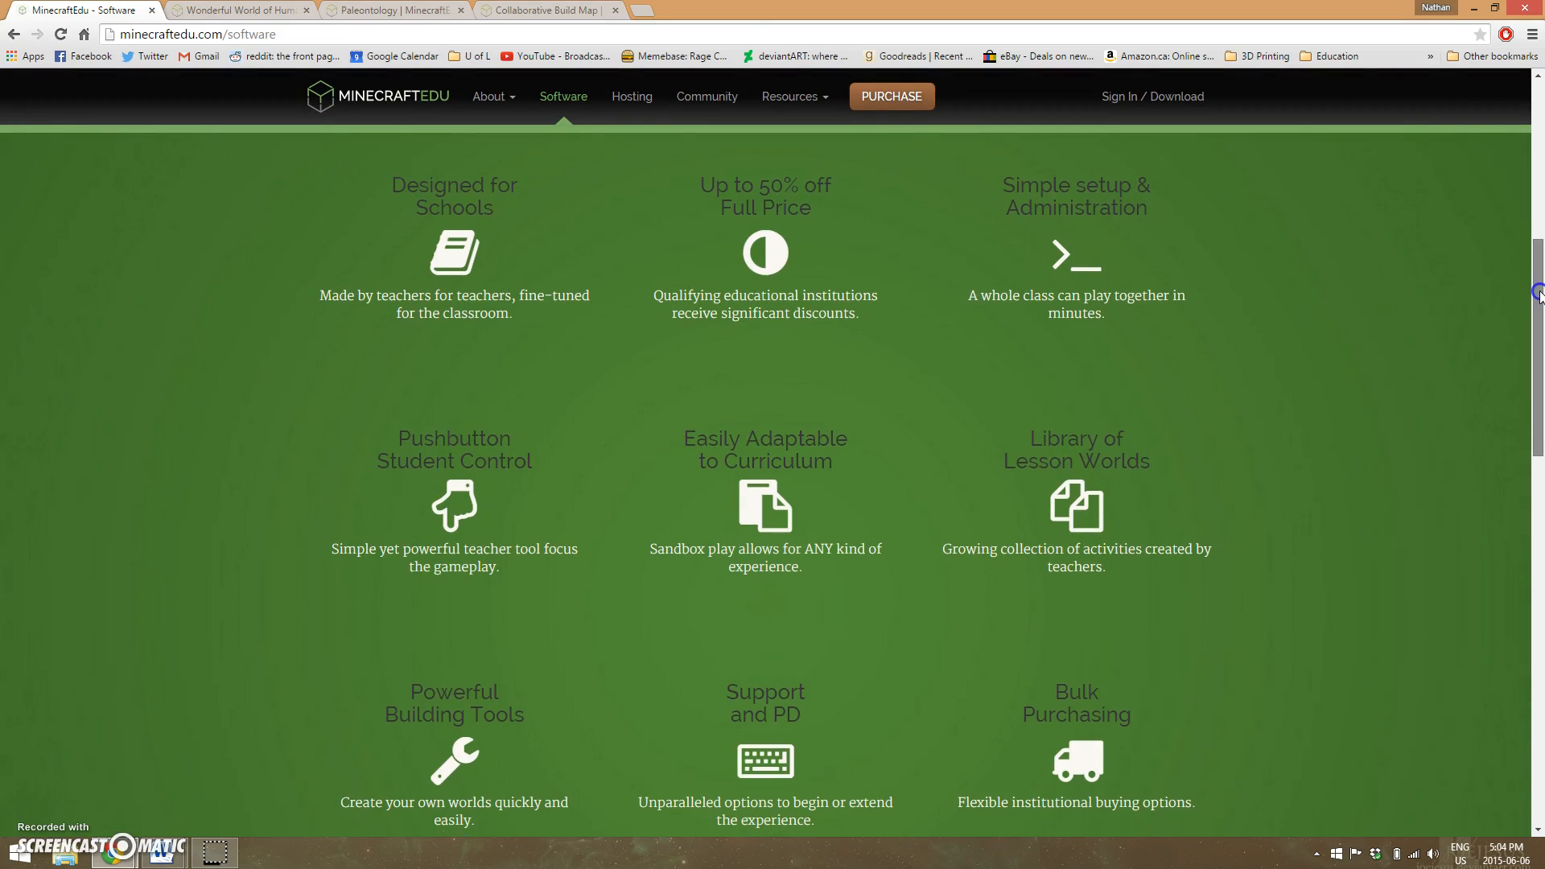
scroll(down, 3)
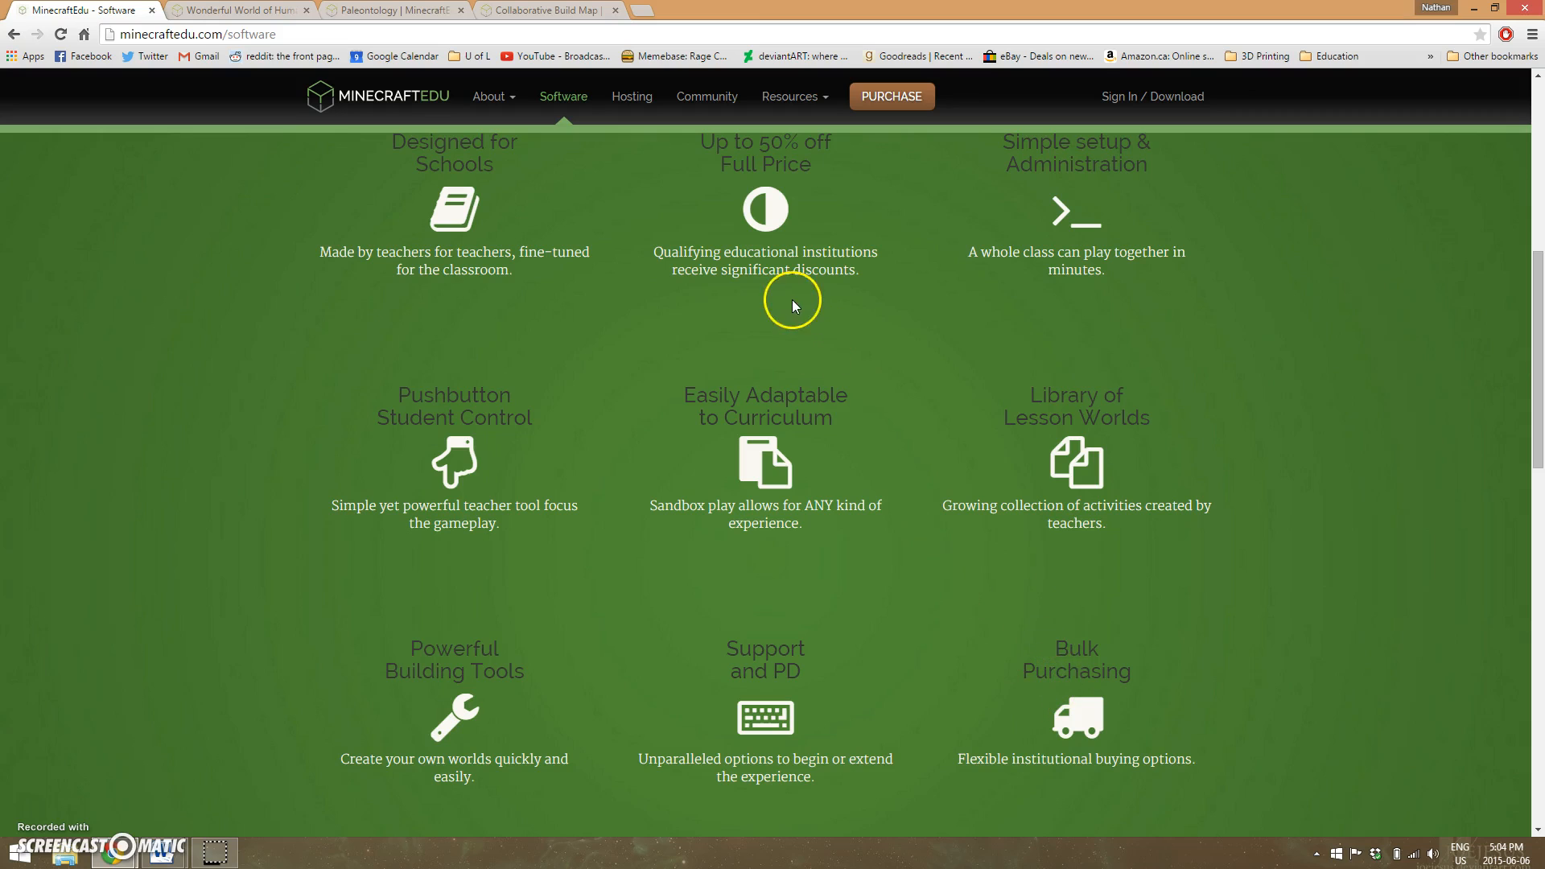
mouse_move(1024, 680)
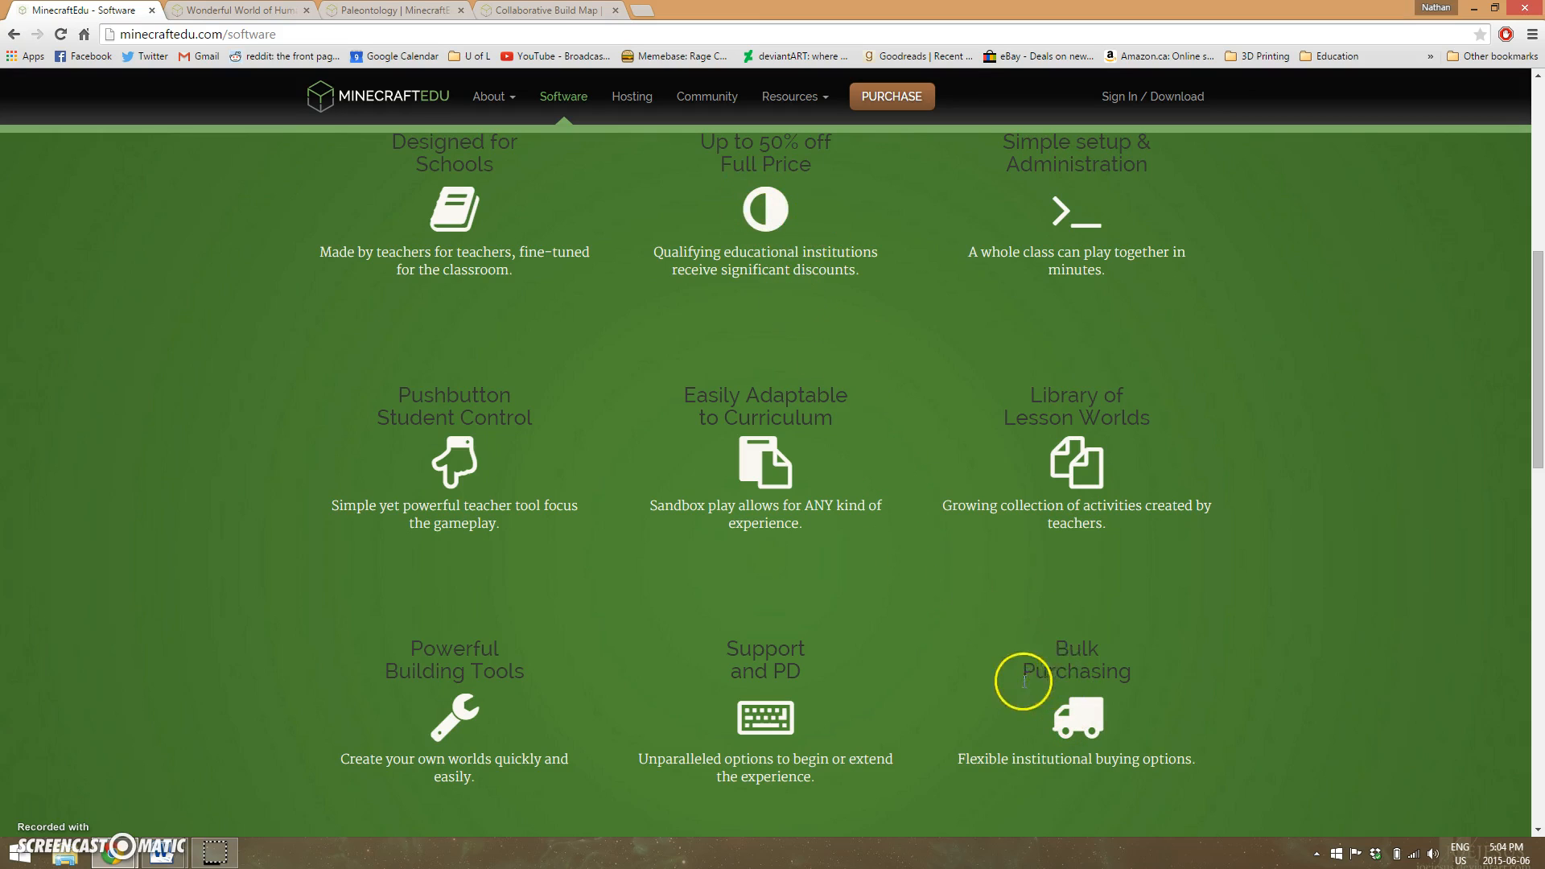
scroll(down, 3)
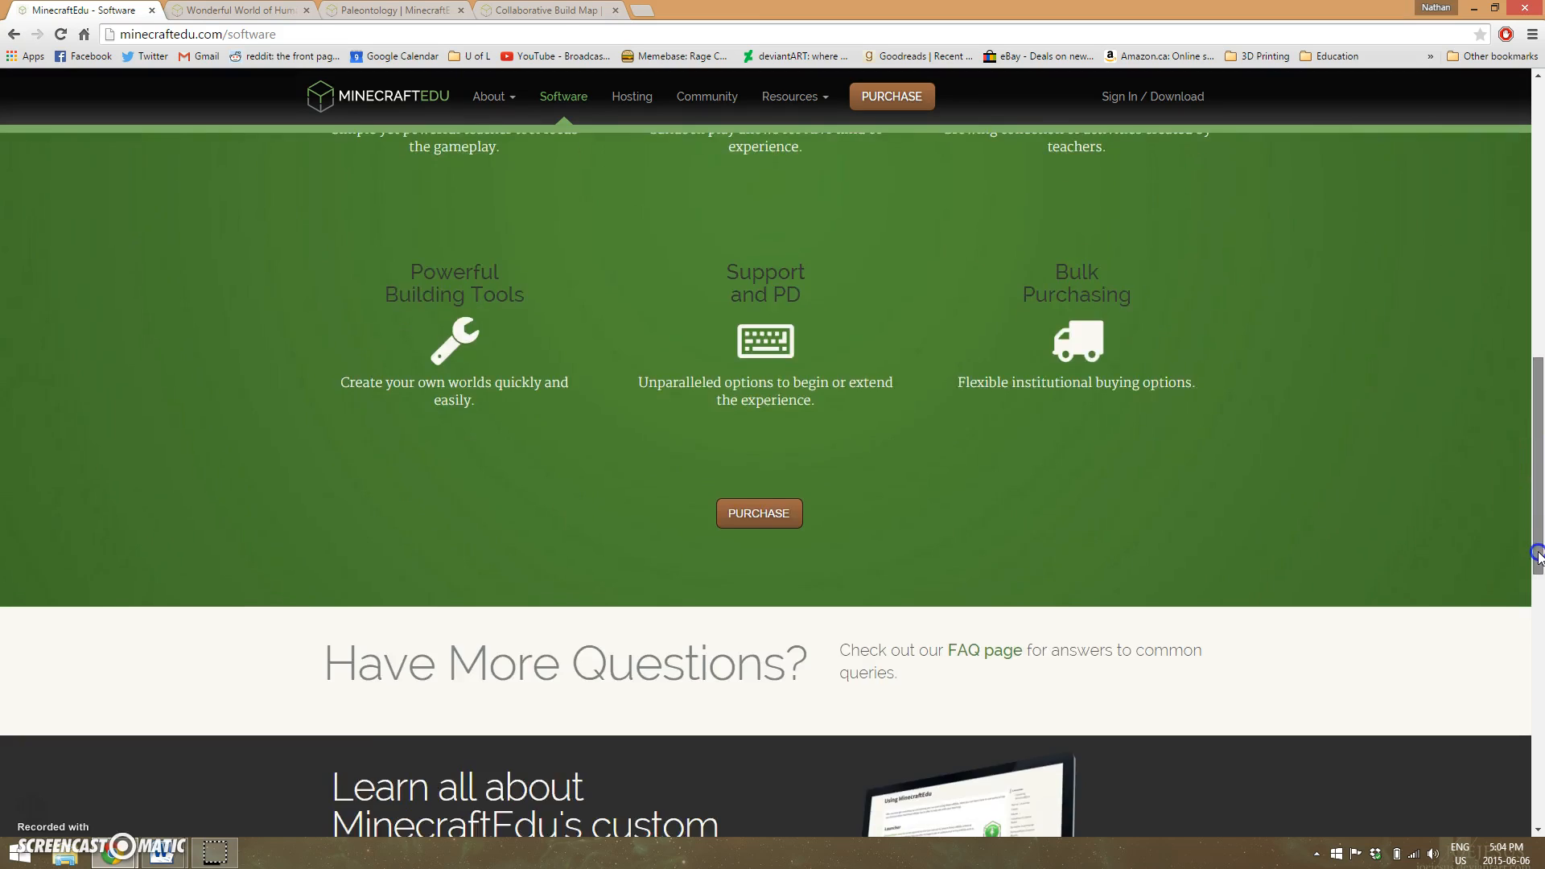
scroll(down, 3)
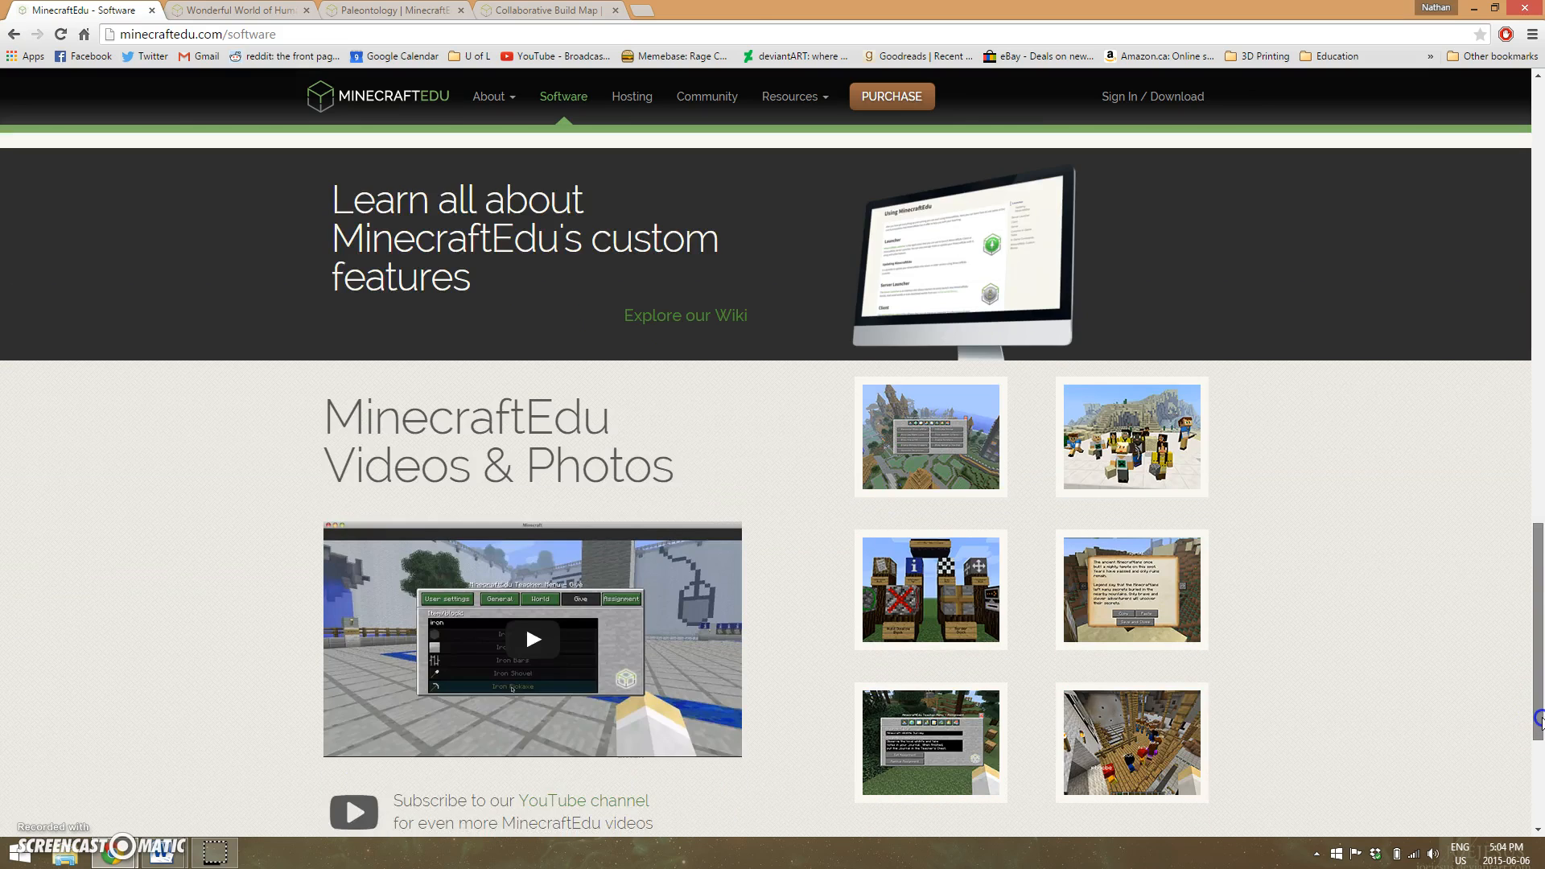
scroll(down, 3)
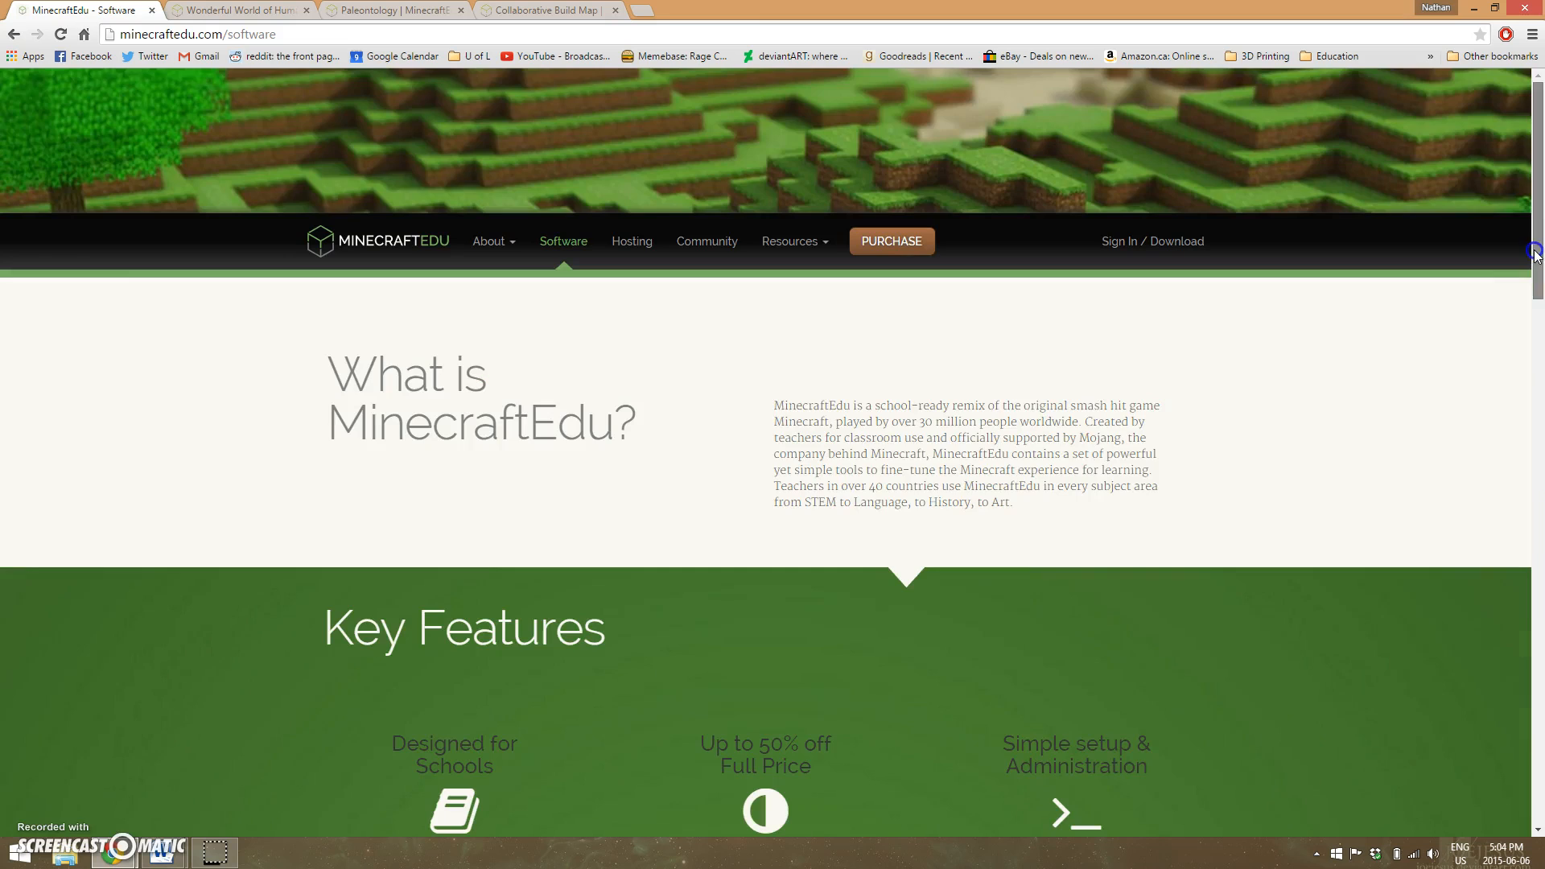
click(631, 241)
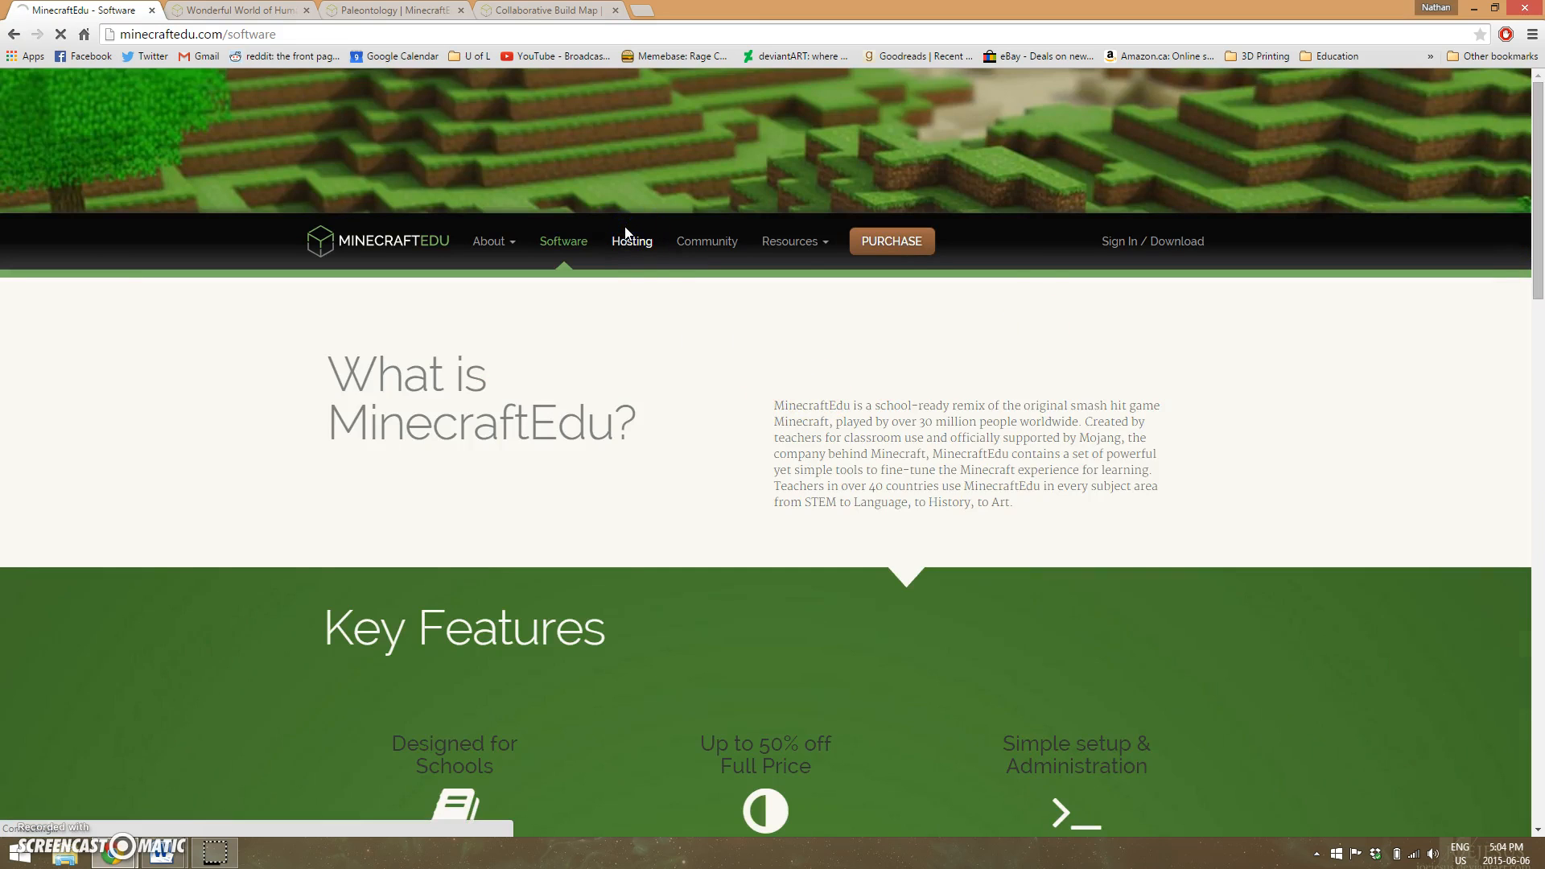
- Review the Hosting page down to its comparison table
click(631, 241)
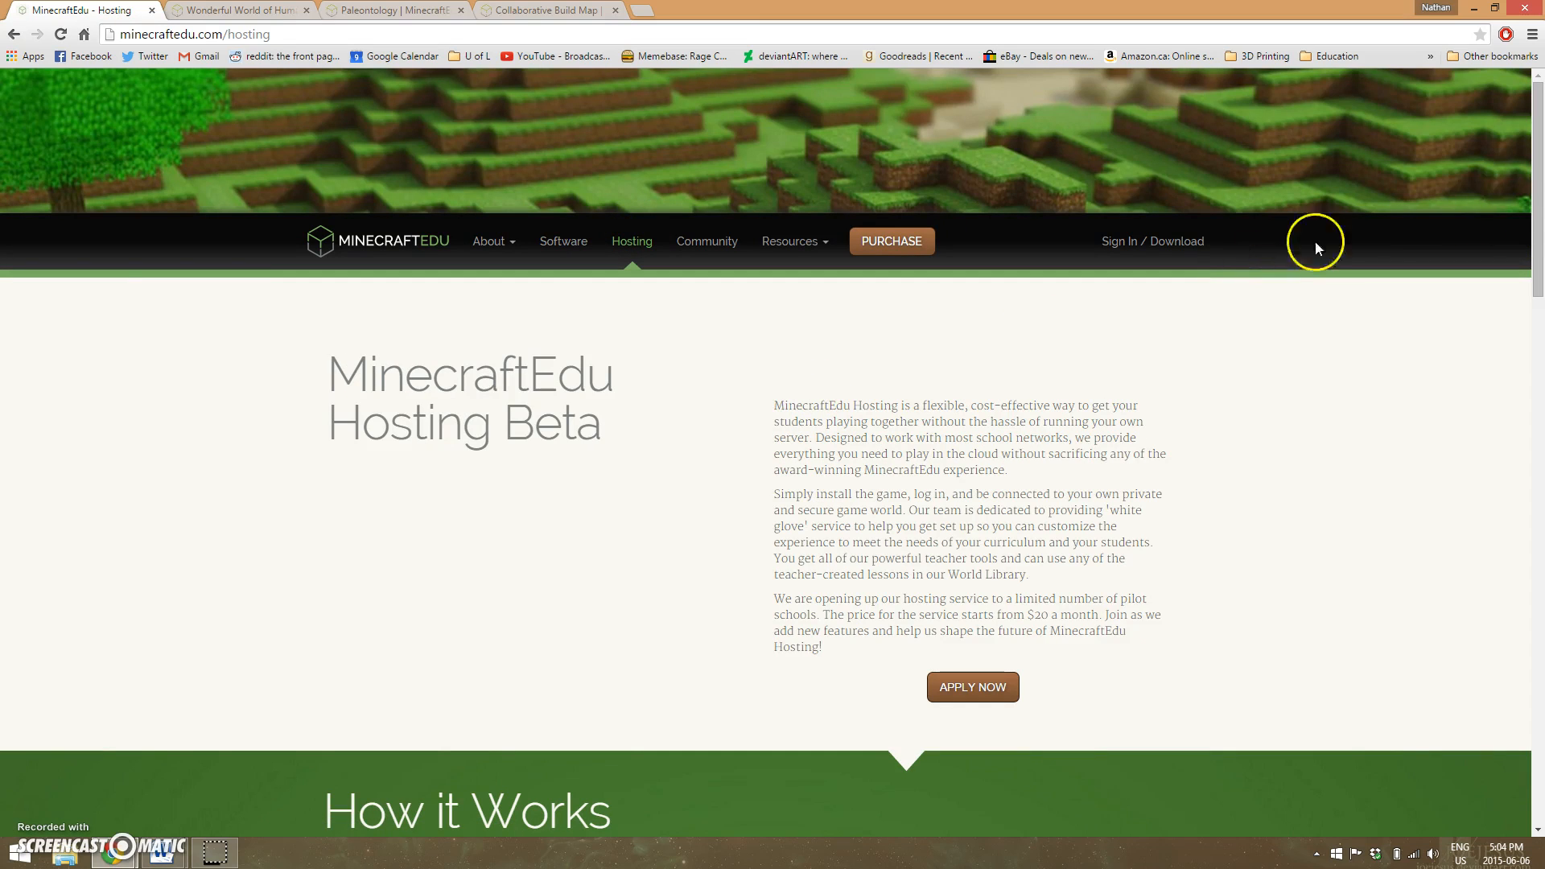
scroll(down, 3)
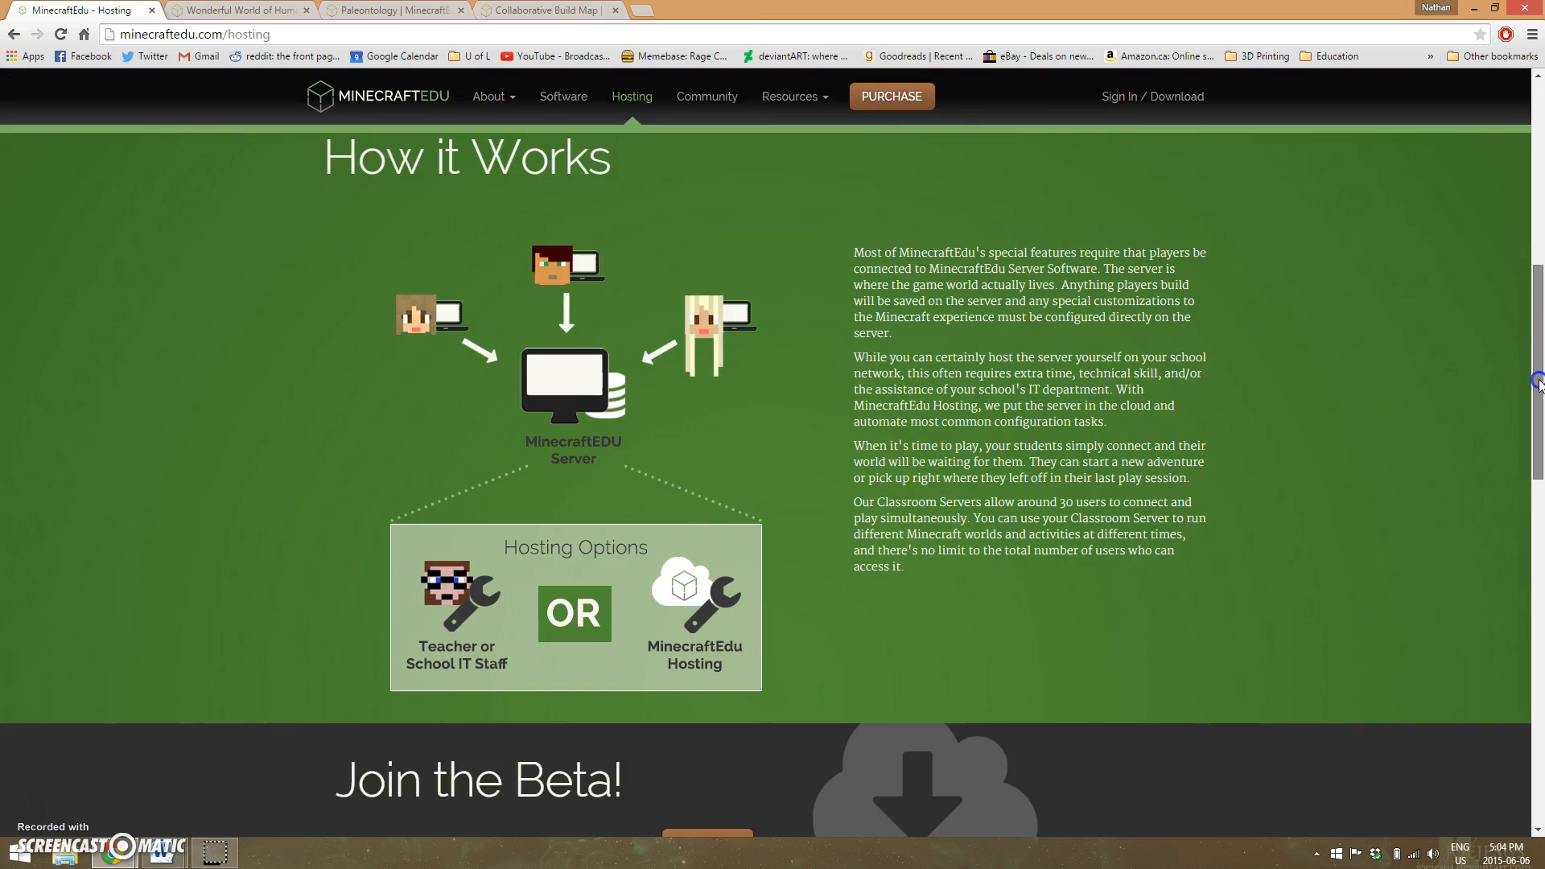
scroll(down, 3)
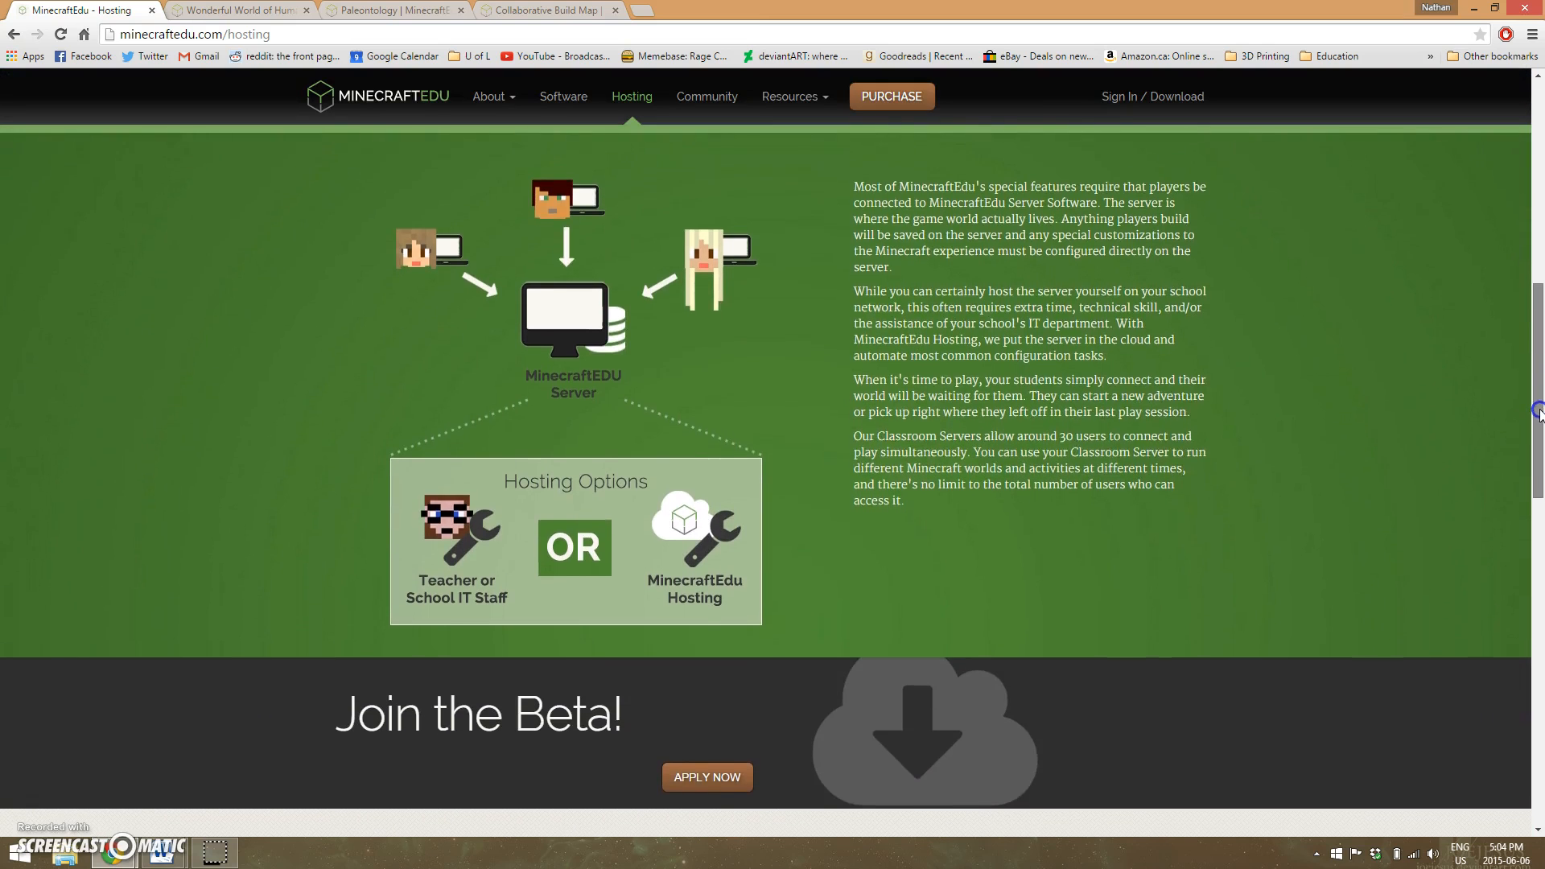
scroll(down, 3)
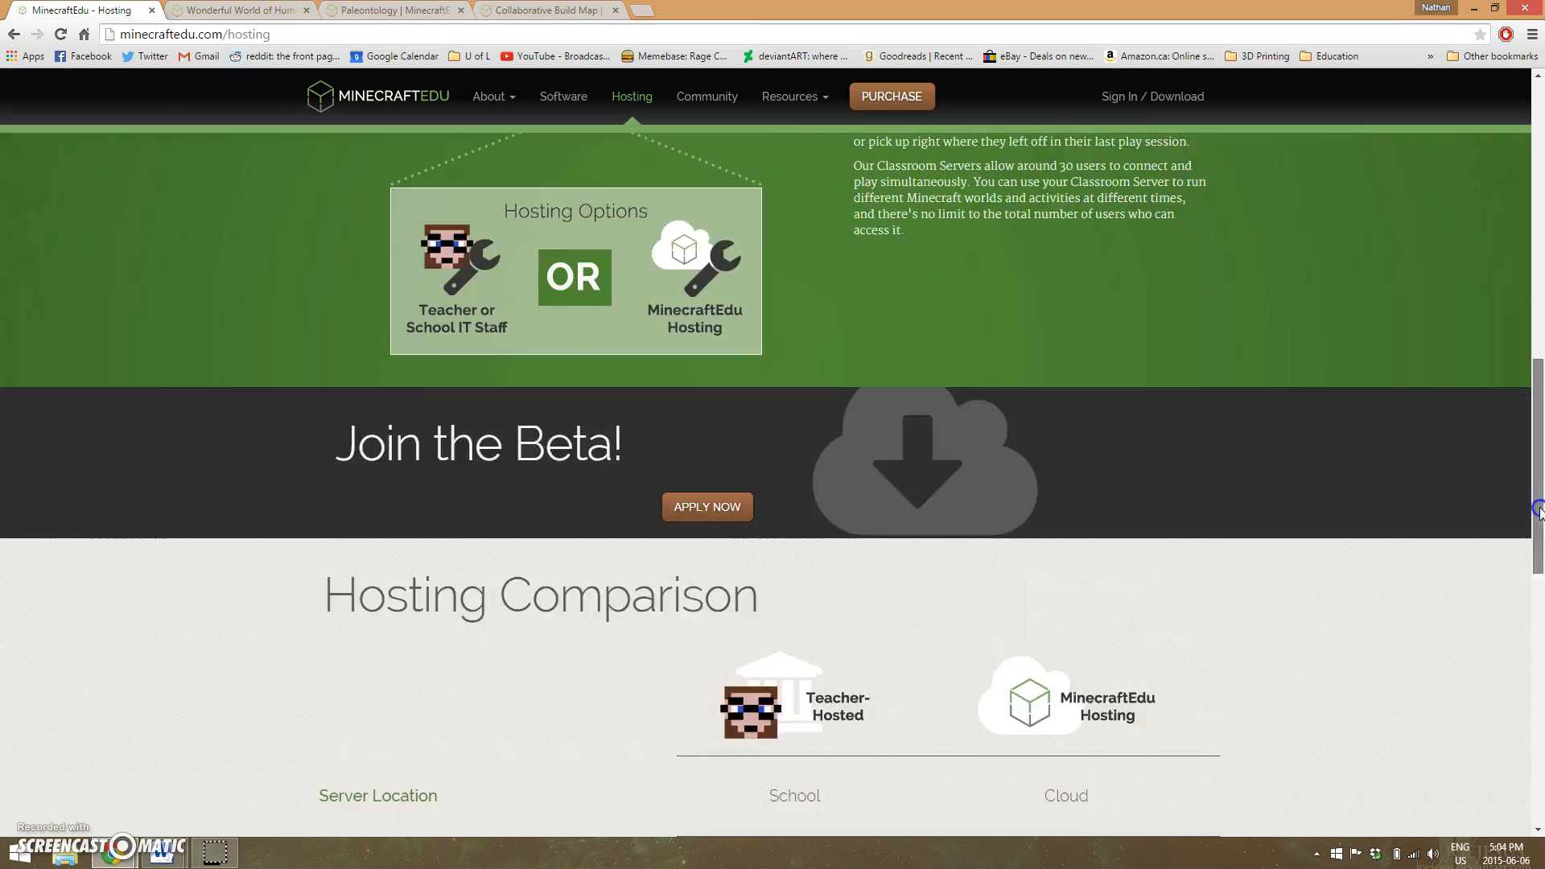
scroll(down, 3)
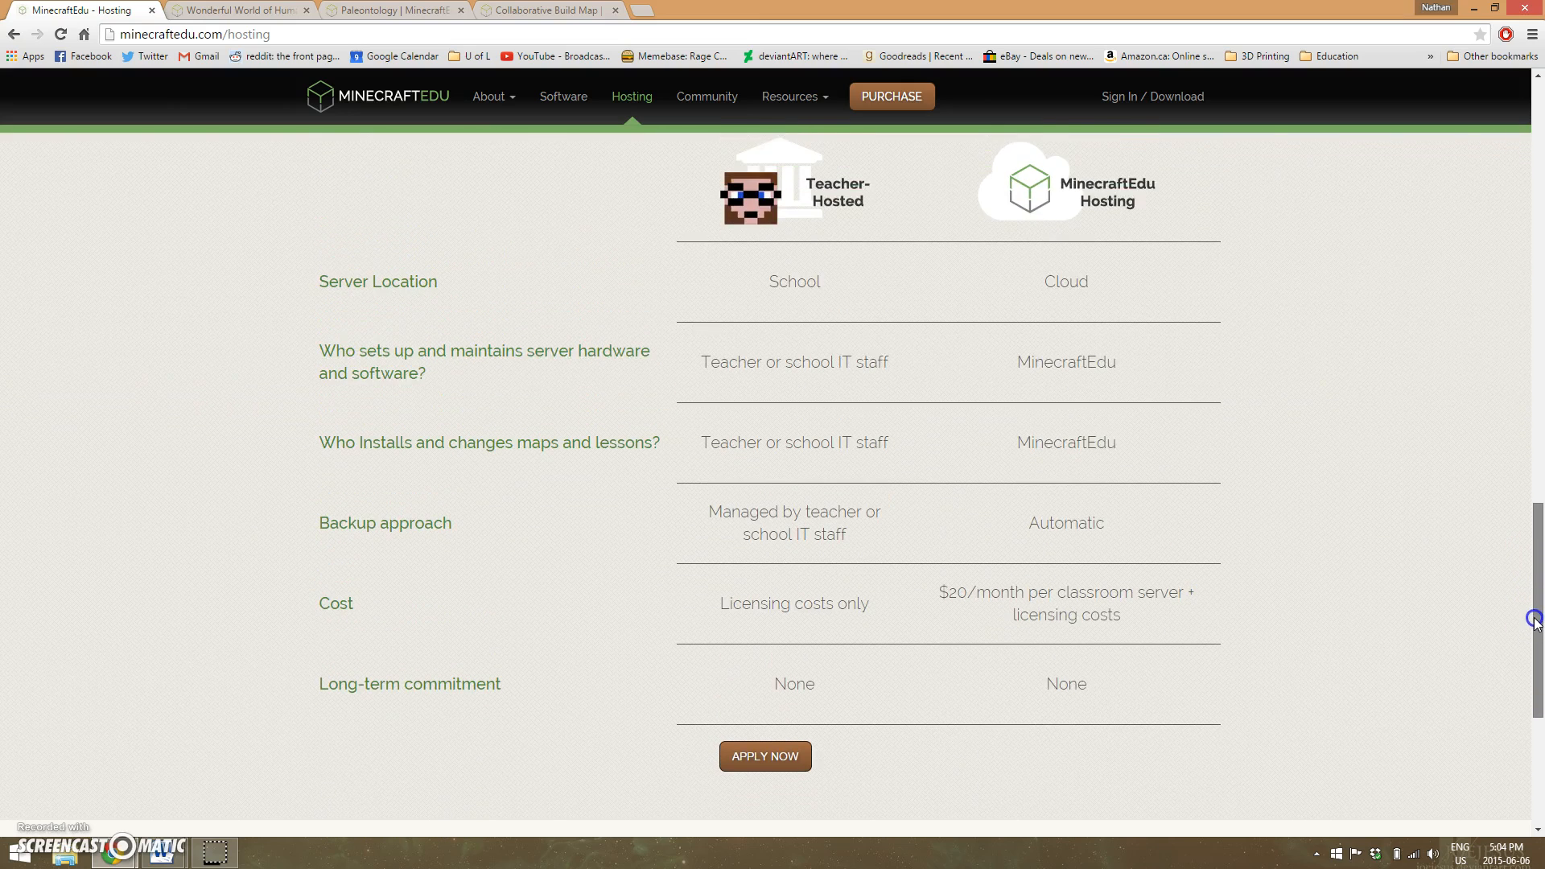
mouse_move(1533, 592)
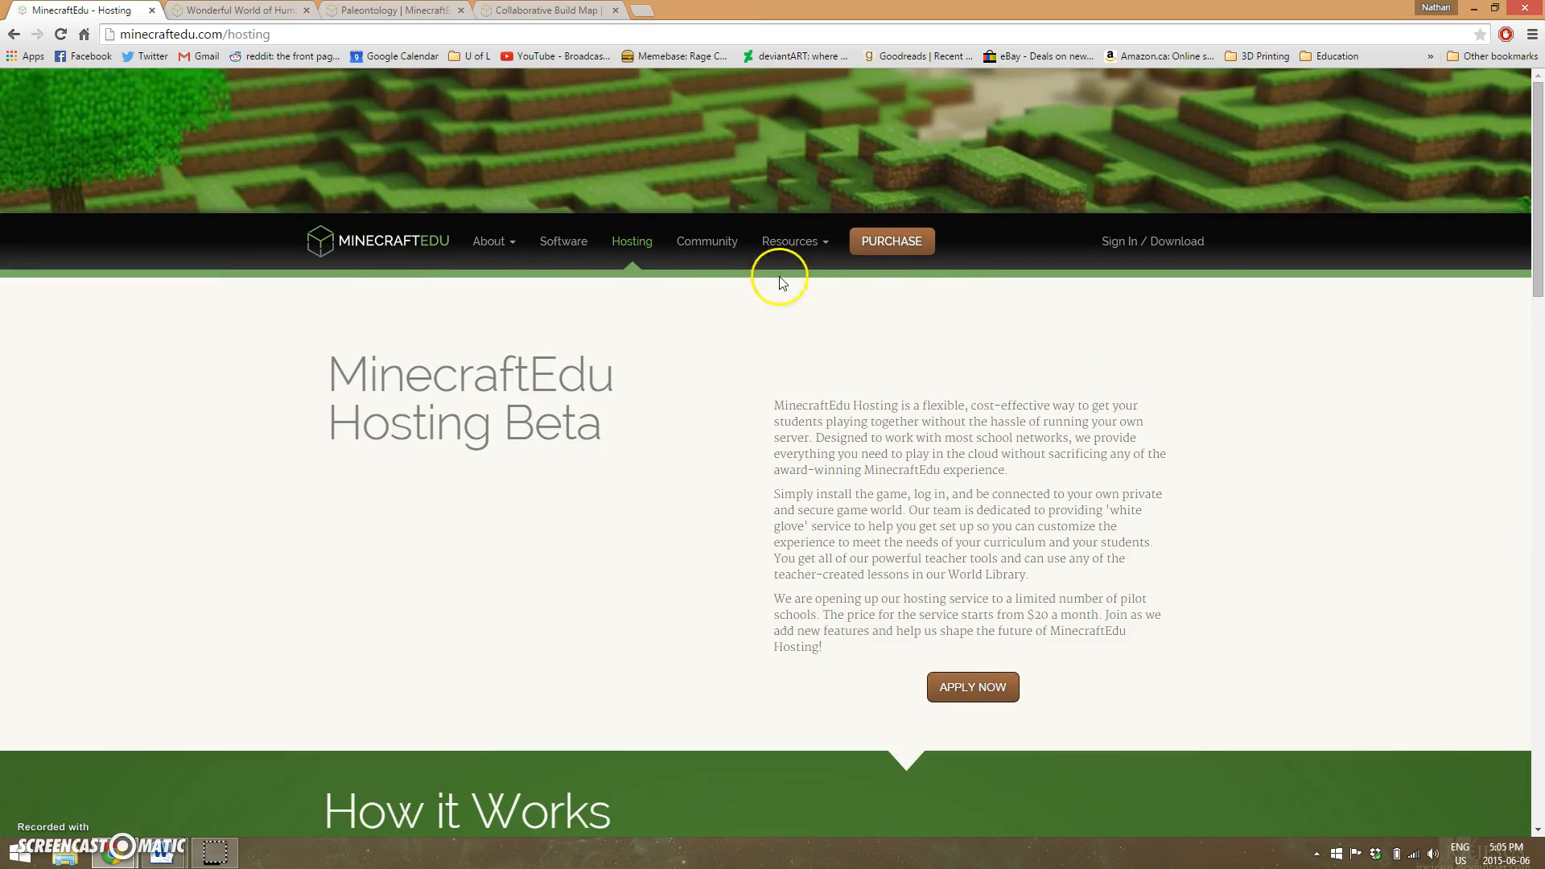
- Go to the Community forum page and drop down the Resources menu
click(705, 242)
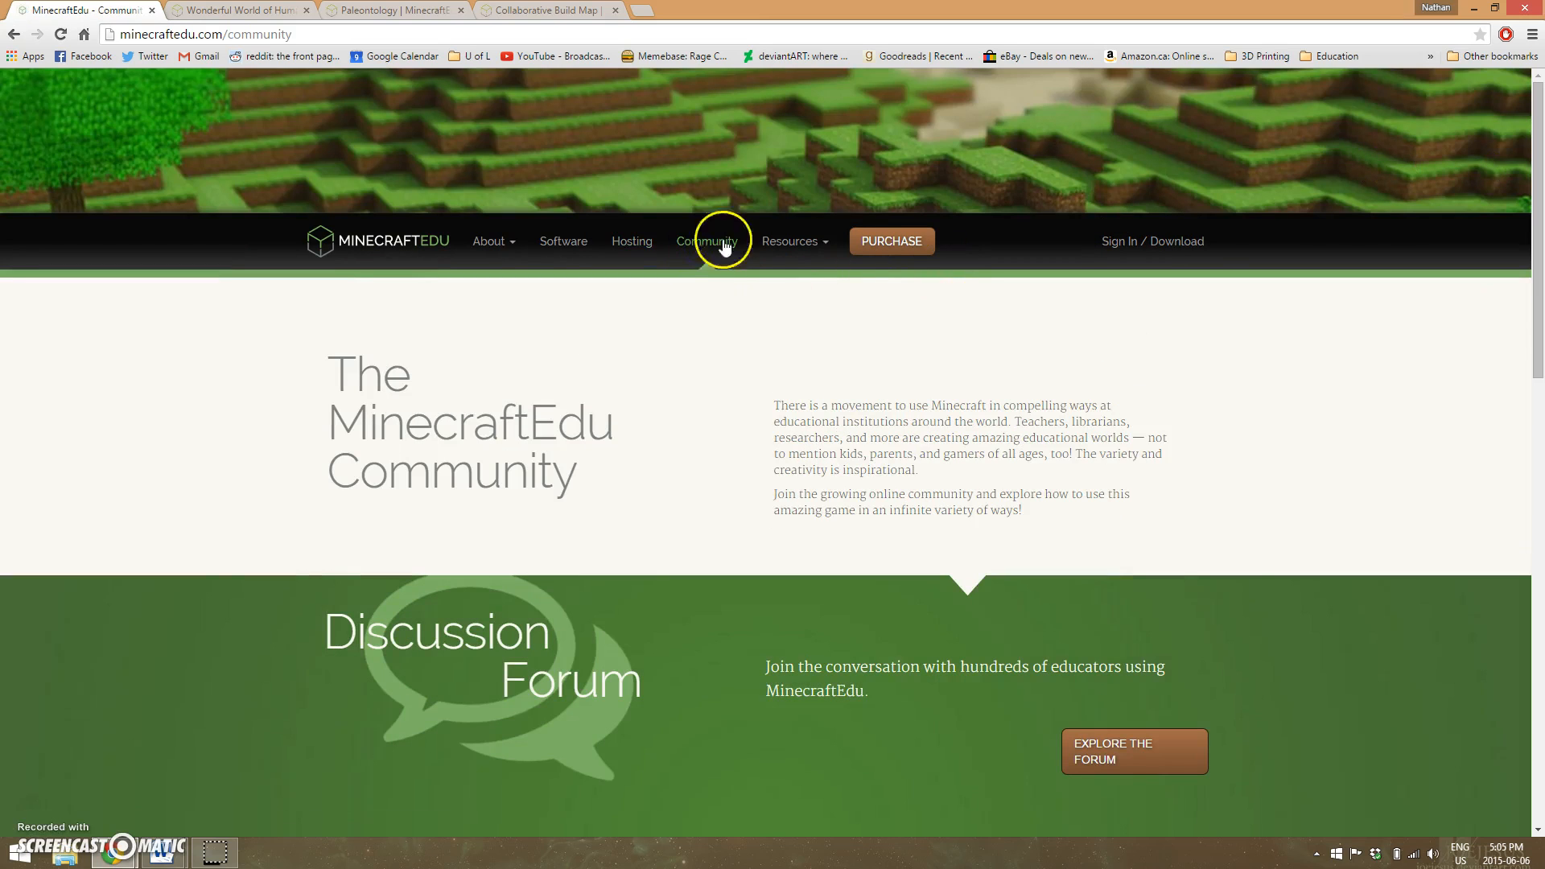
scroll(down, 3)
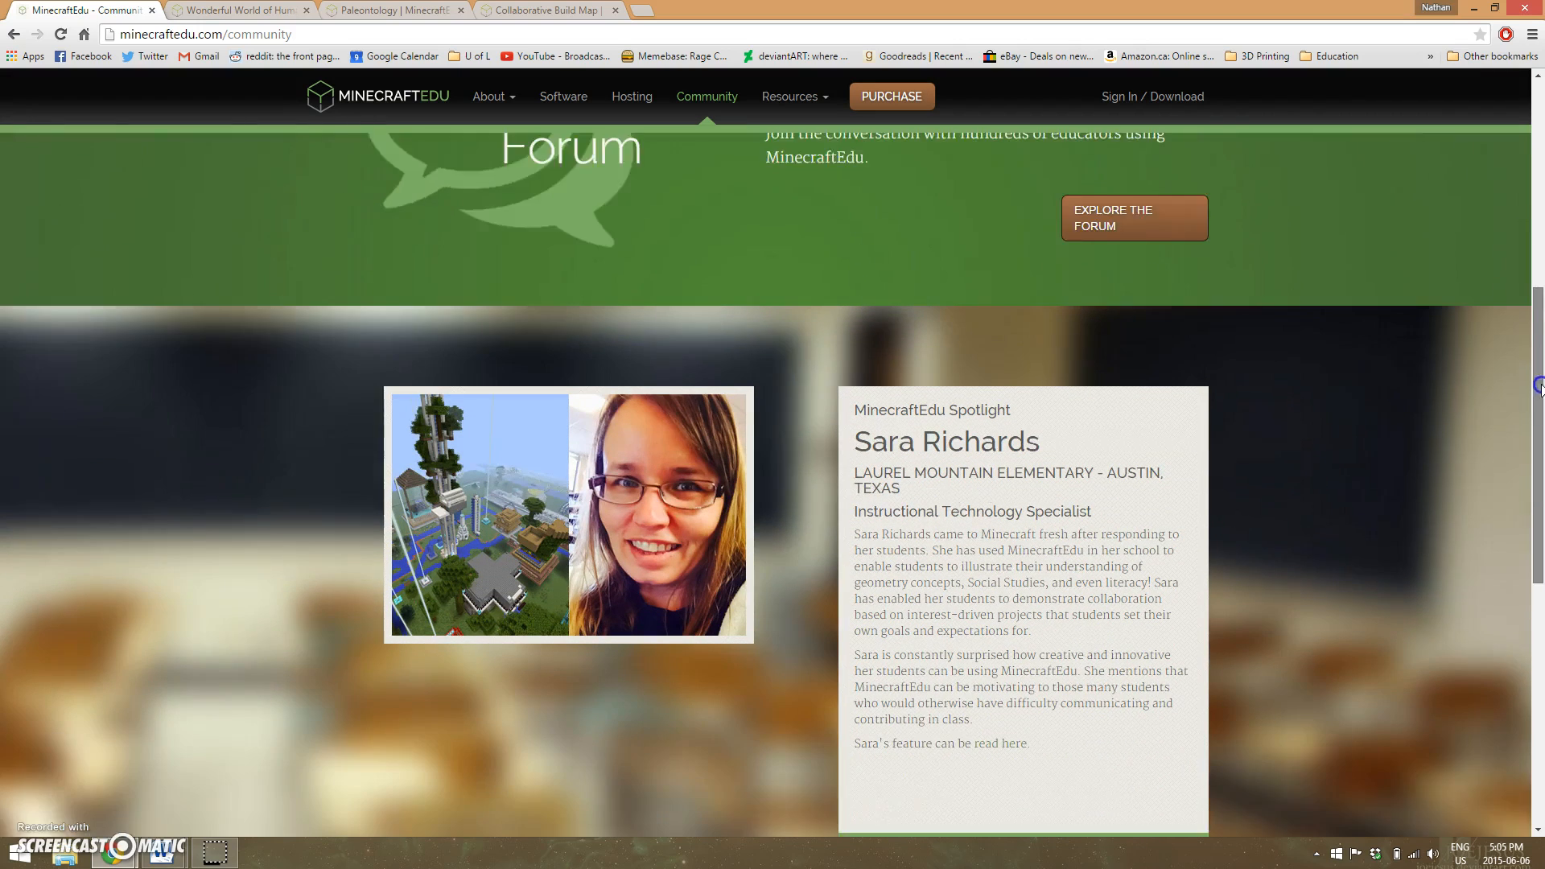
scroll(up, 3)
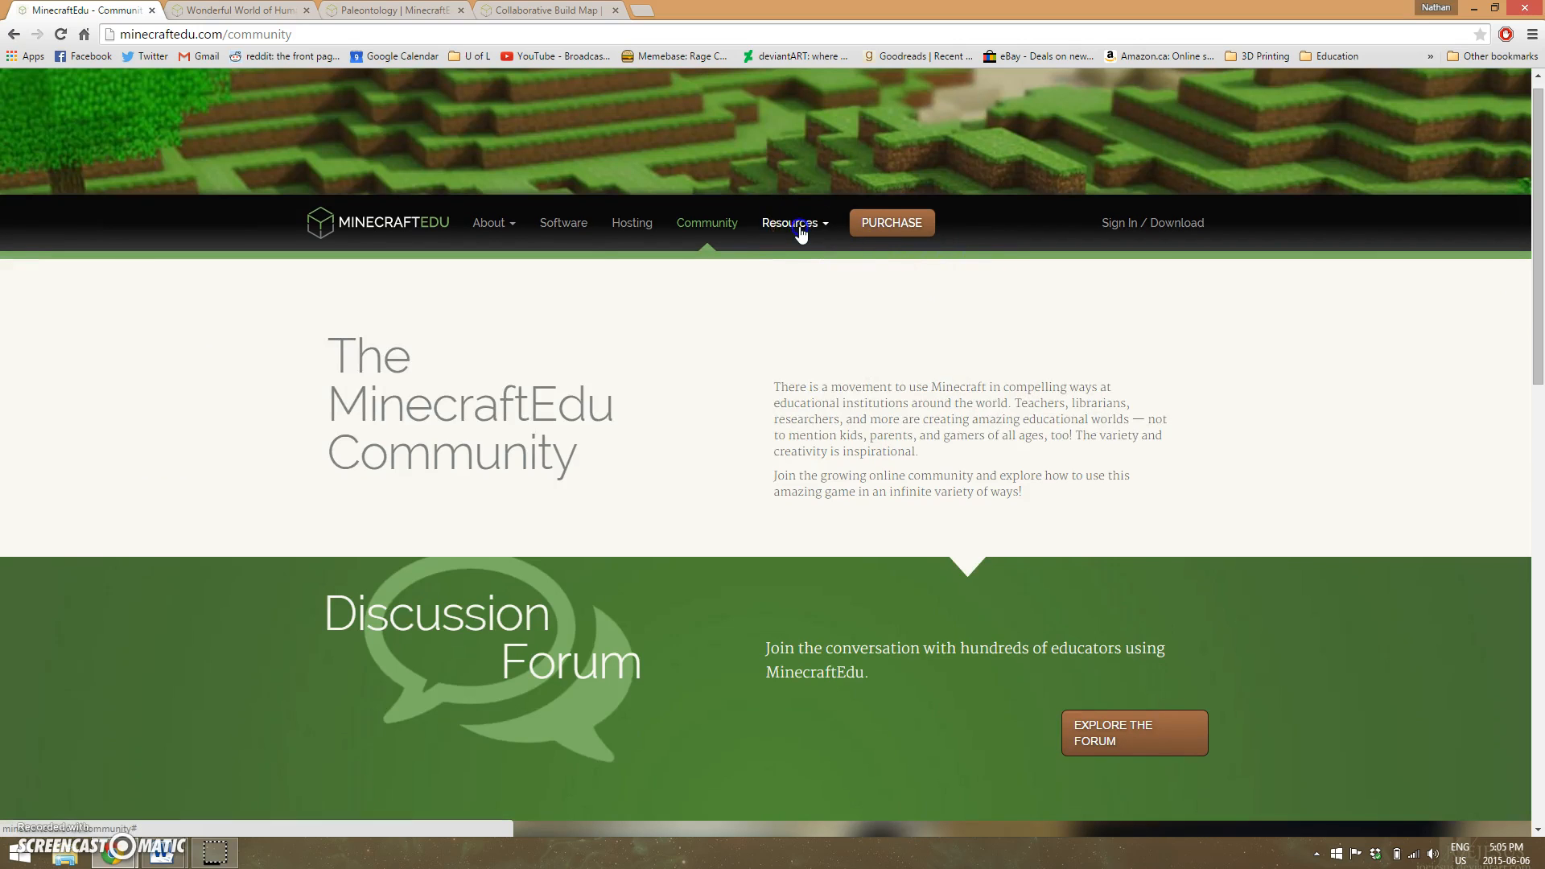
click(790, 222)
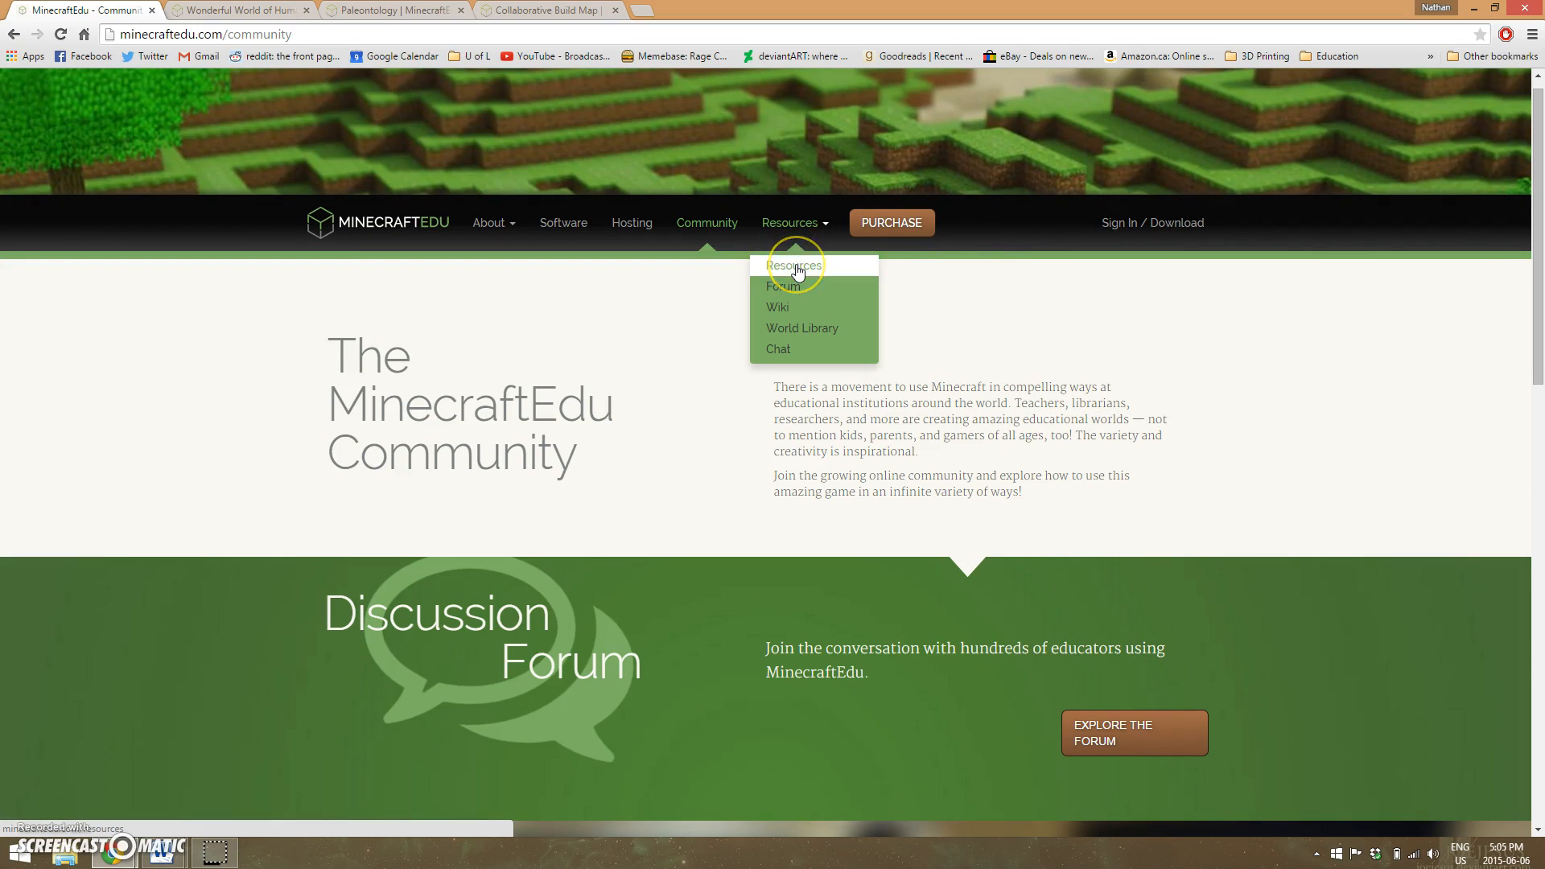
- Open the World Library and scroll through all 75 shared worlds
click(793, 264)
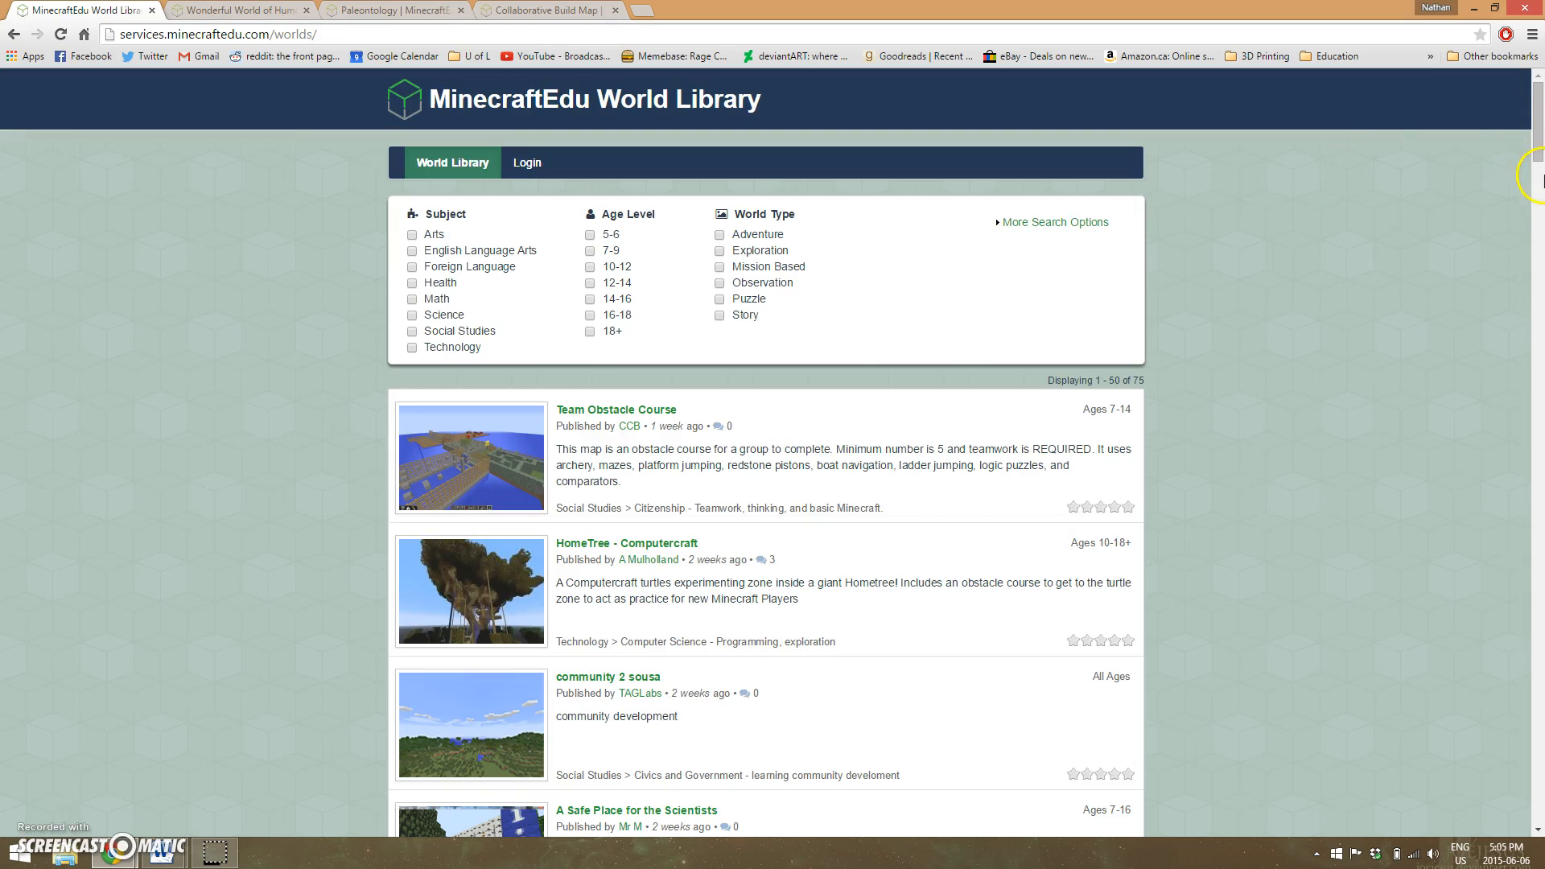
scroll(down, 3)
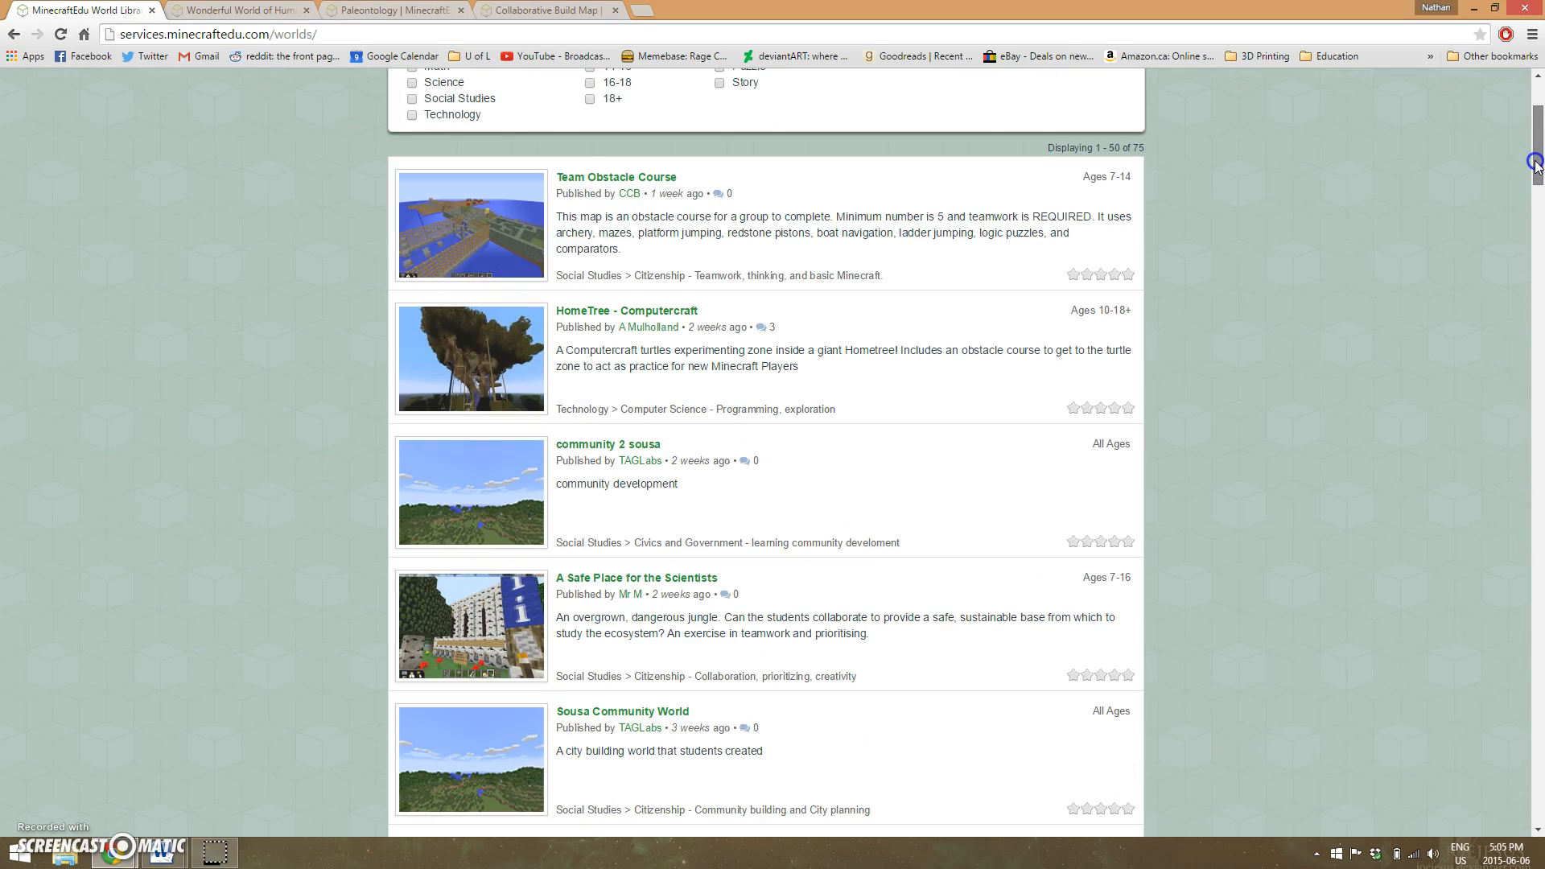
scroll(down, 3)
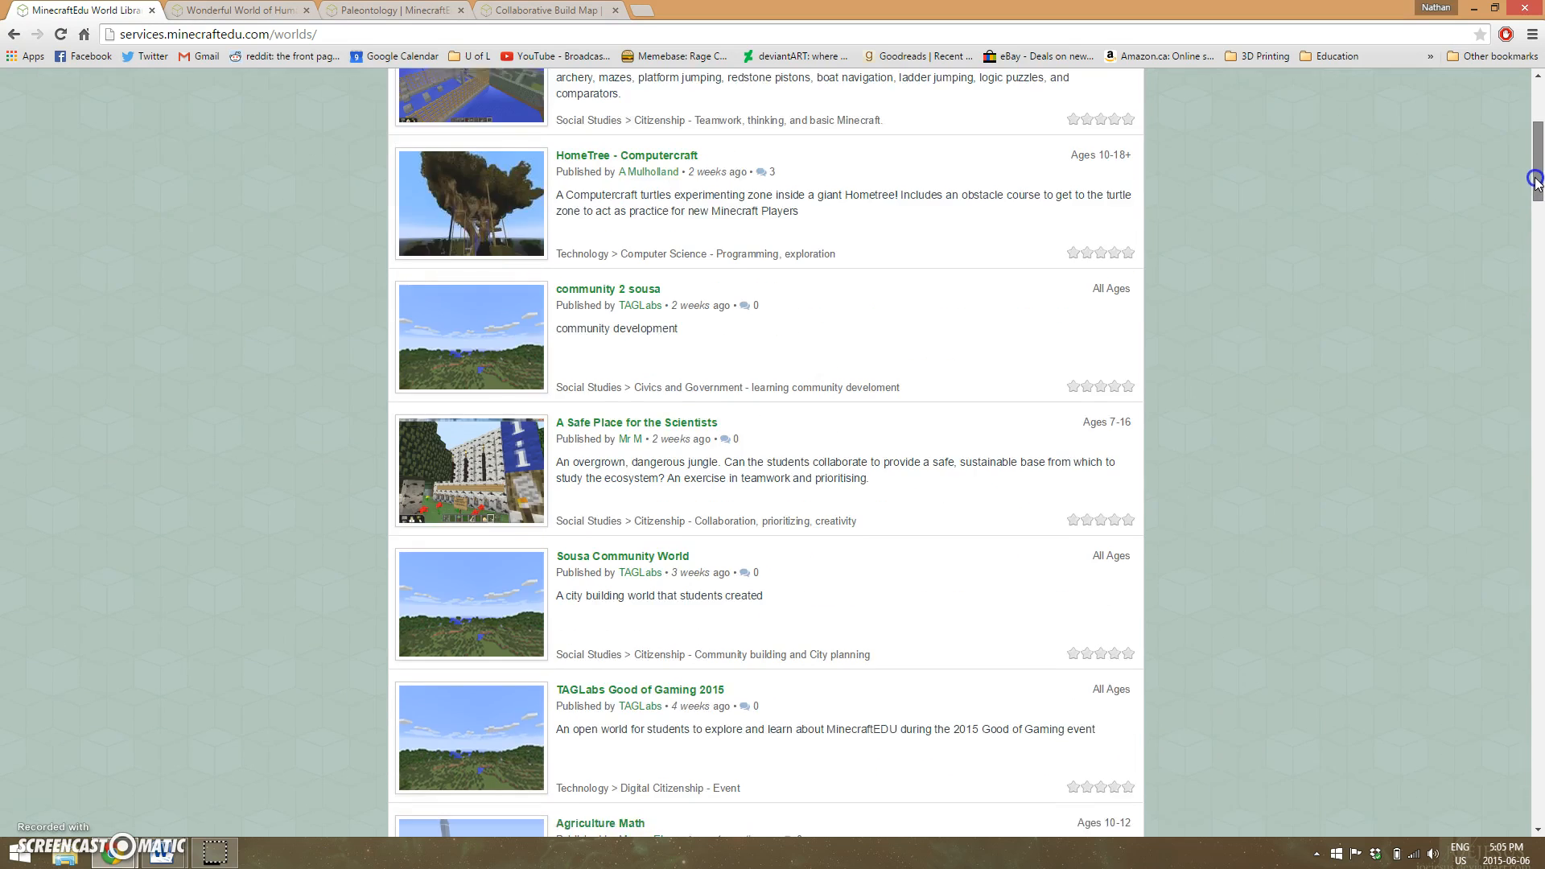
scroll(down, 3)
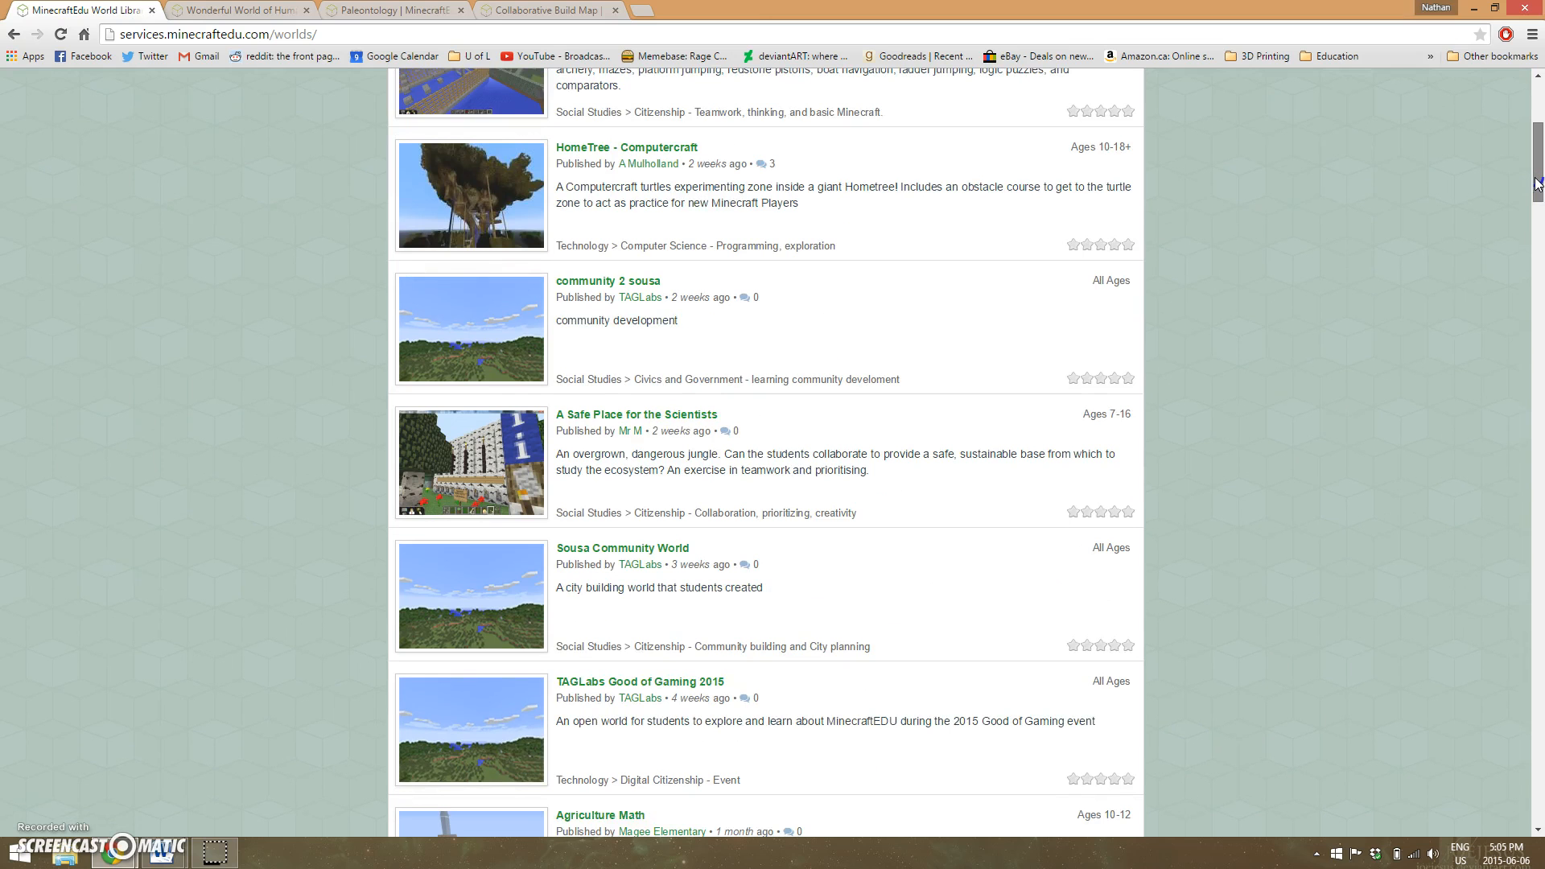
scroll(down, 3)
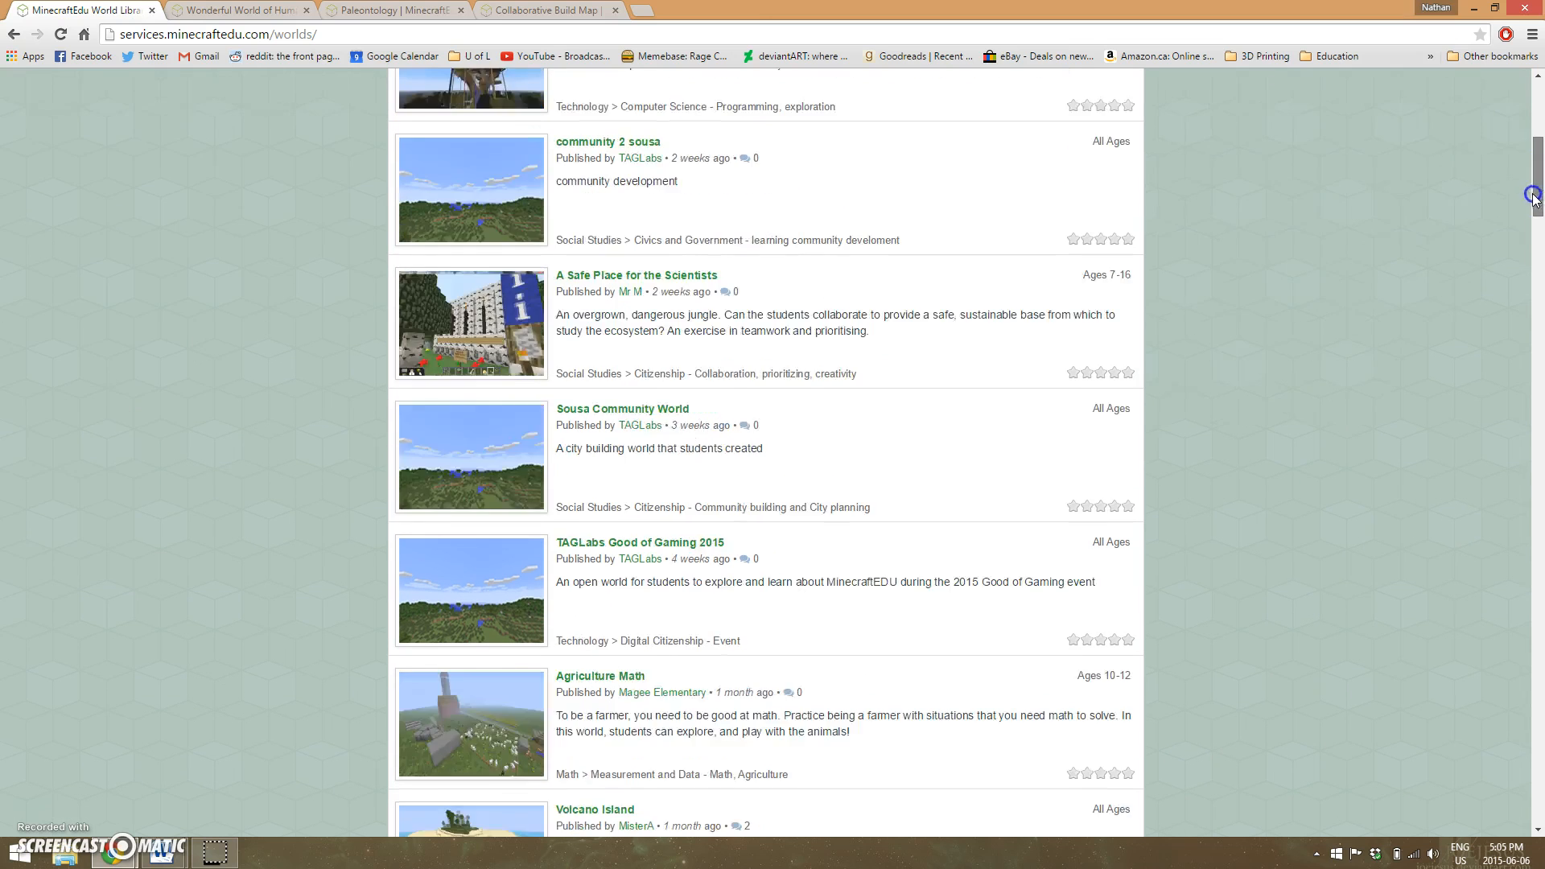
scroll(down, 3)
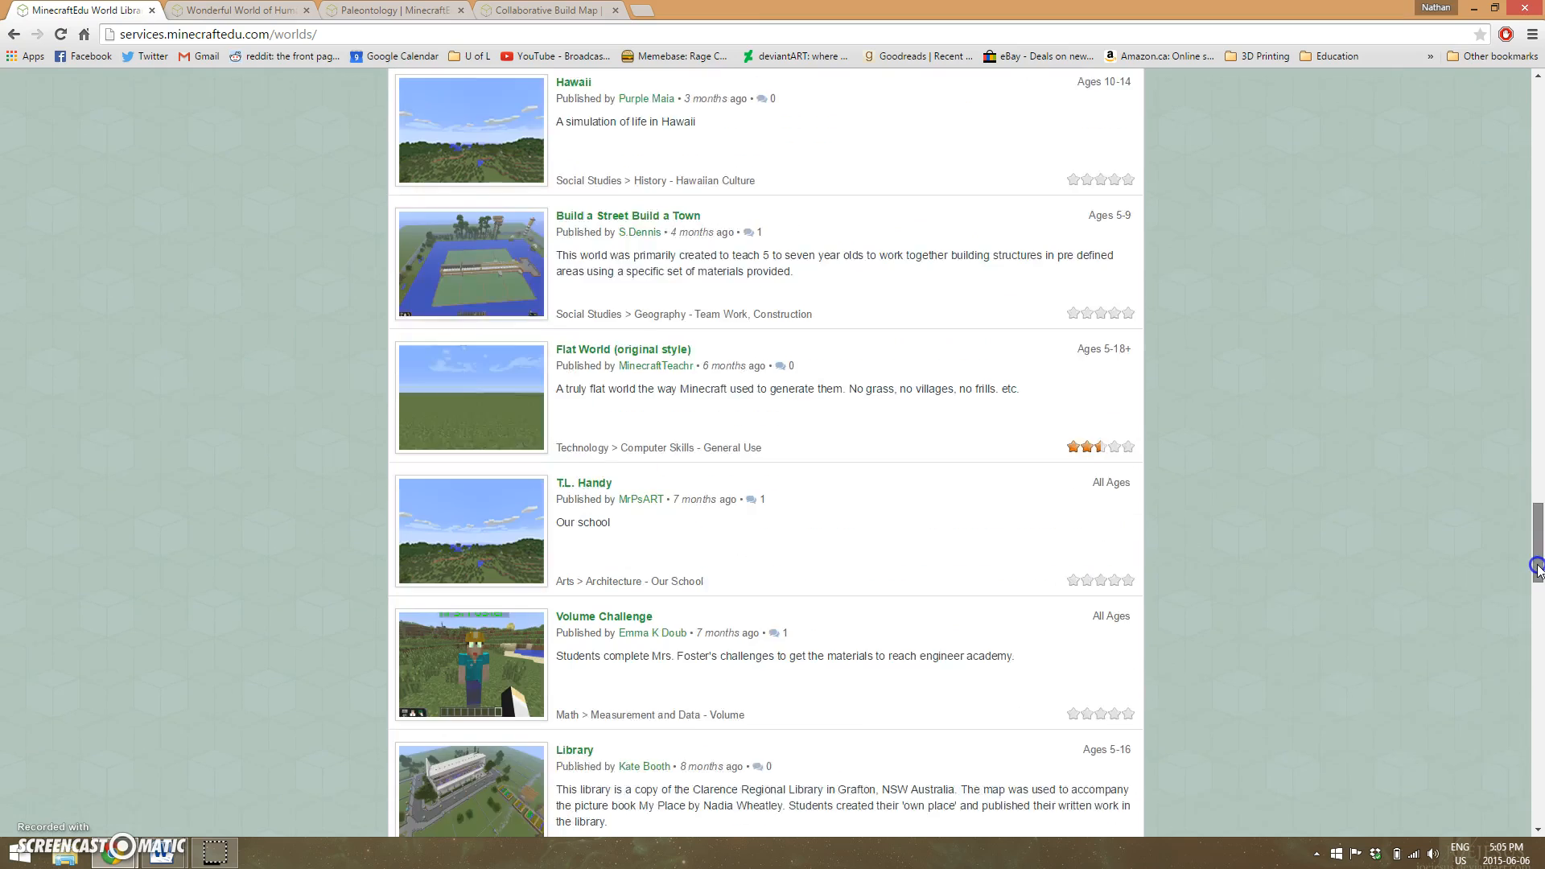
scroll(down, 3)
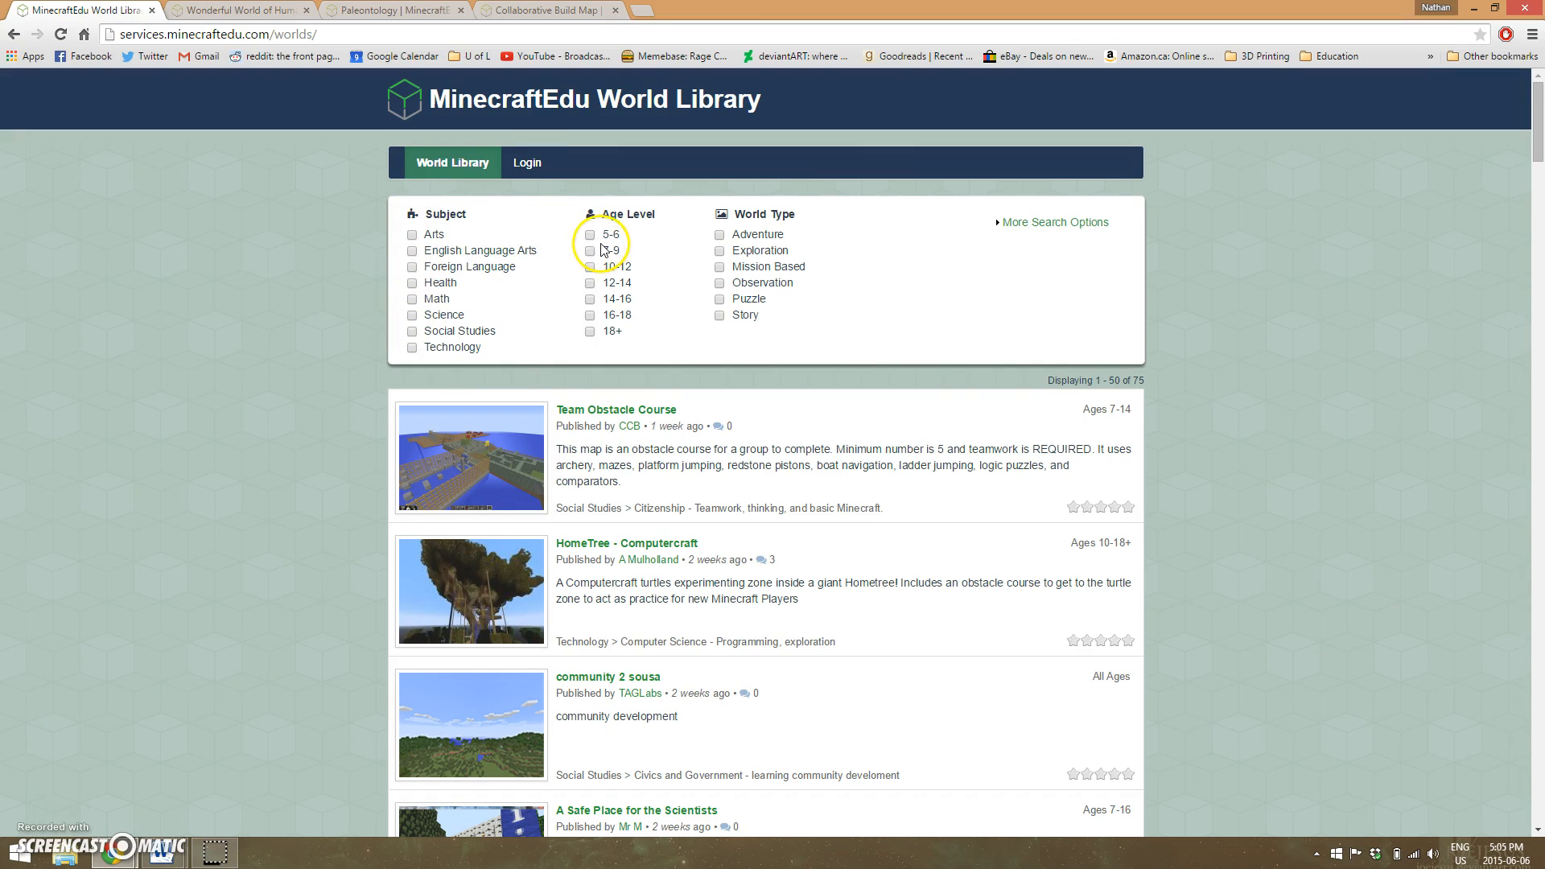
mouse_move(712, 281)
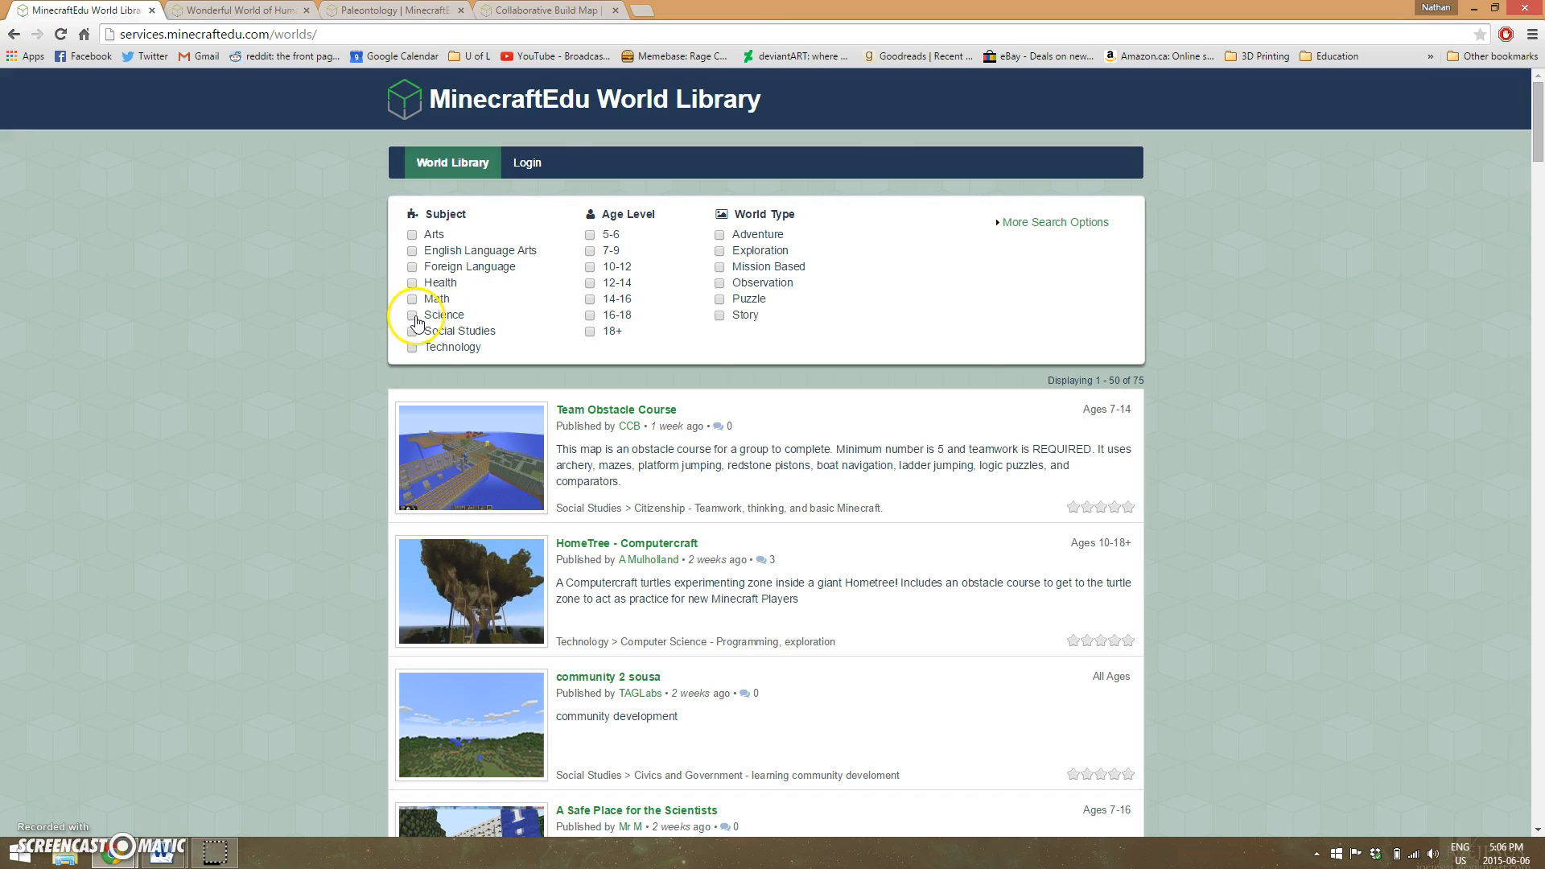
- Filter the World Library to the Science subject and browse the nine worlds
click(412, 315)
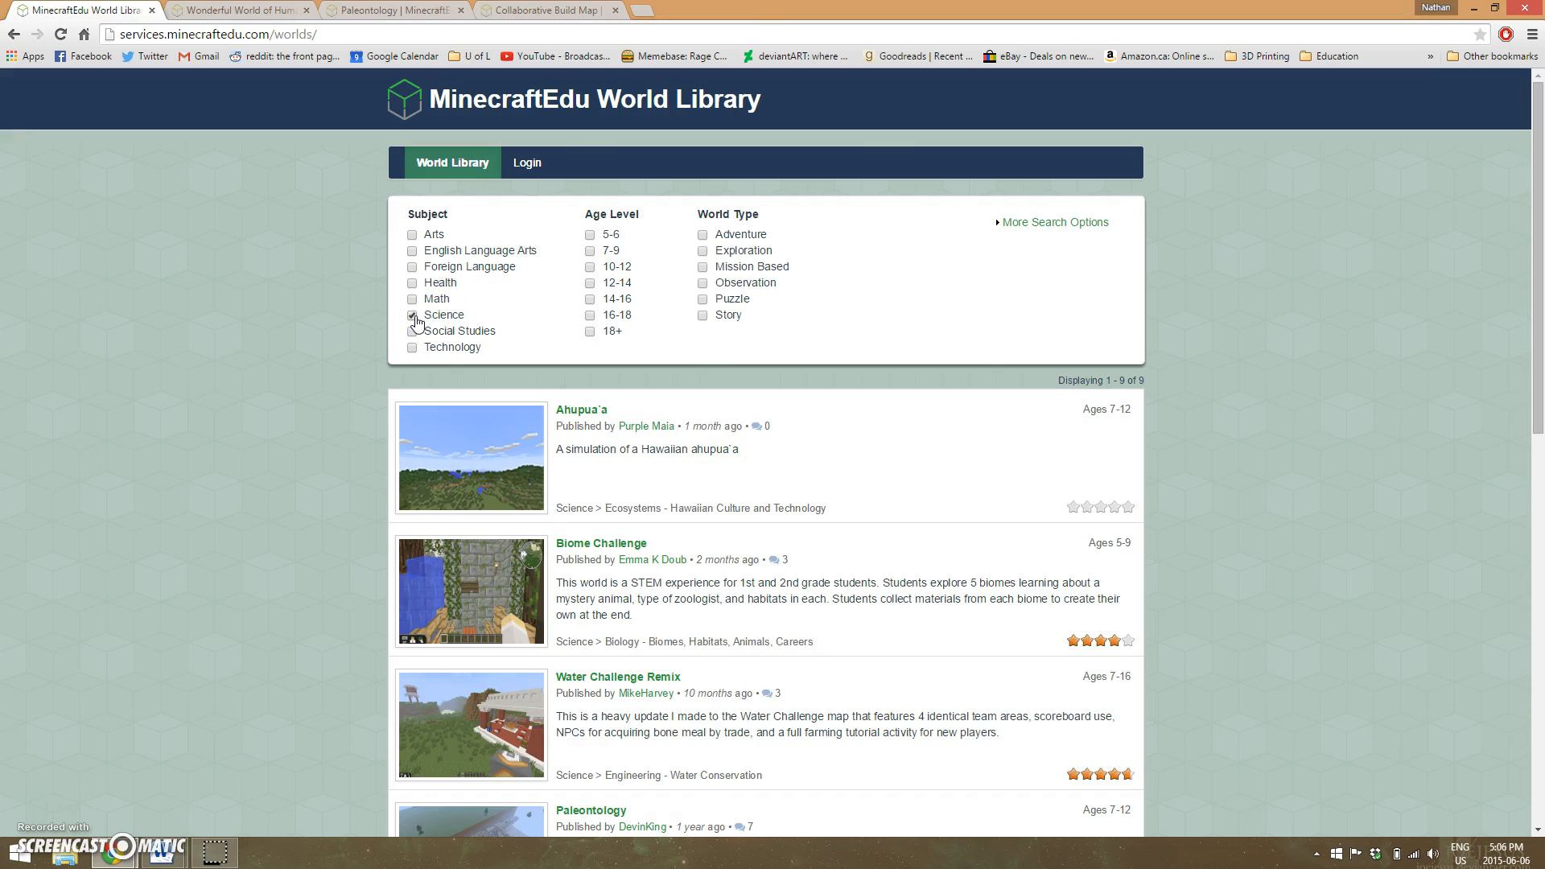
scroll(down, 3)
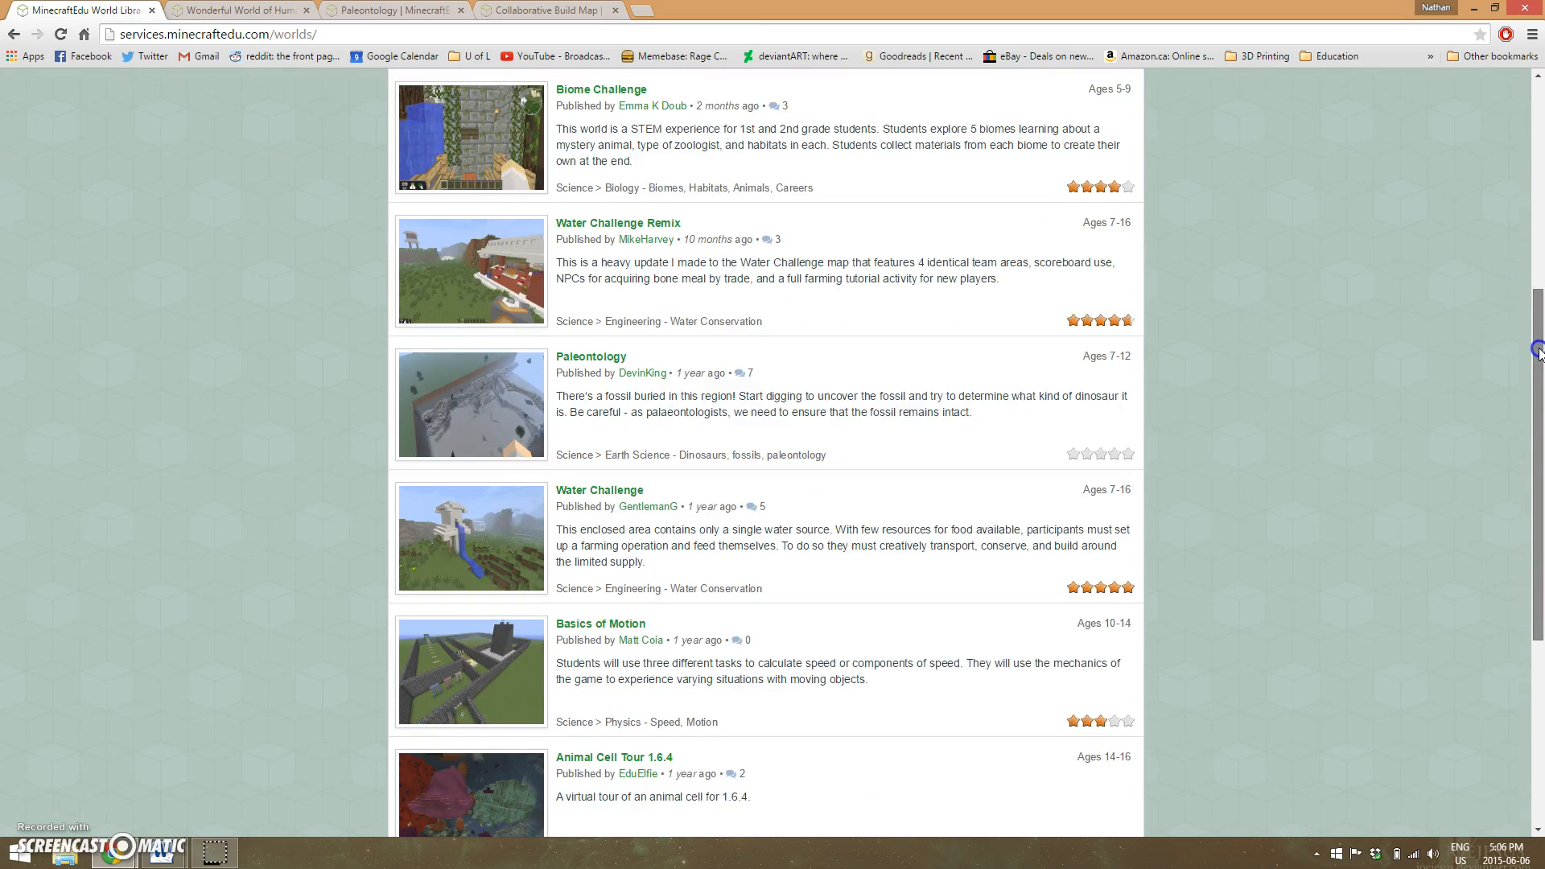
scroll(down, 3)
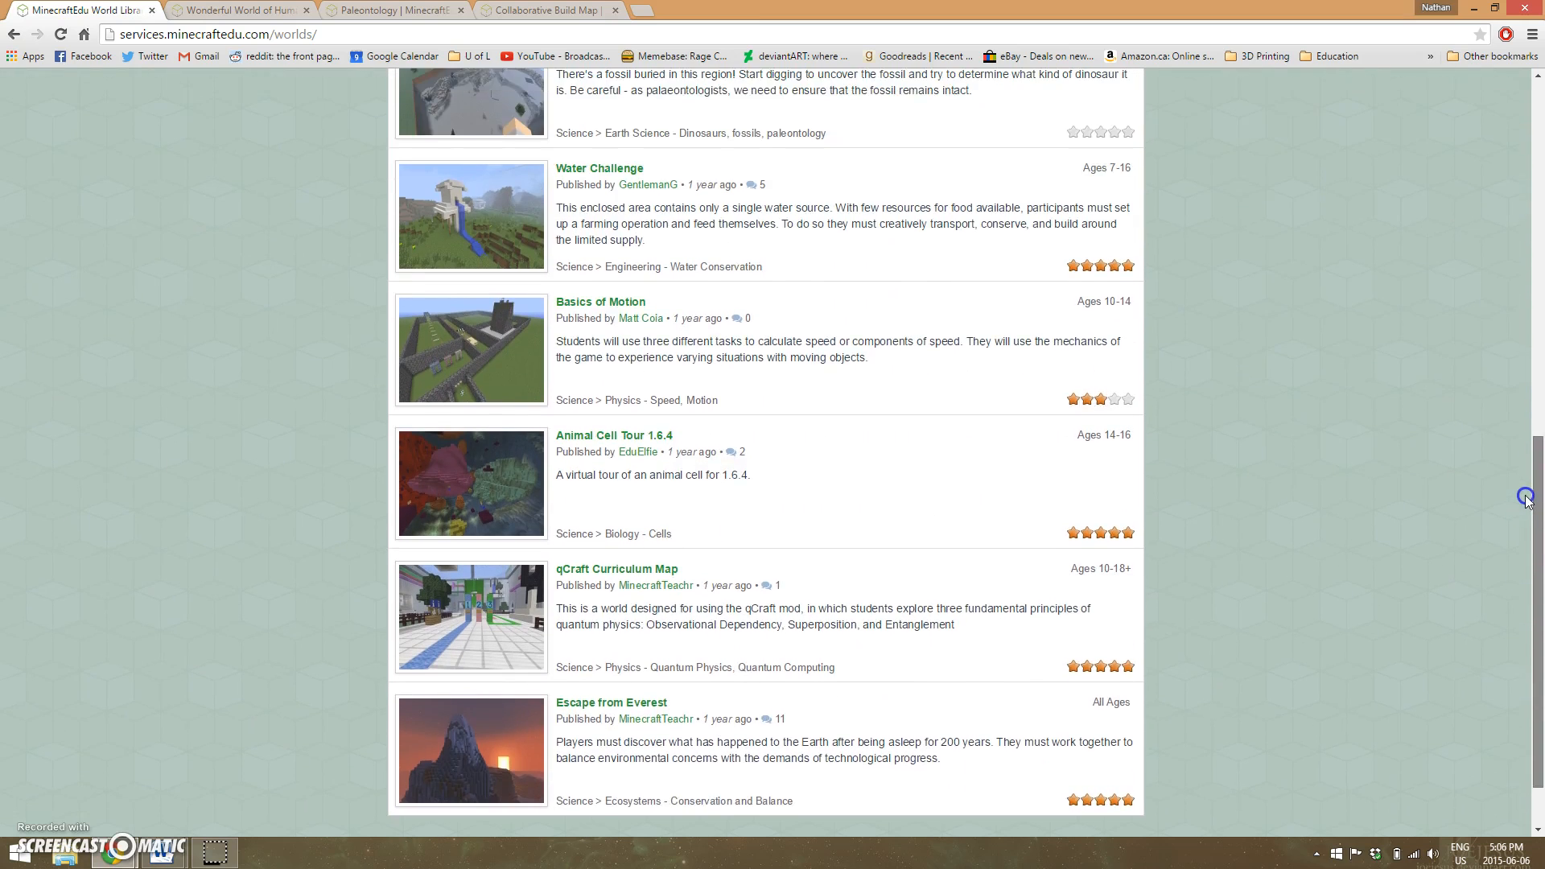
scroll(up, 3)
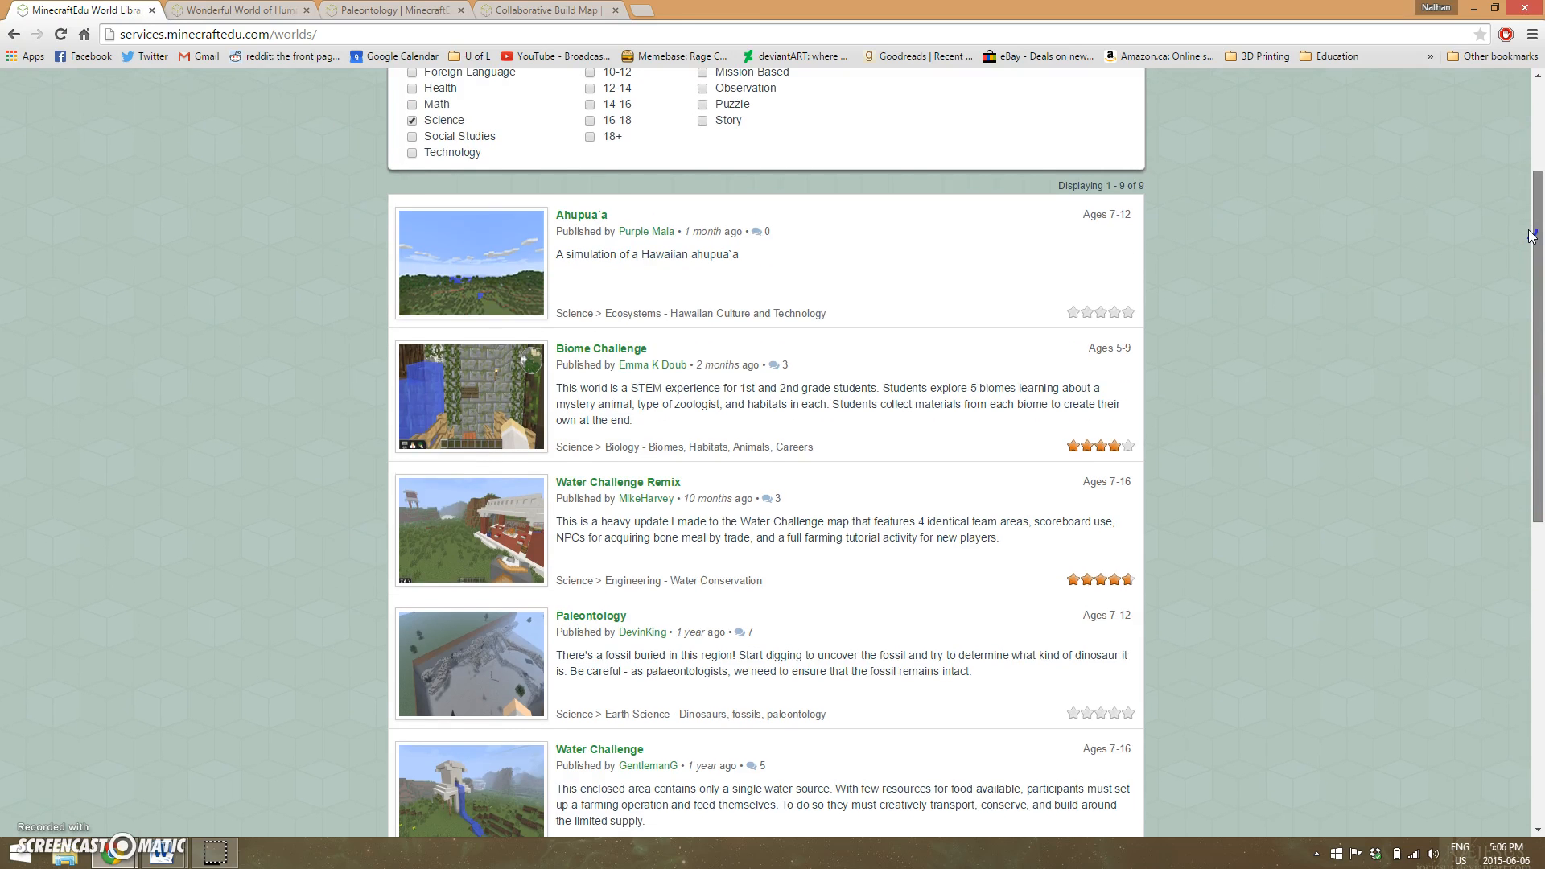
scroll(down, 3)
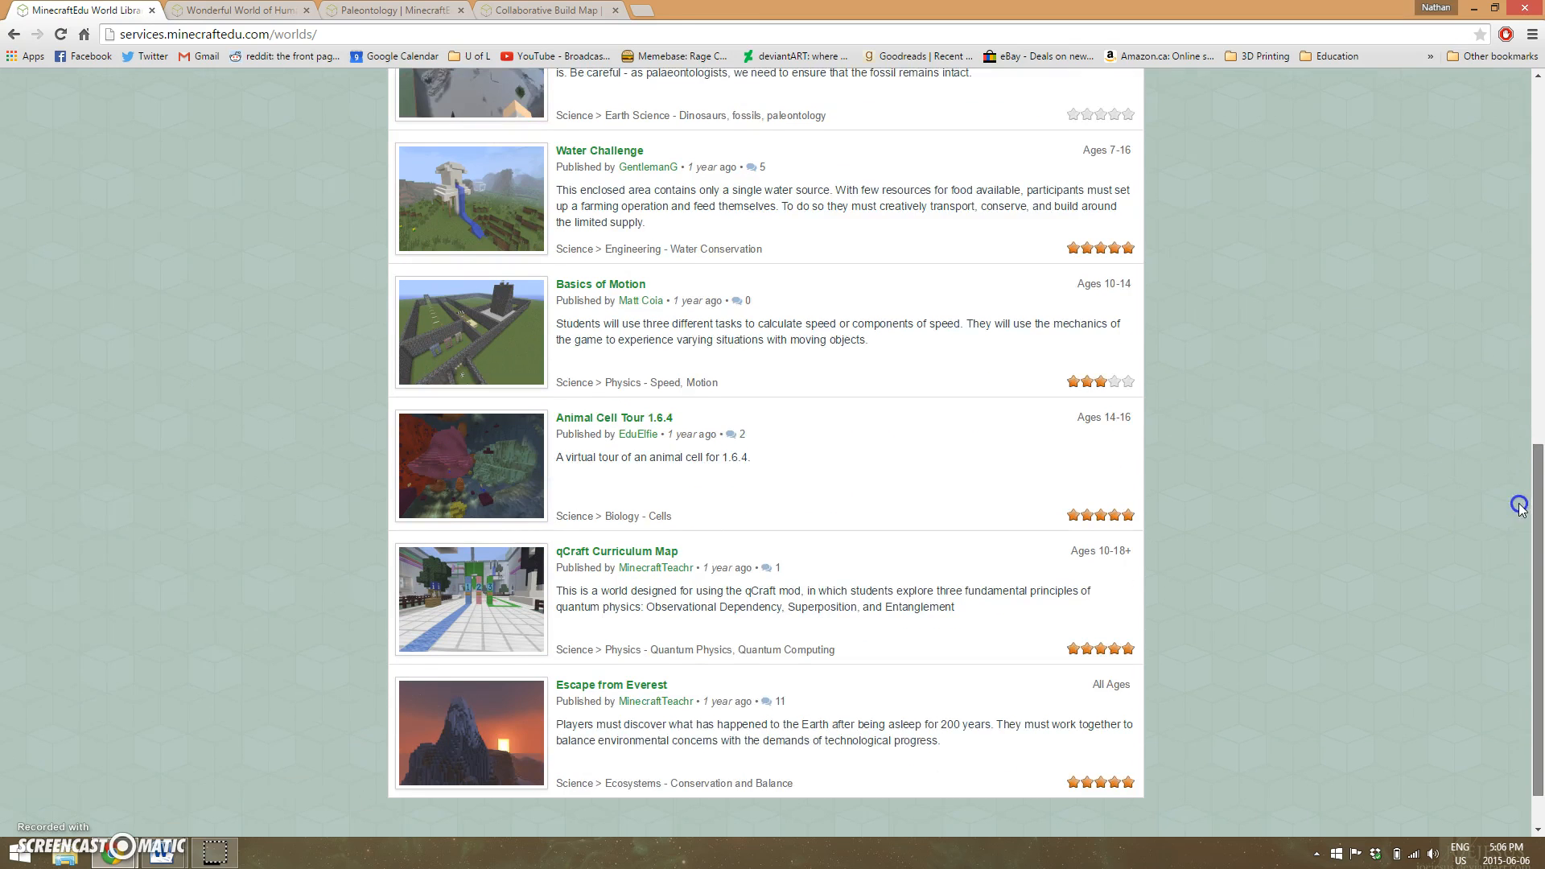
scroll(down, 3)
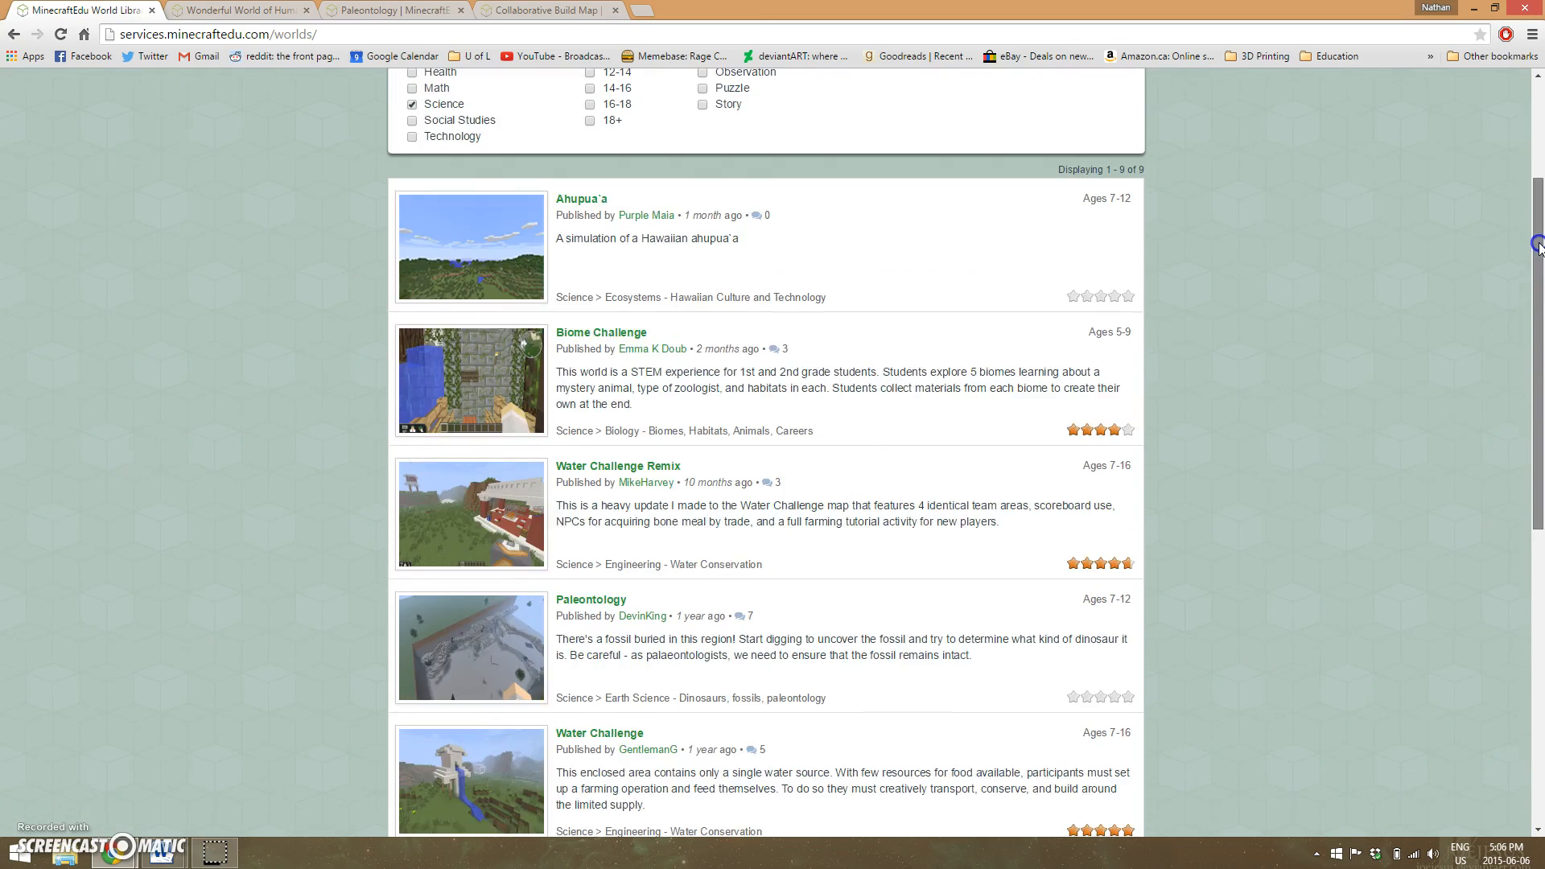
scroll(down, 3)
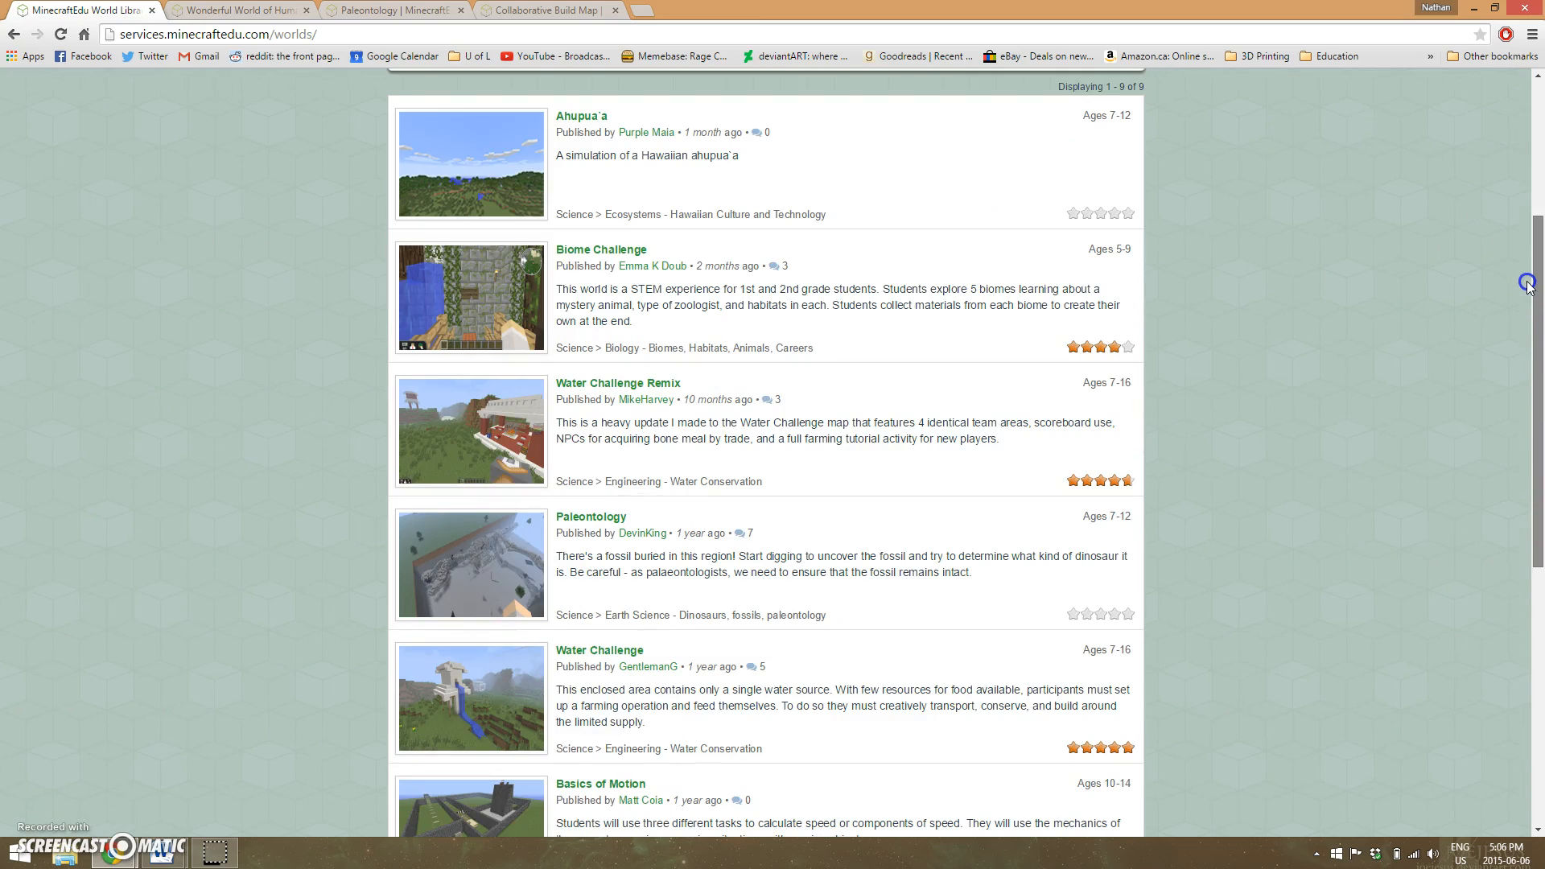
scroll(down, 3)
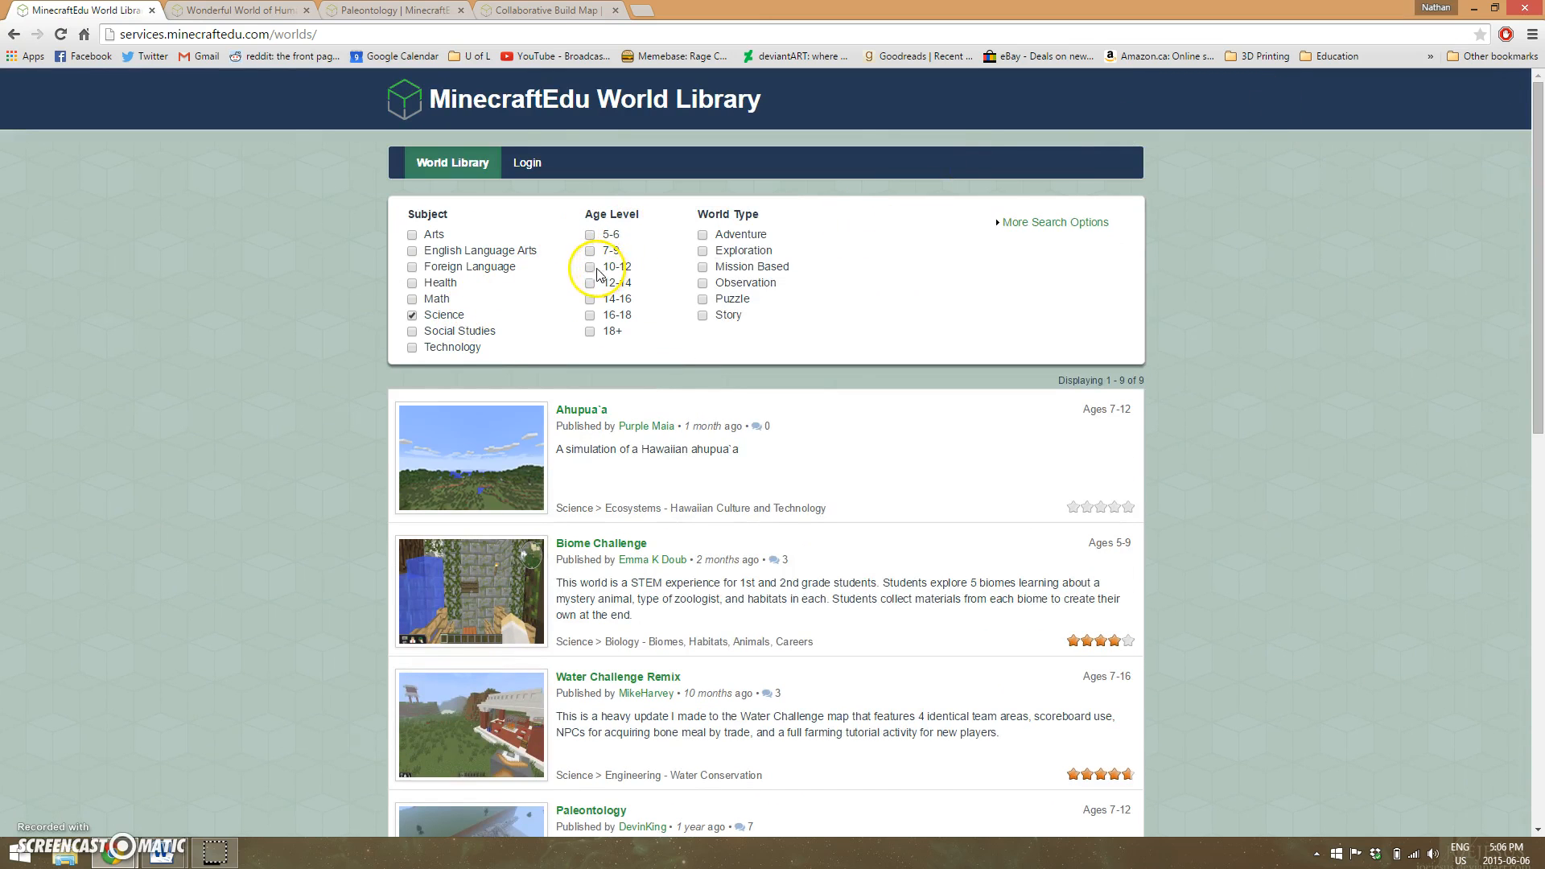
- Add the 10-12 age level filter and scroll the six remaining Science worlds
click(590, 267)
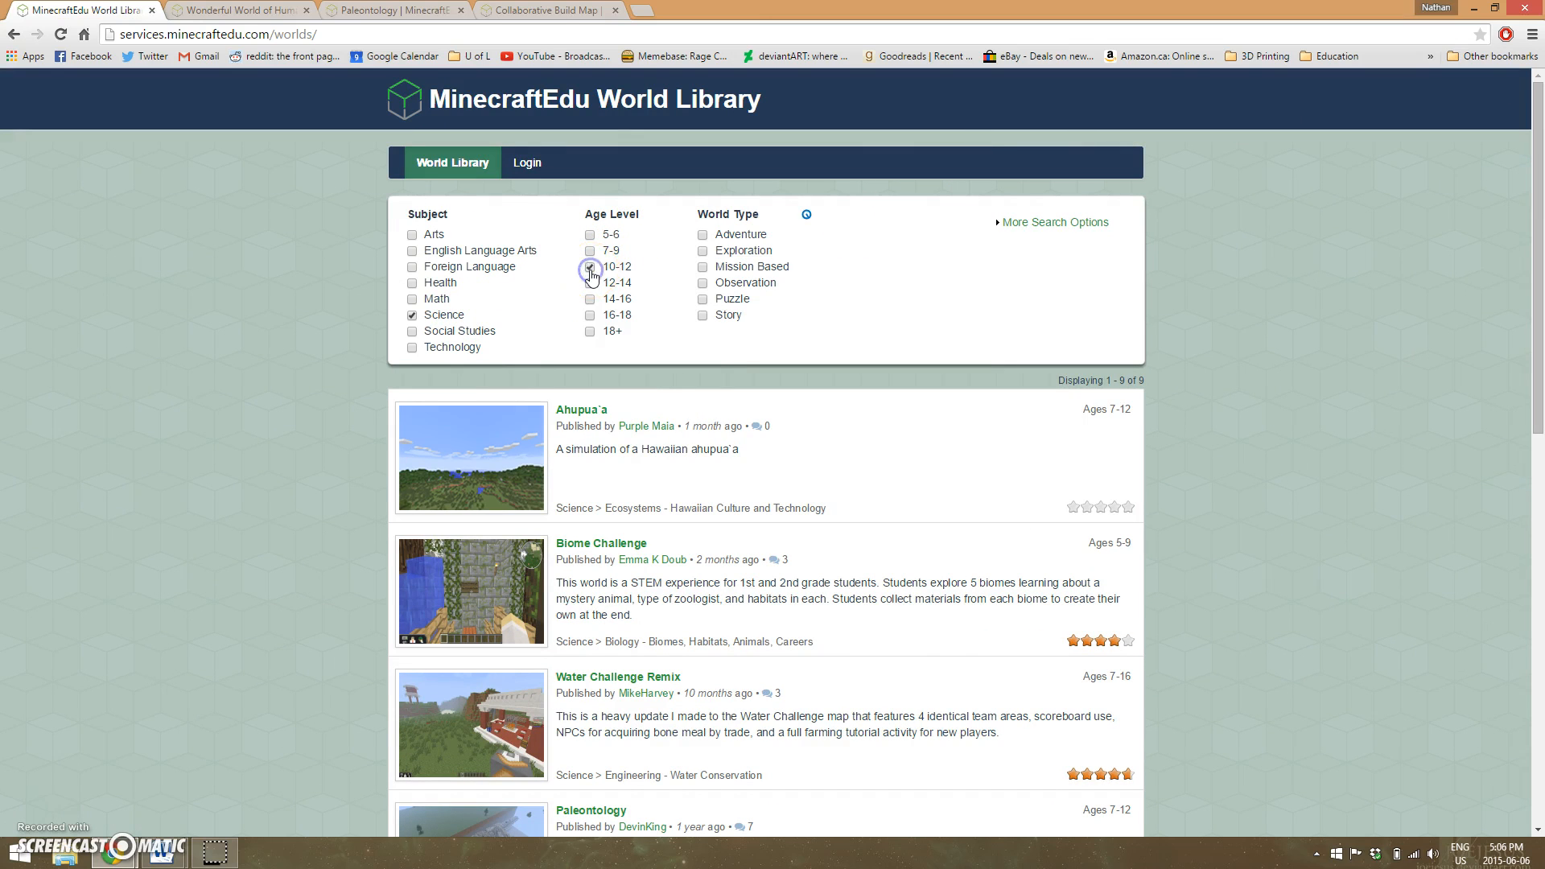
click(589, 250)
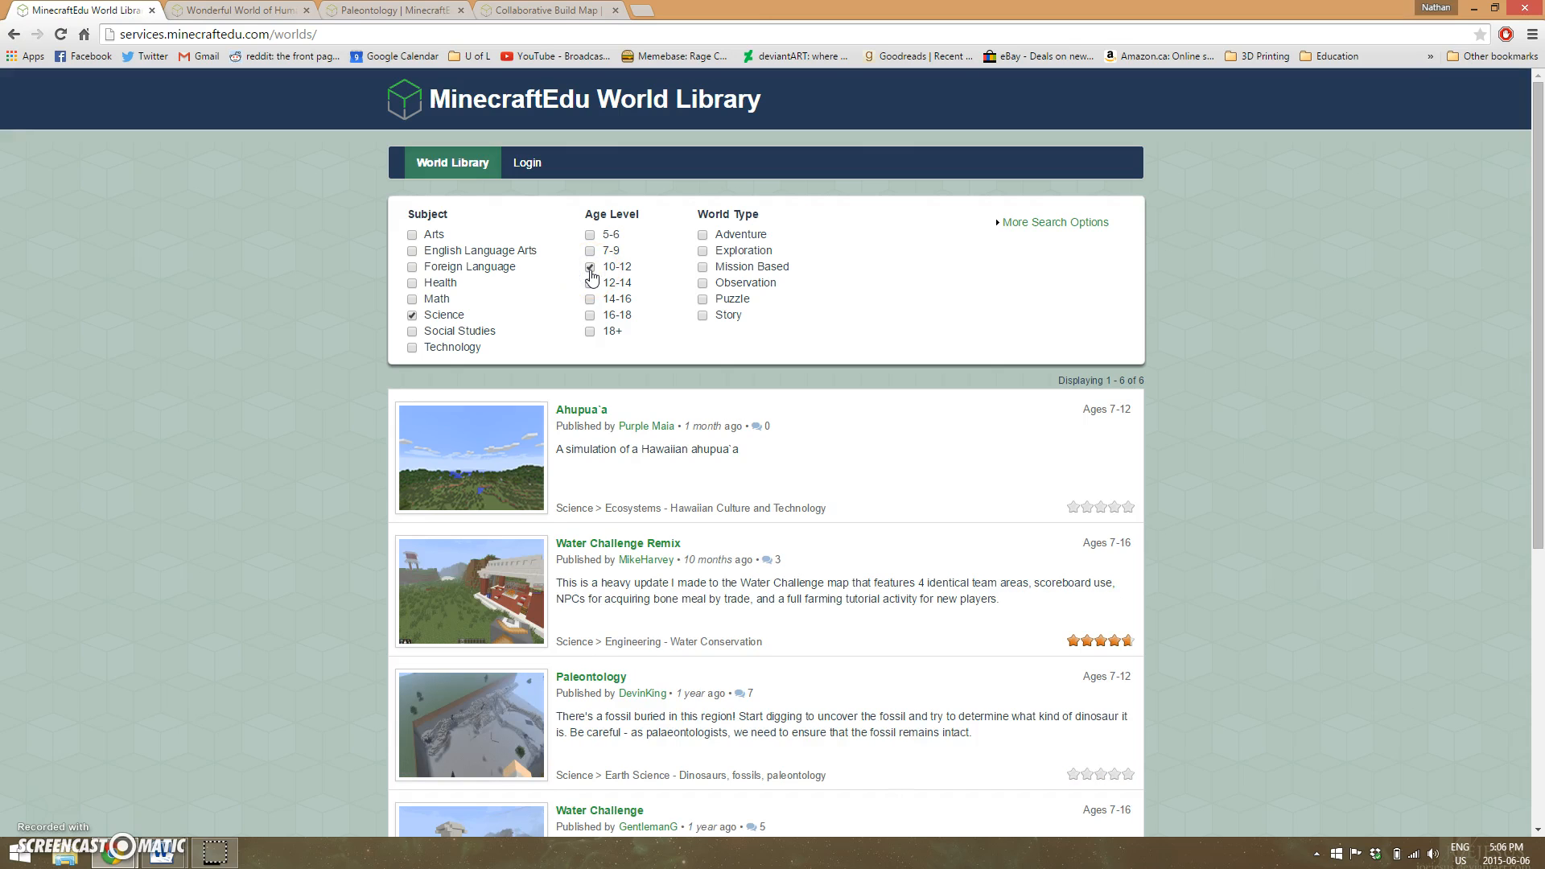
scroll(down, 3)
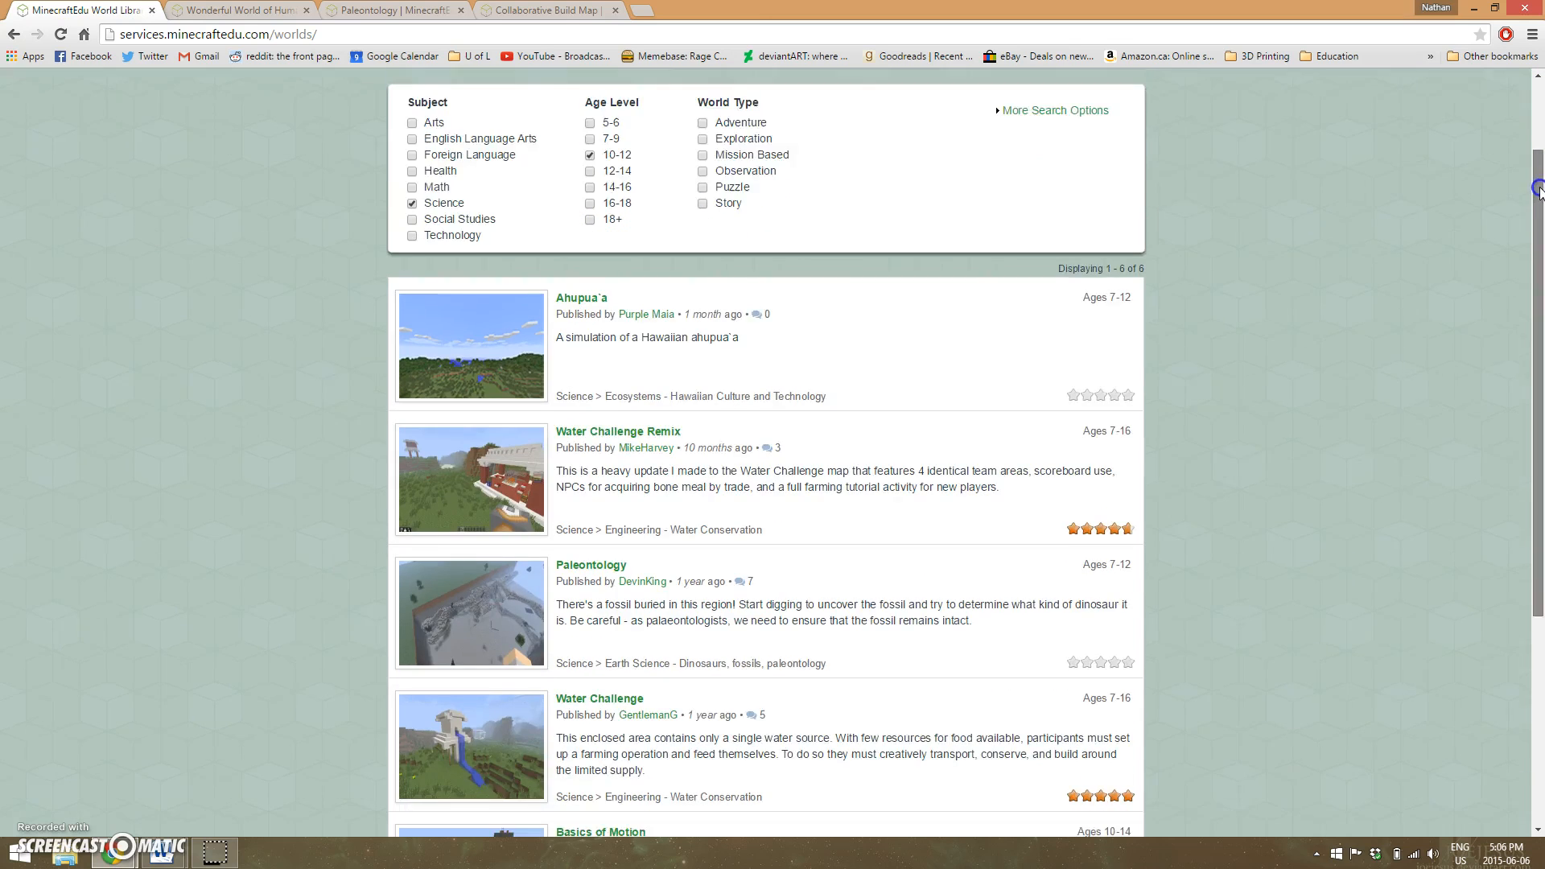
scroll(down, 3)
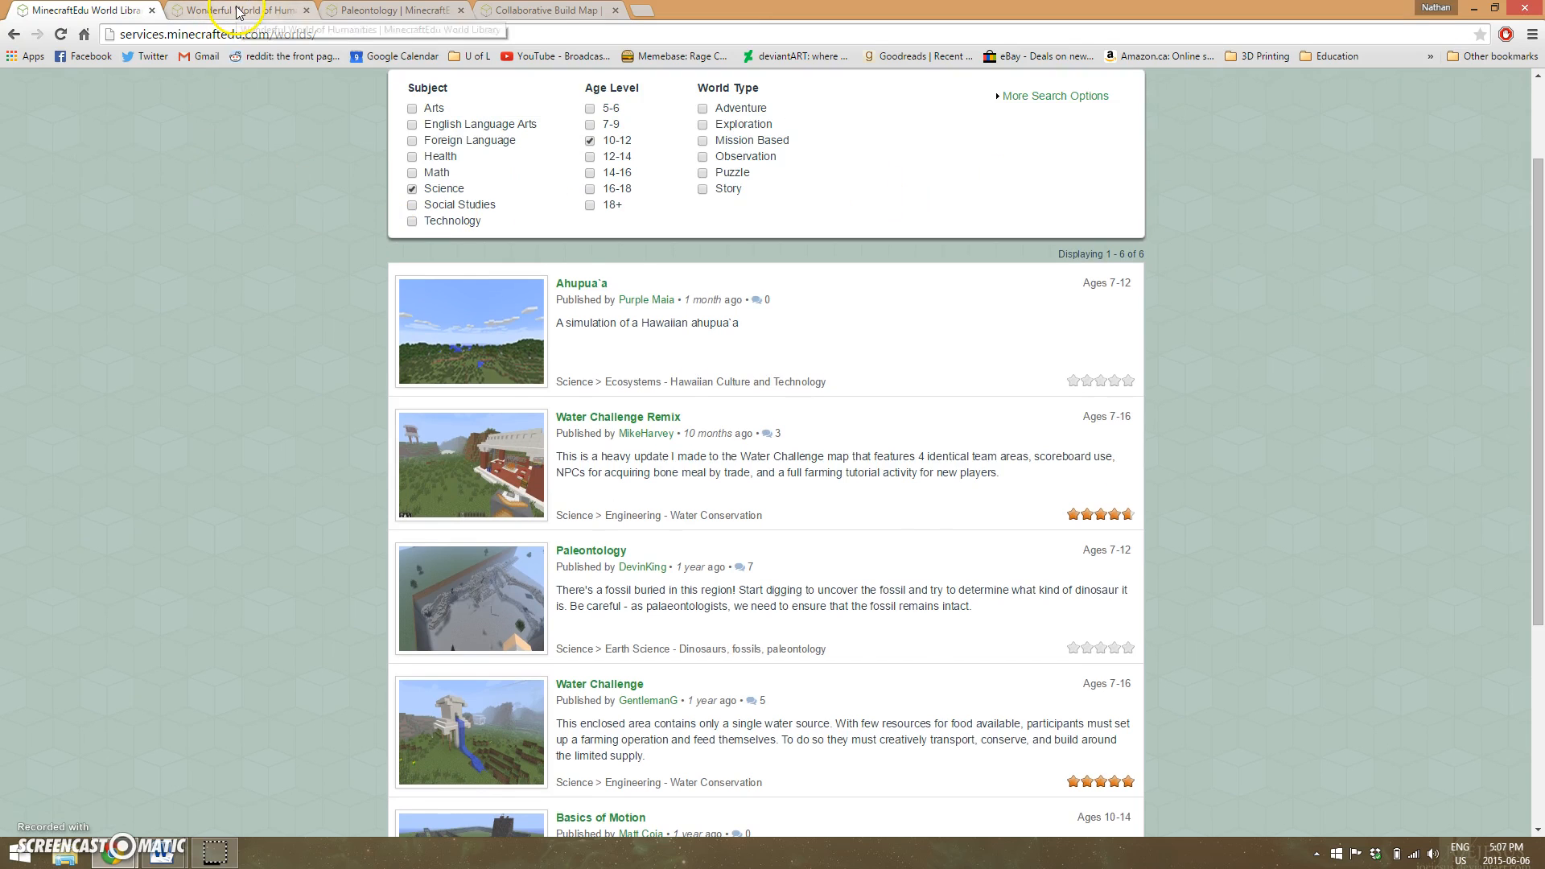
- Switch to the Wonderful World of Humanities tab and scroll down to its trailer
click(237, 10)
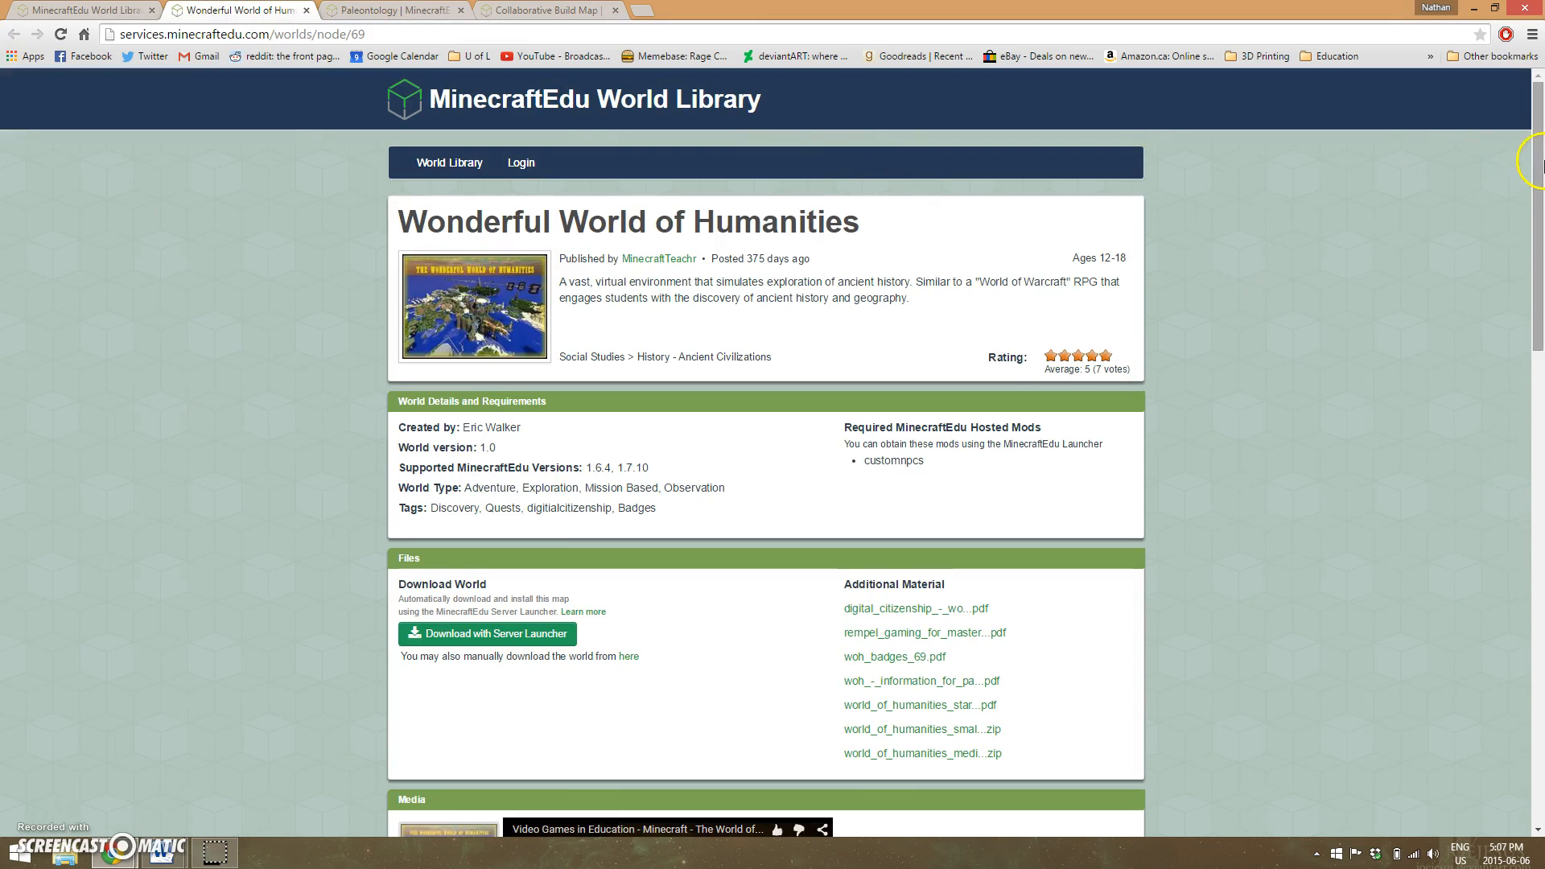
scroll(down, 3)
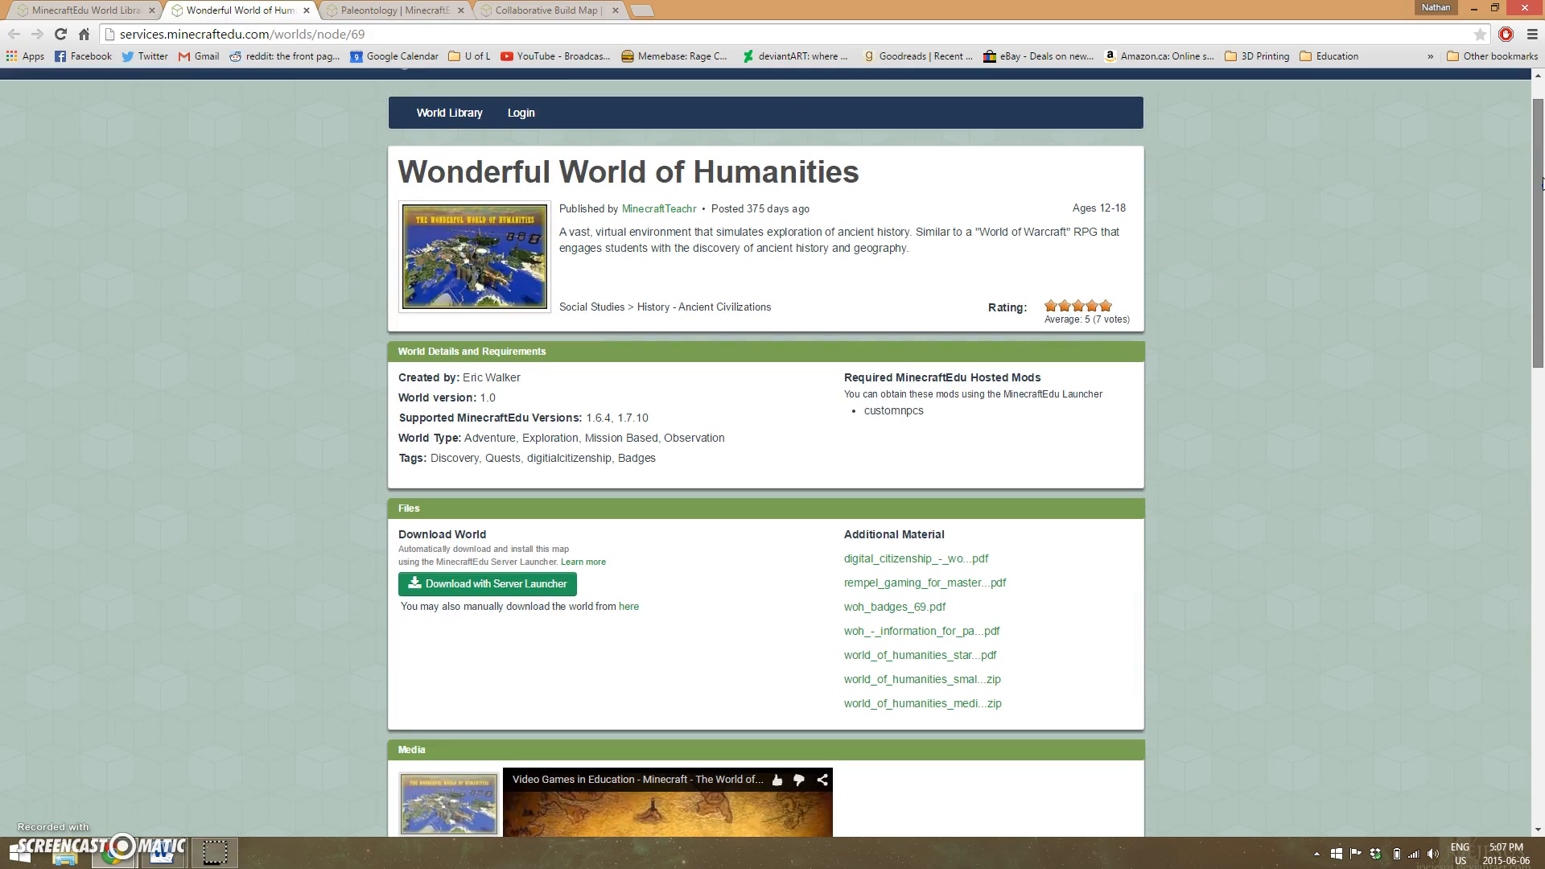
scroll(down, 3)
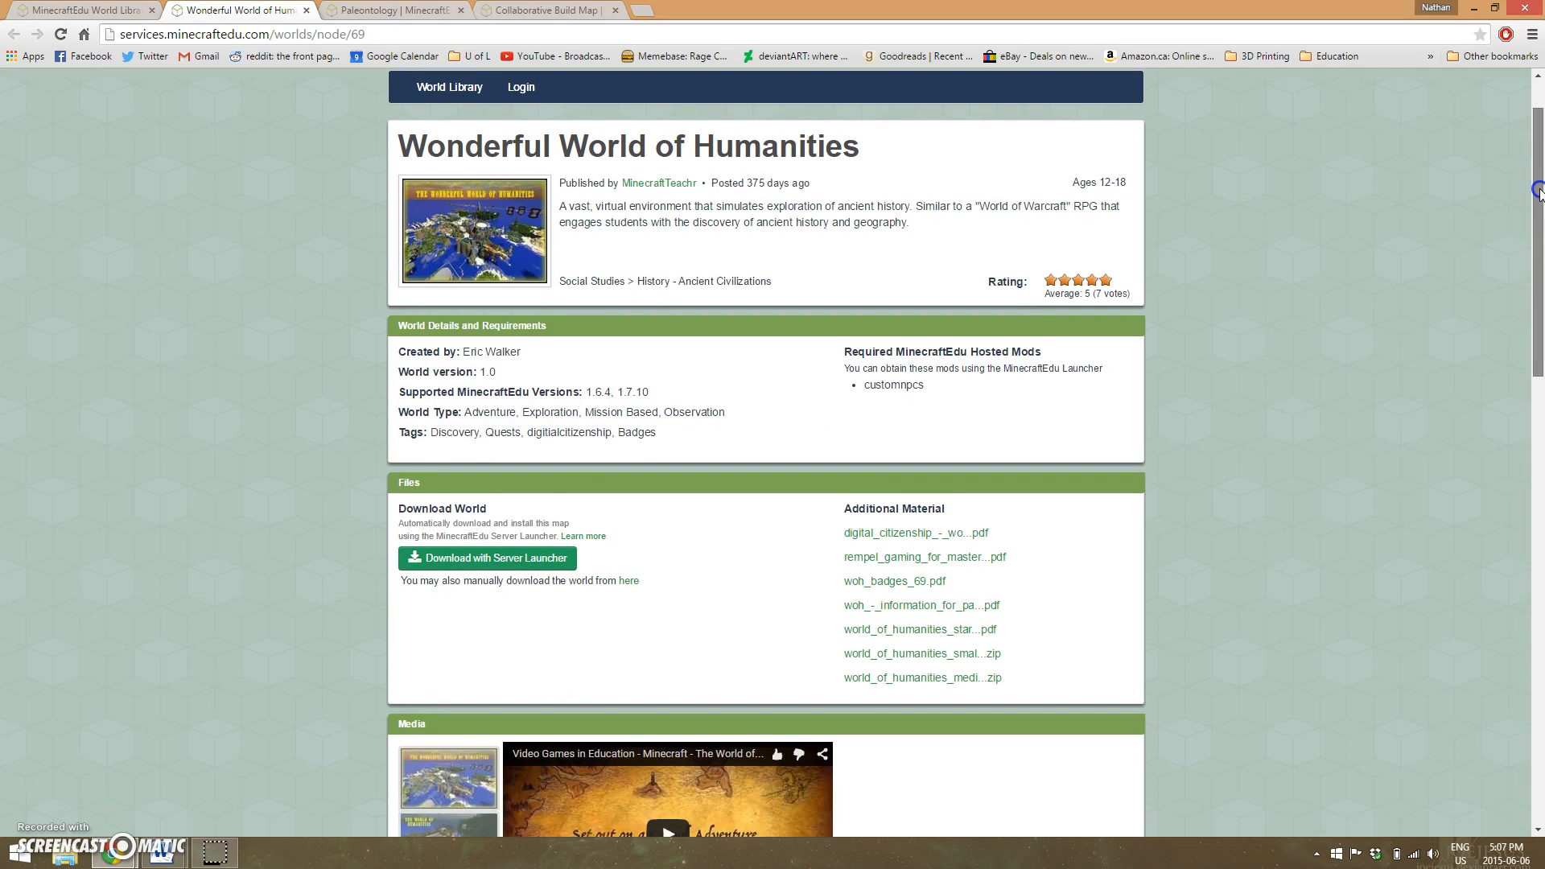
scroll(down, 3)
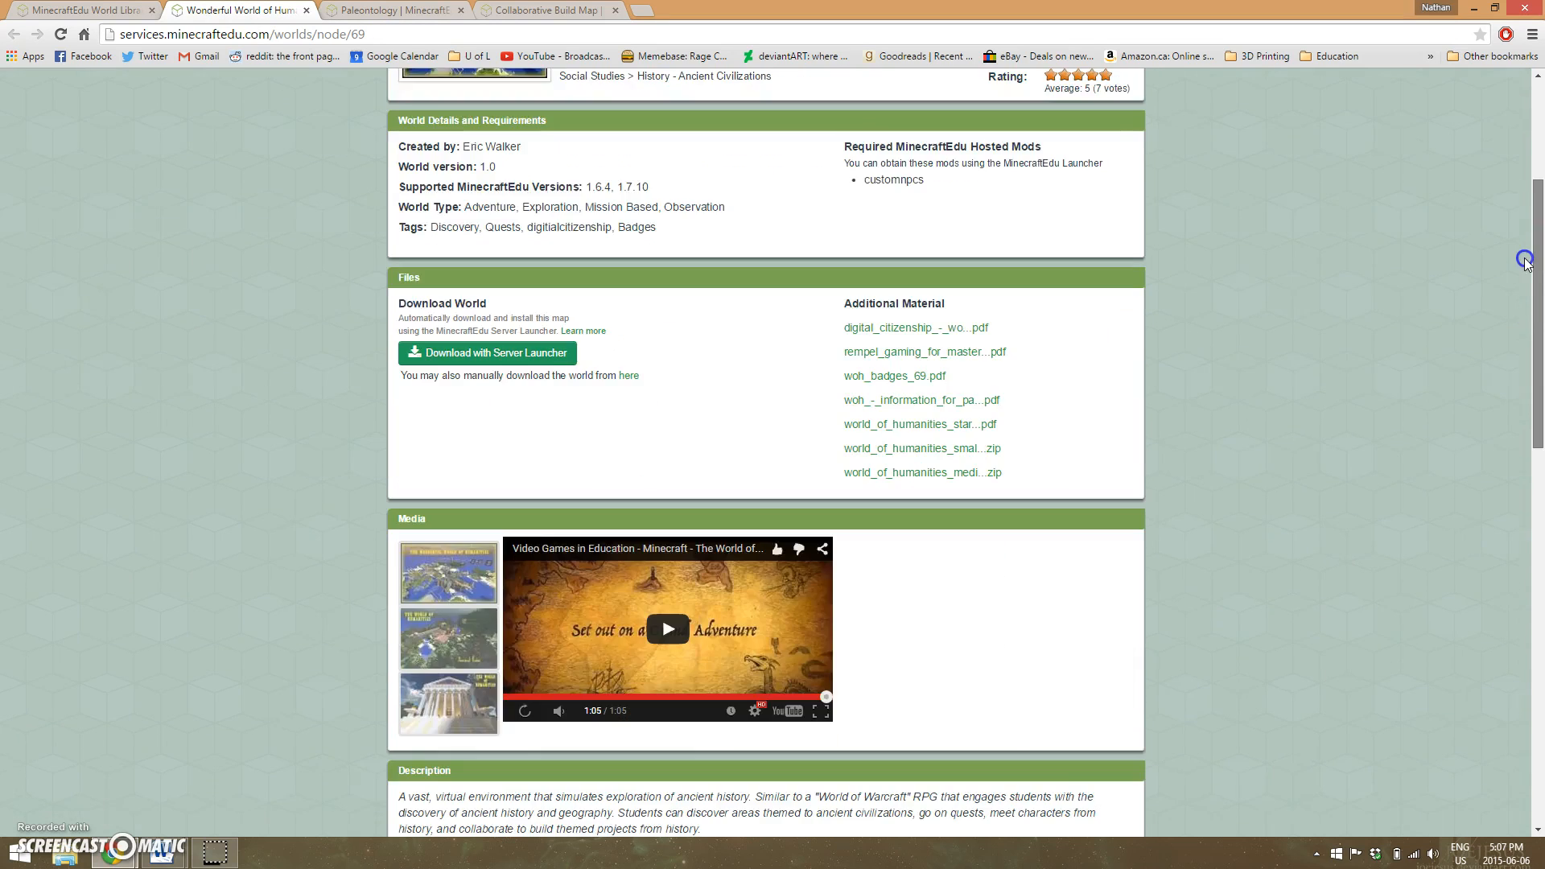
scroll(down, 3)
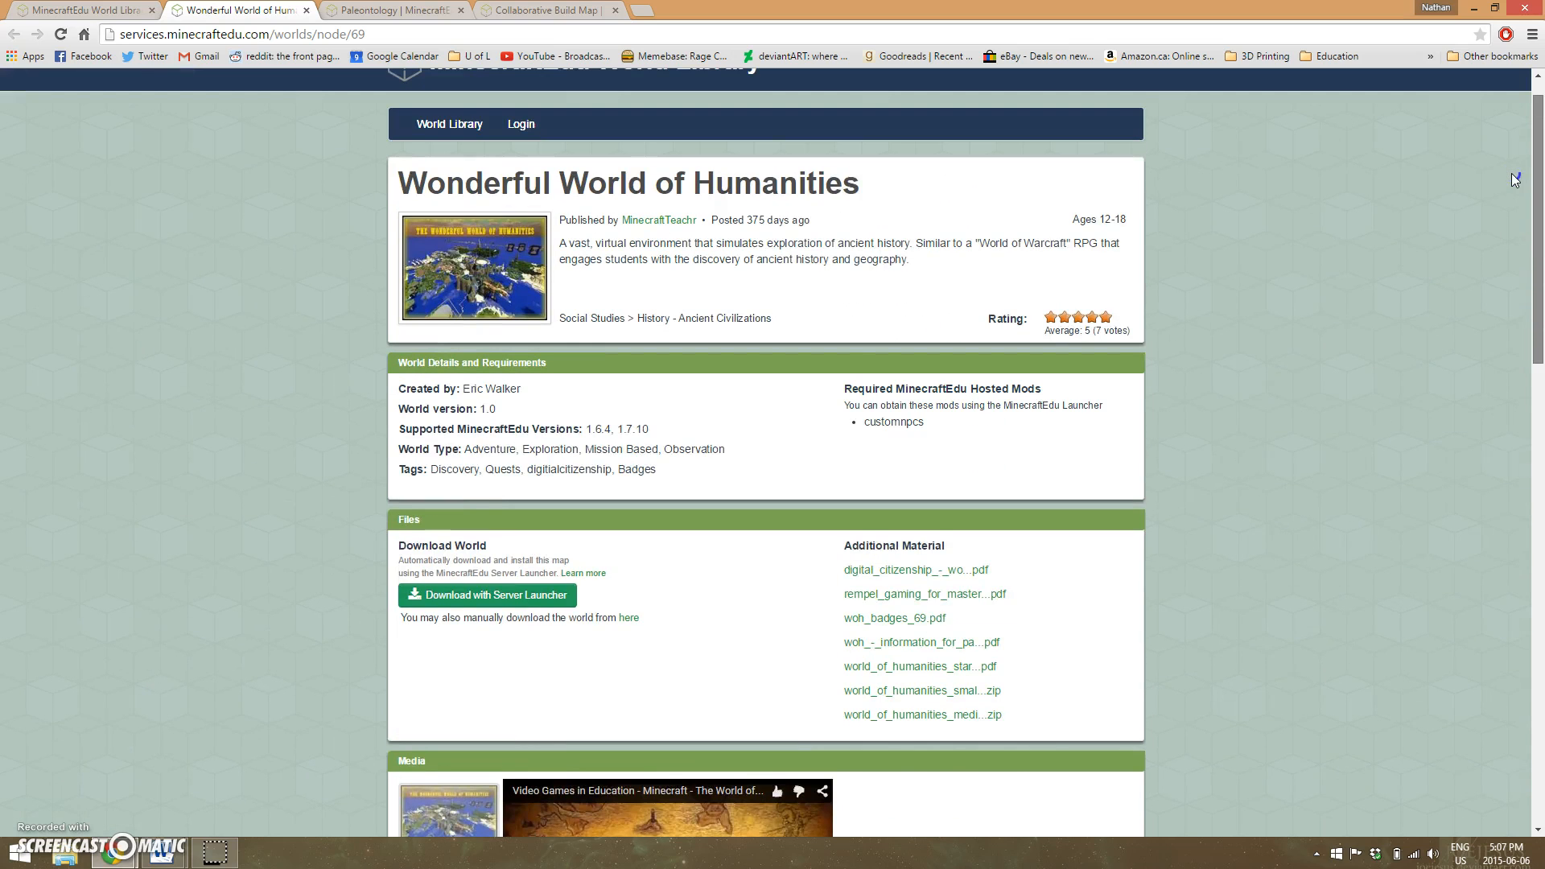
scroll(down, 3)
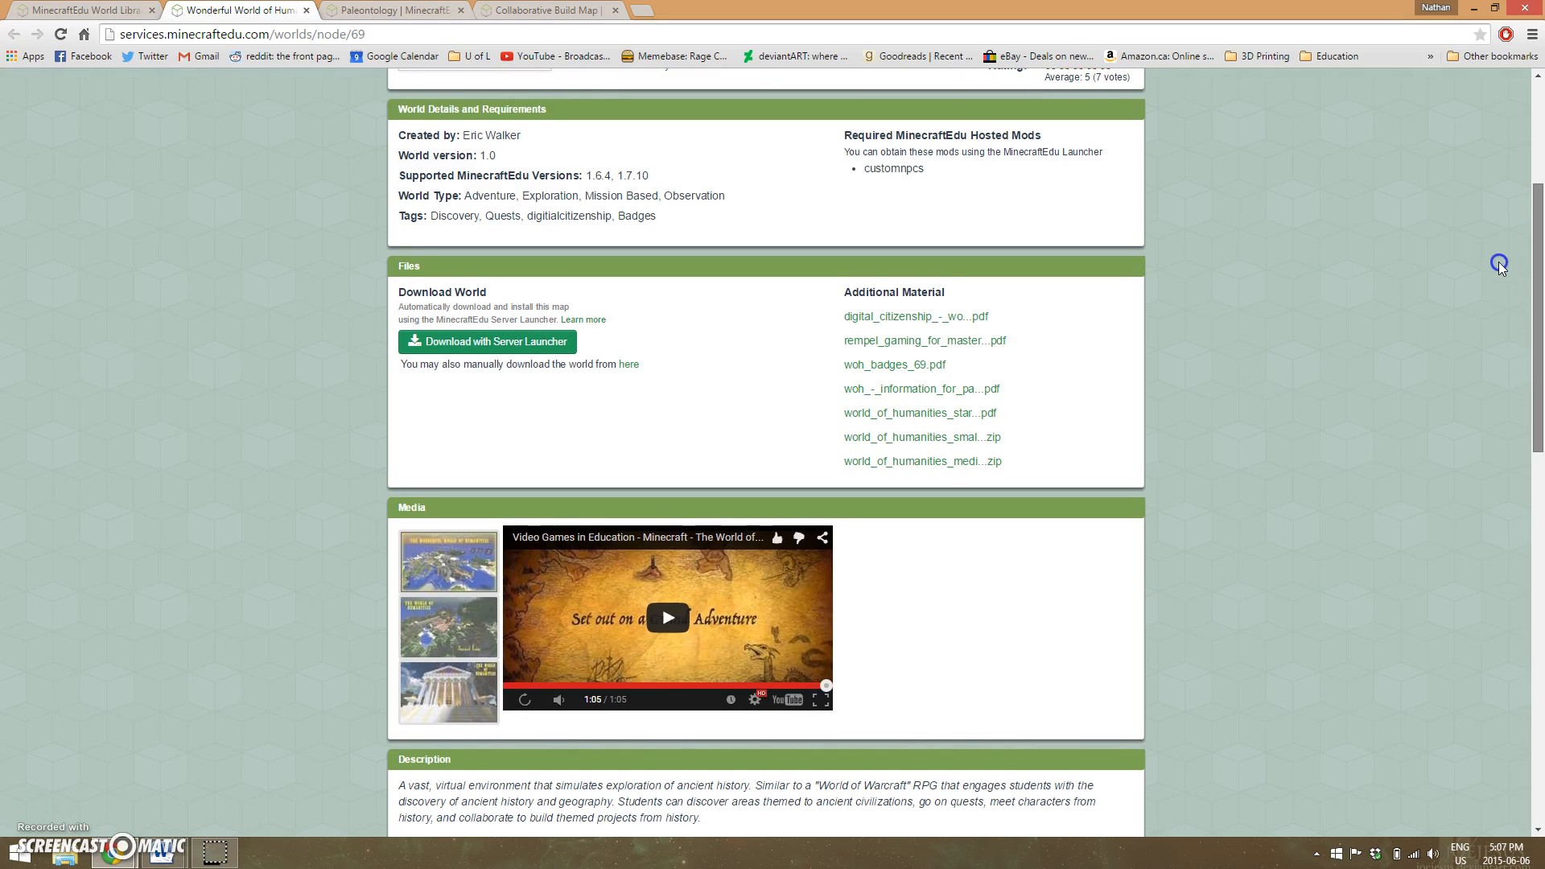
scroll(down, 3)
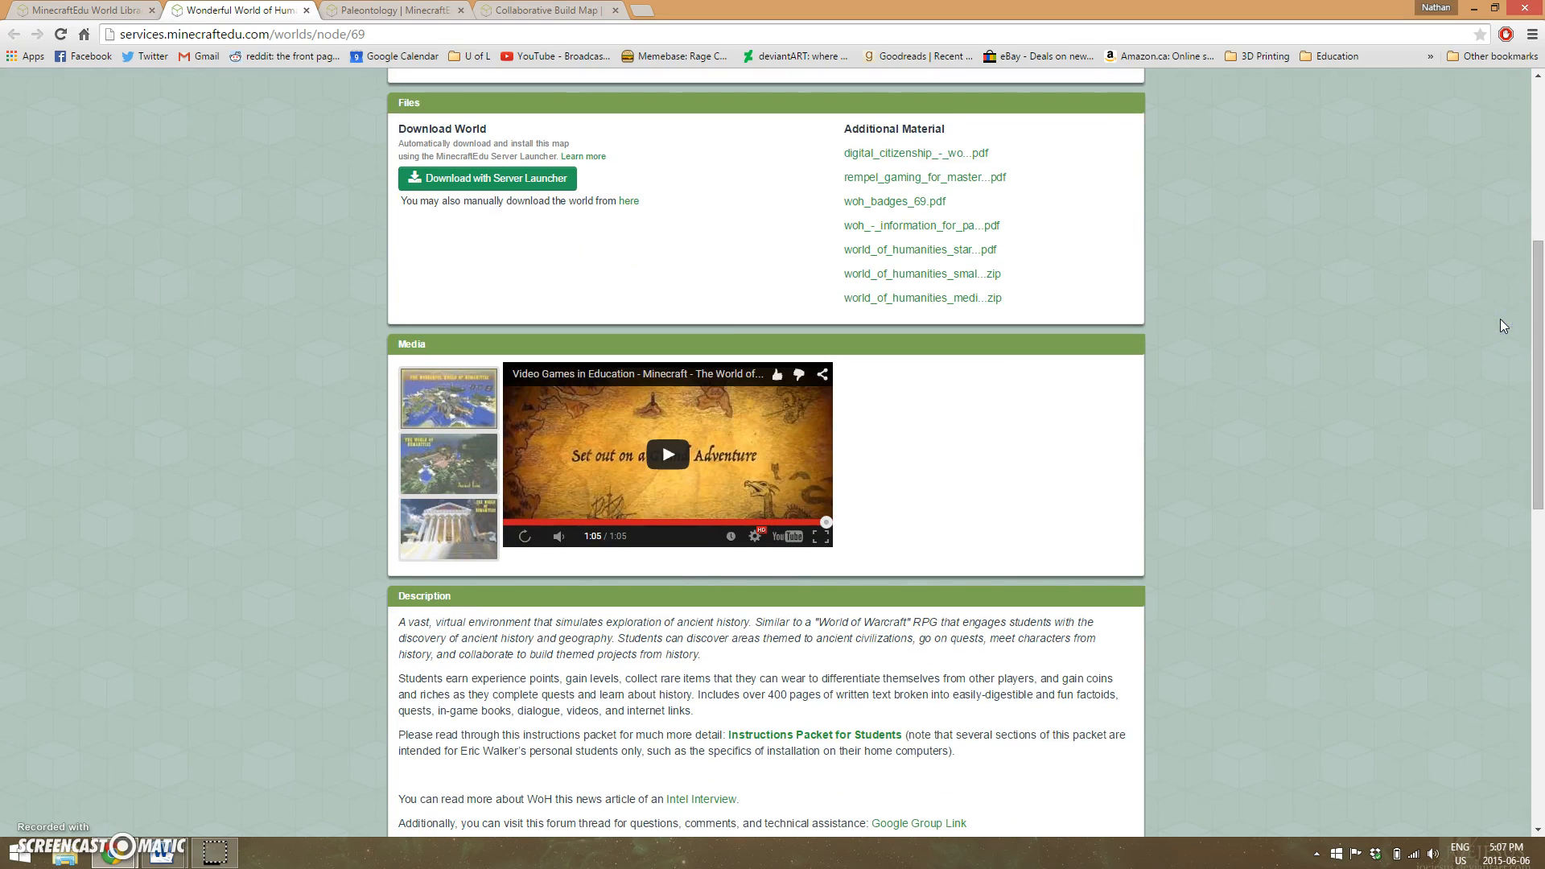
scroll(up, 3)
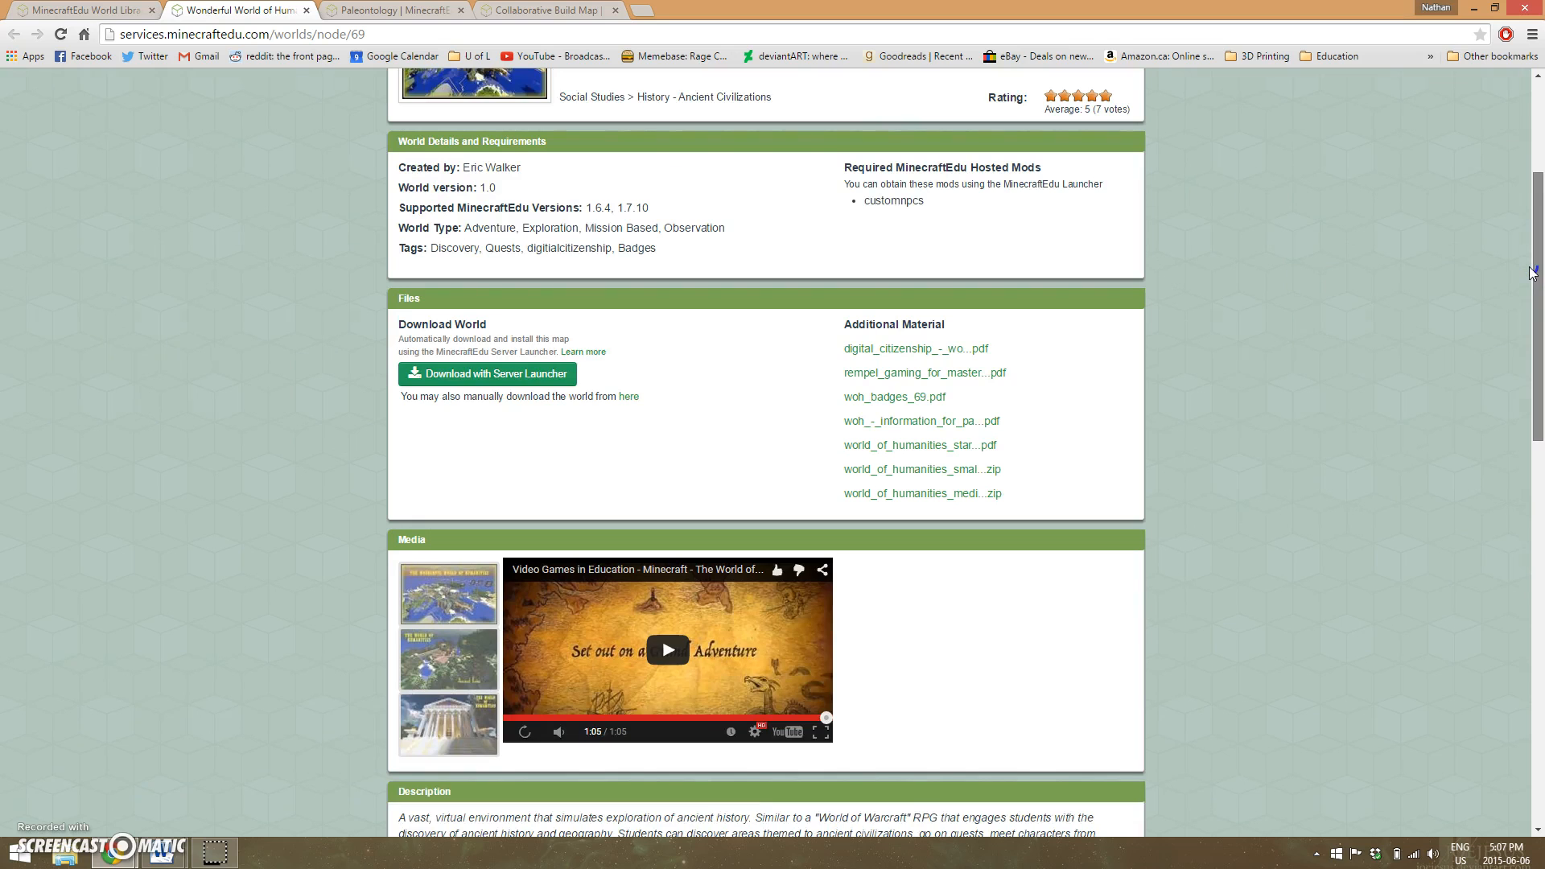
scroll(down, 3)
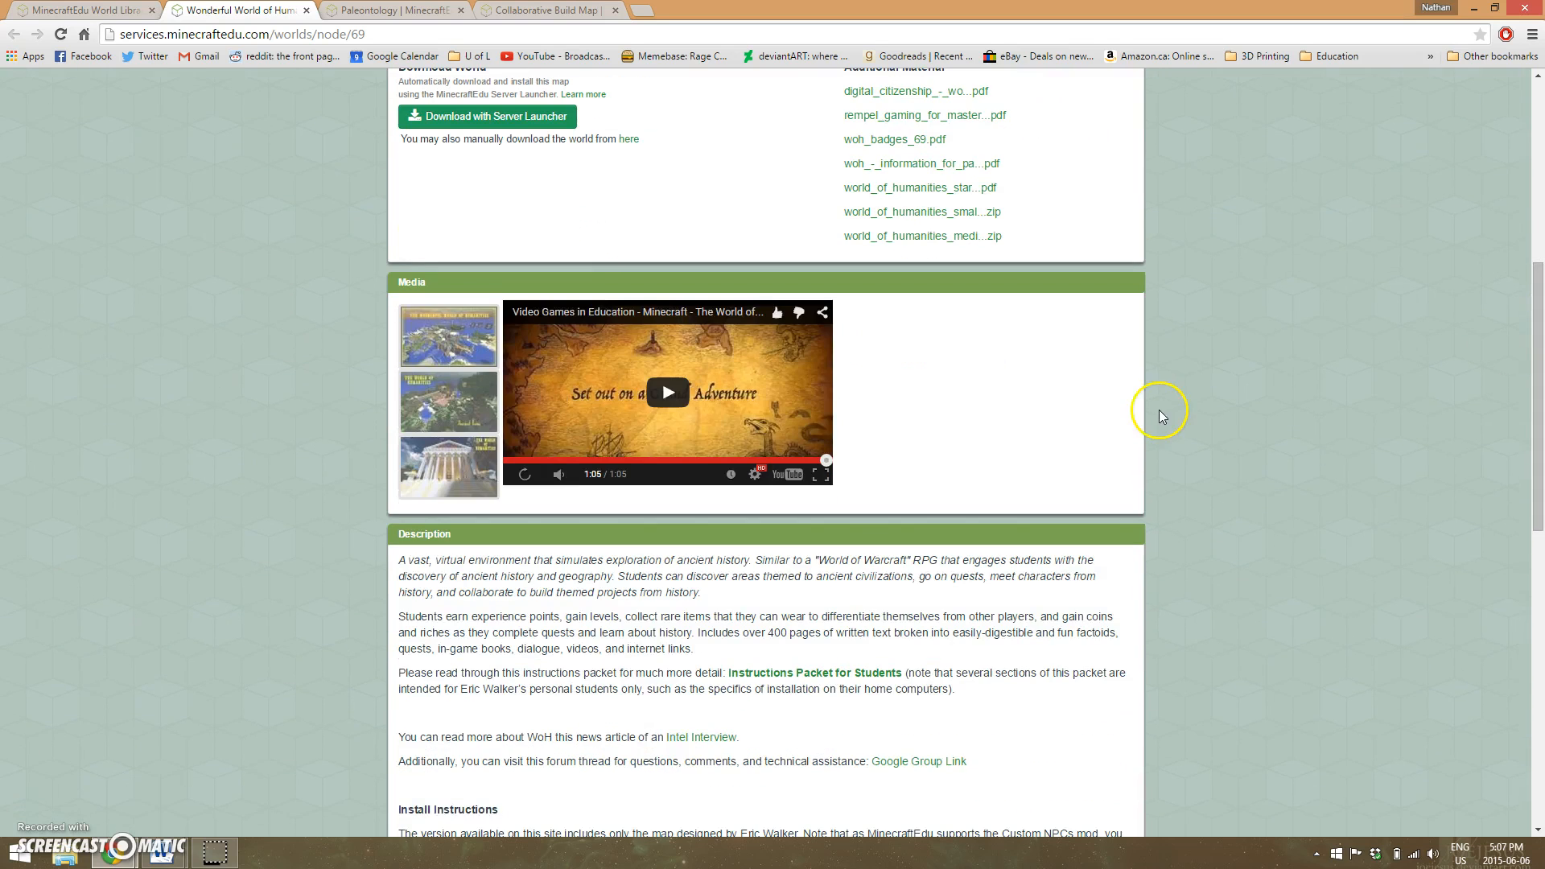
- Watch the Humanities trailer full screen, then scroll down the Paleontology world page
click(667, 392)
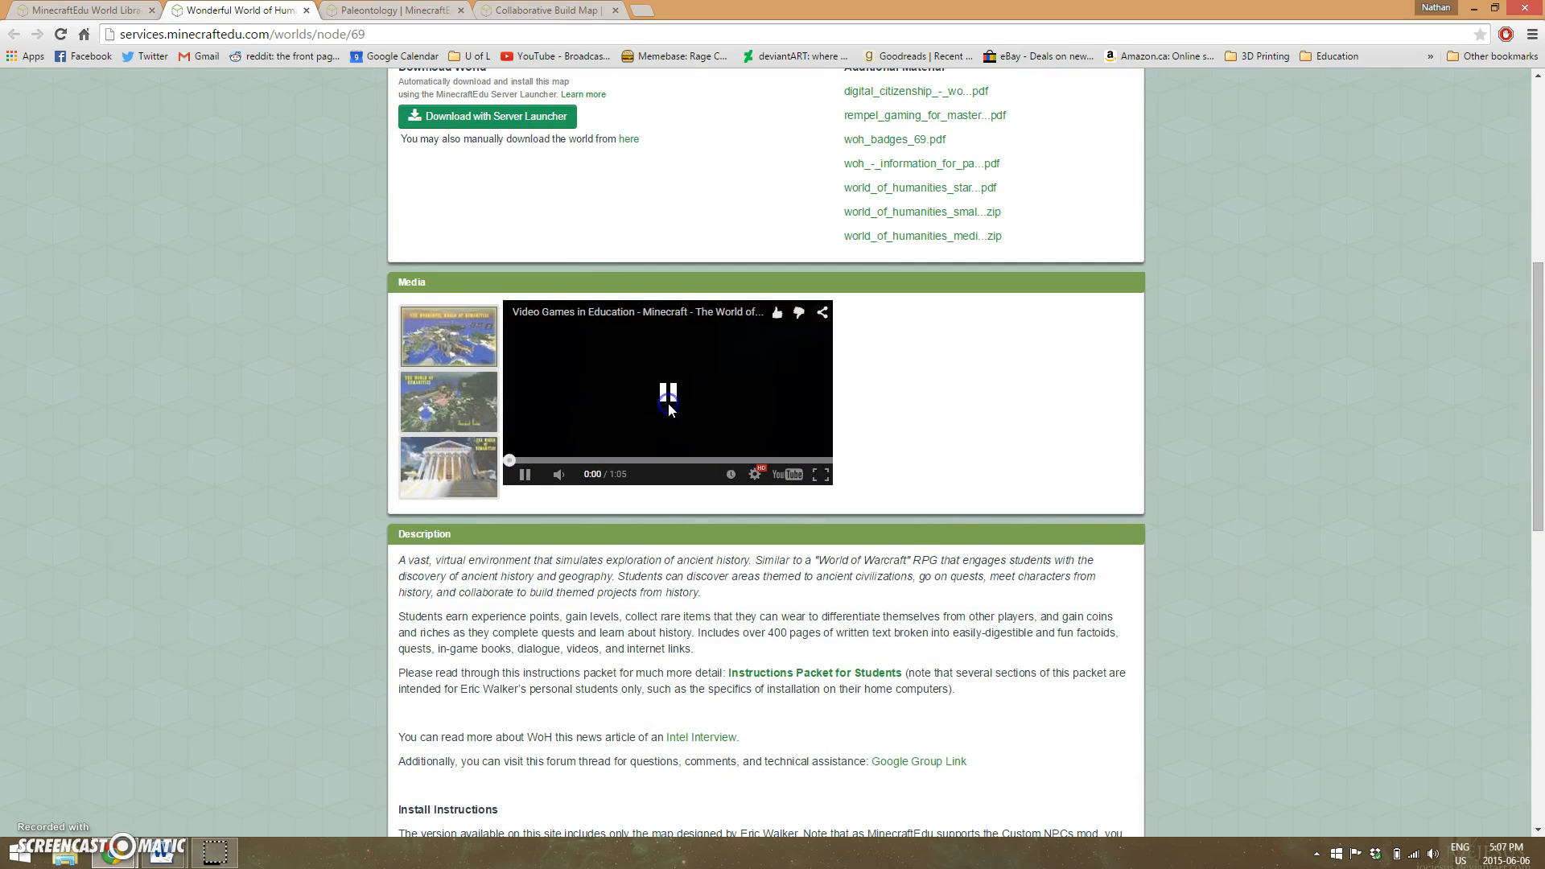
click(821, 474)
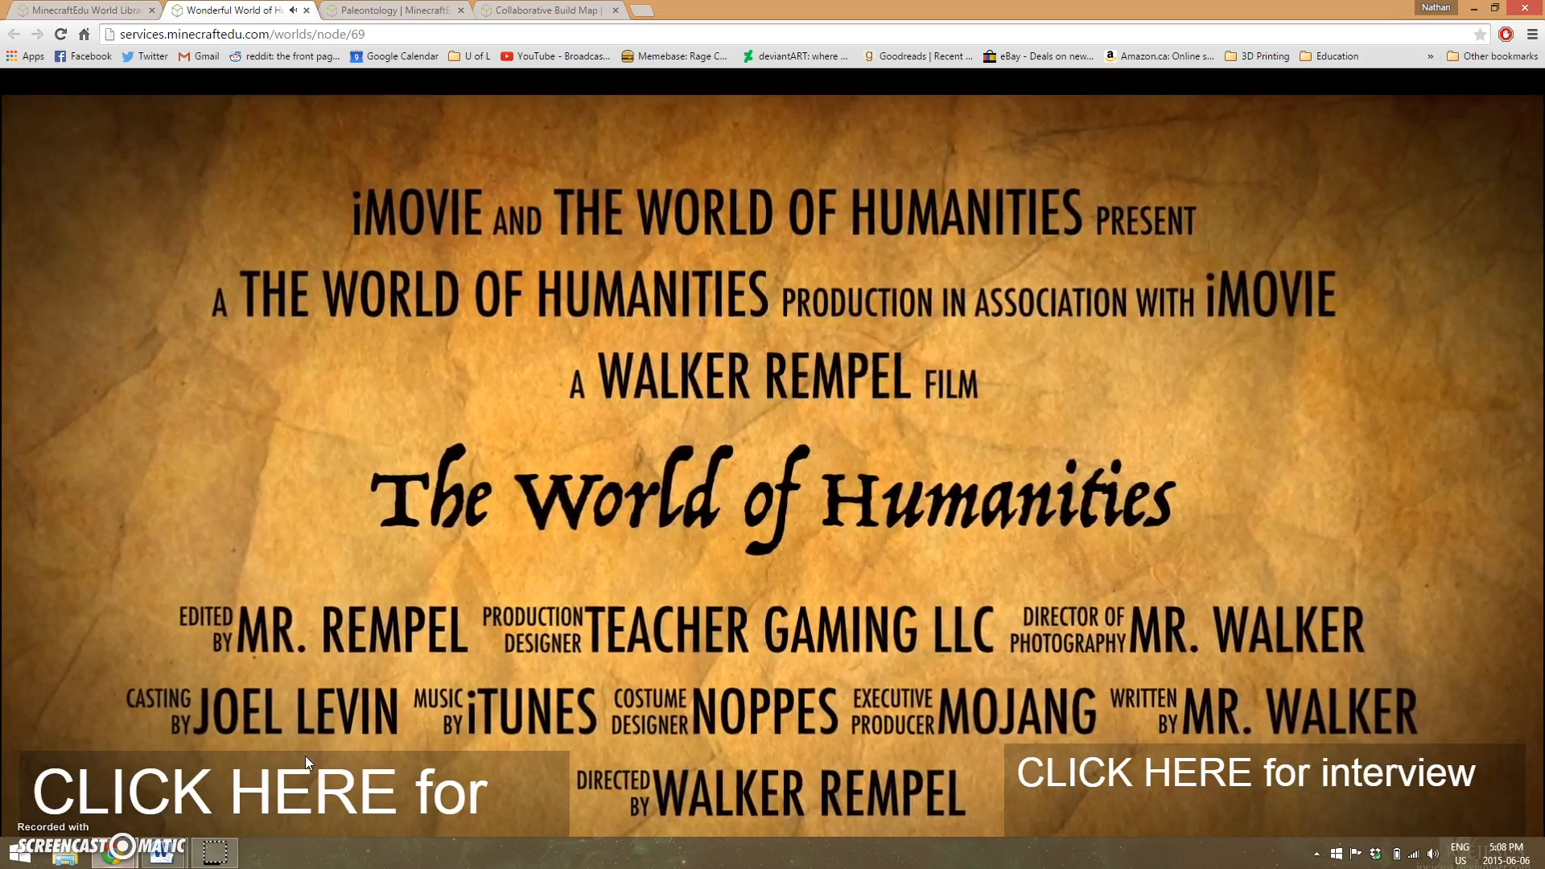
scroll(down, 3)
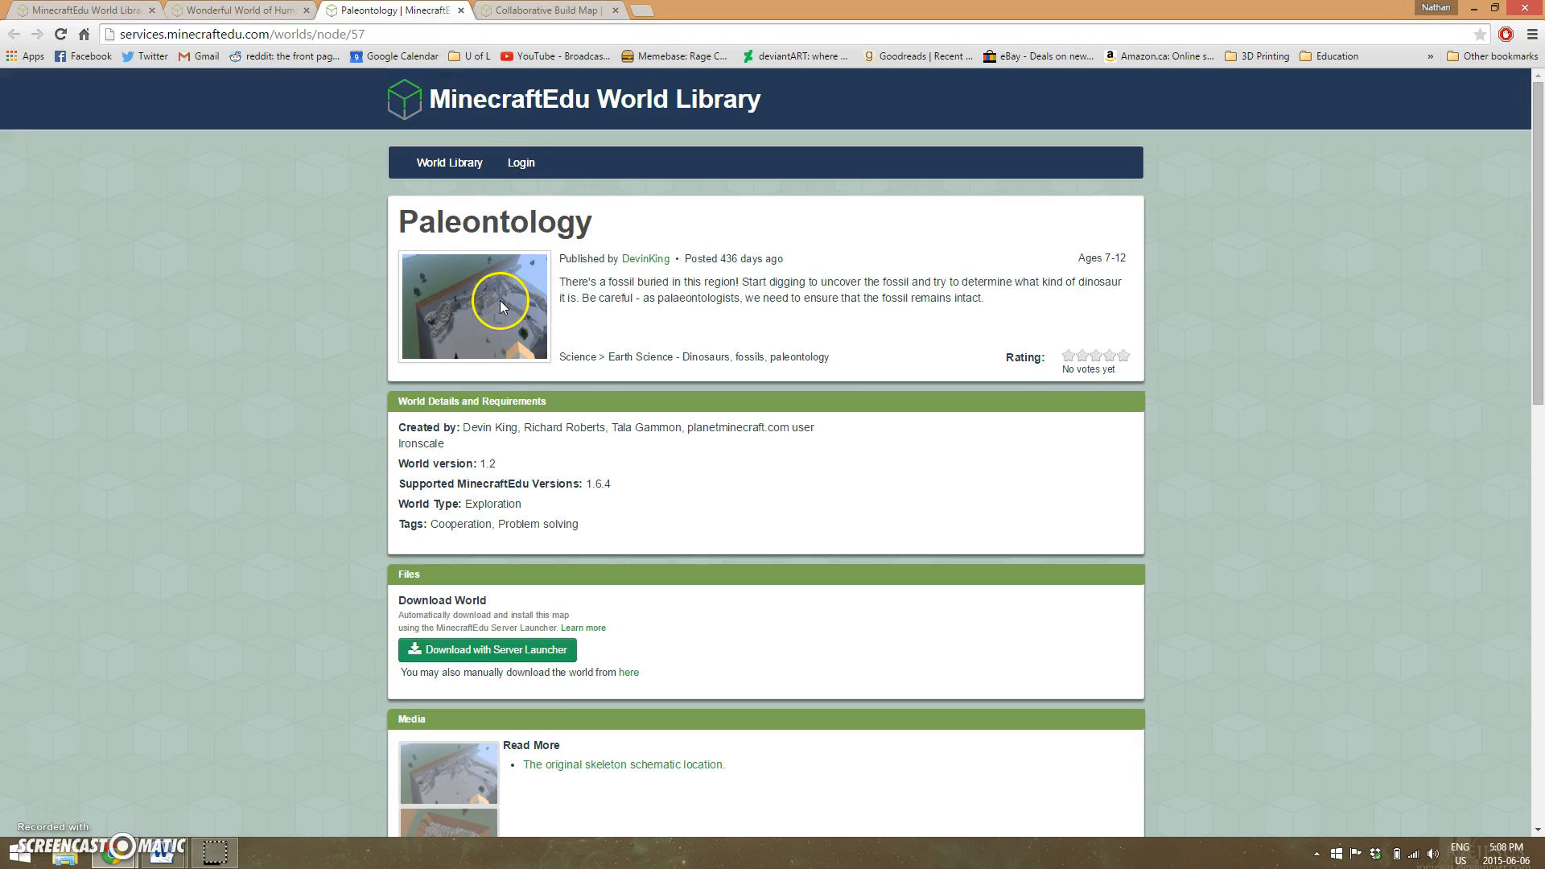
scroll(down, 3)
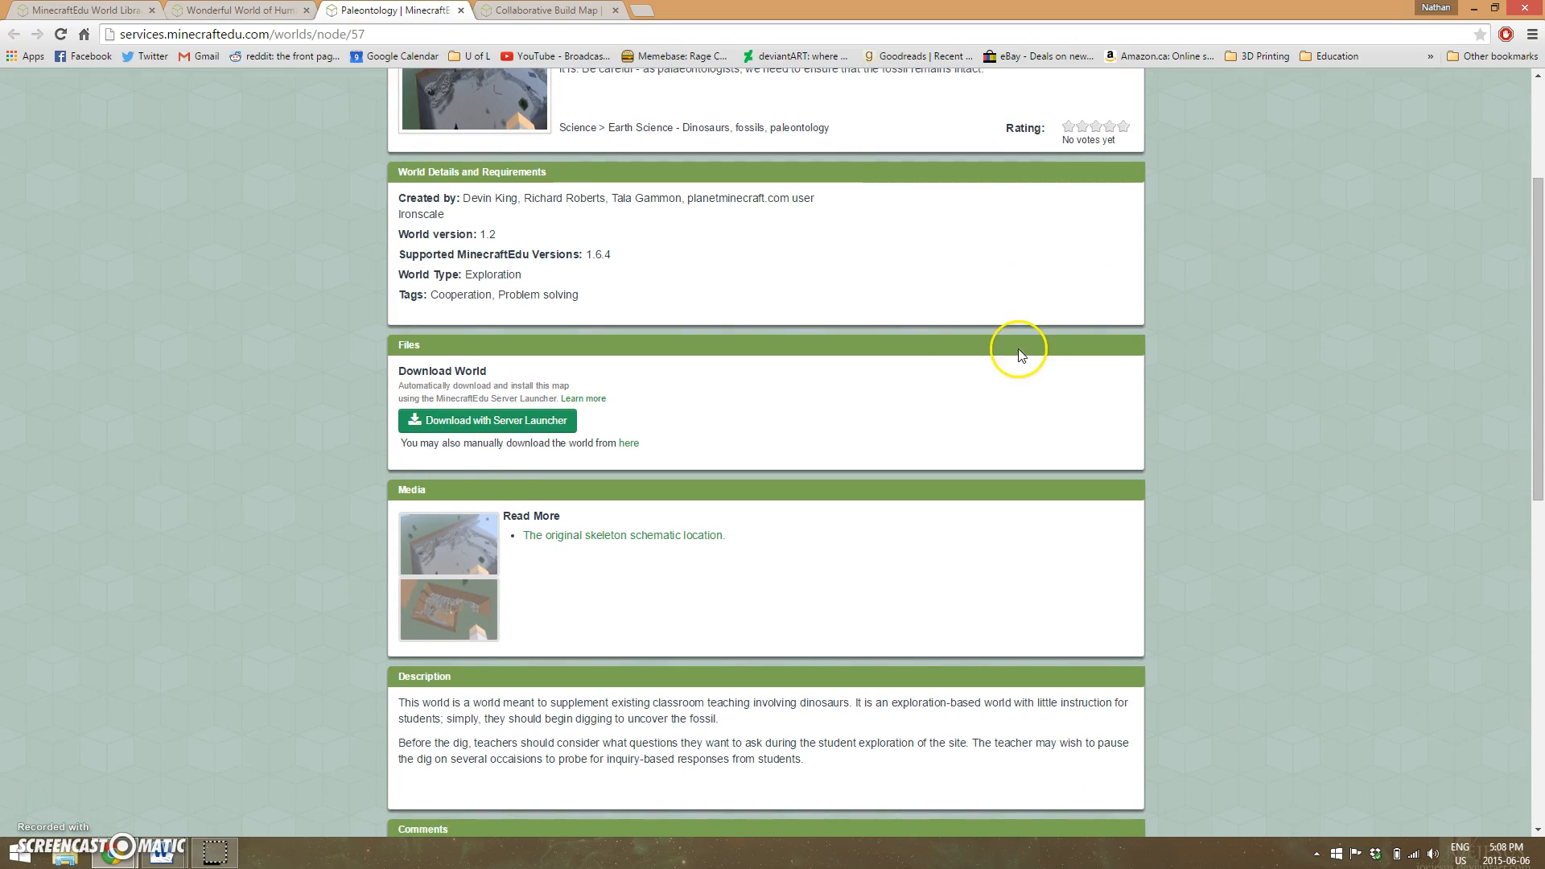
- Enlarge the first Paleontology screenshot, the dinosaur skeleton dig site
click(449, 542)
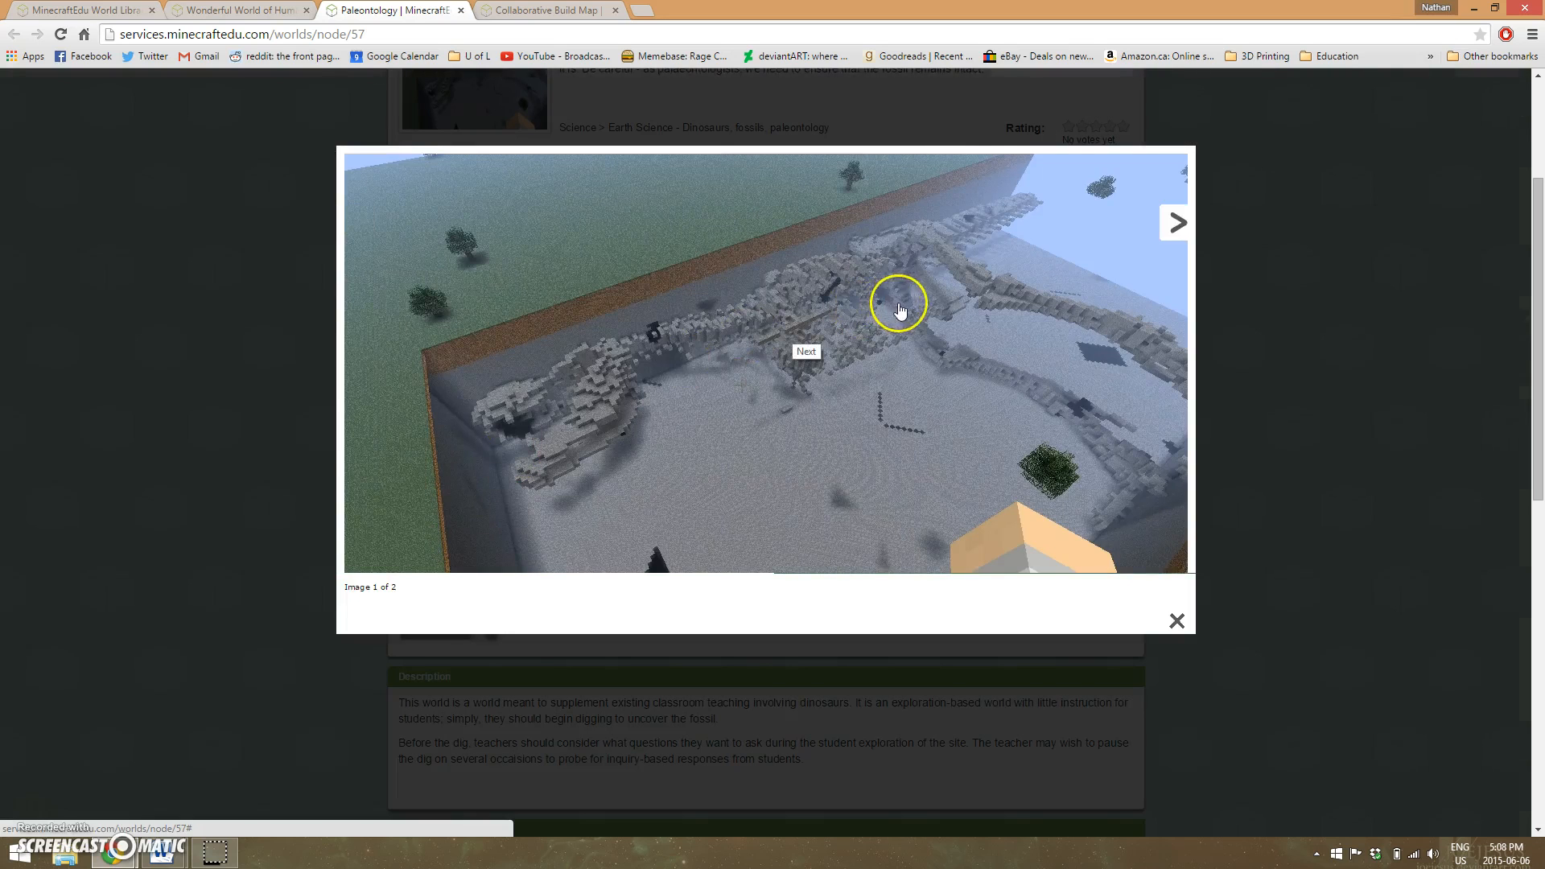
mouse_move(549, 396)
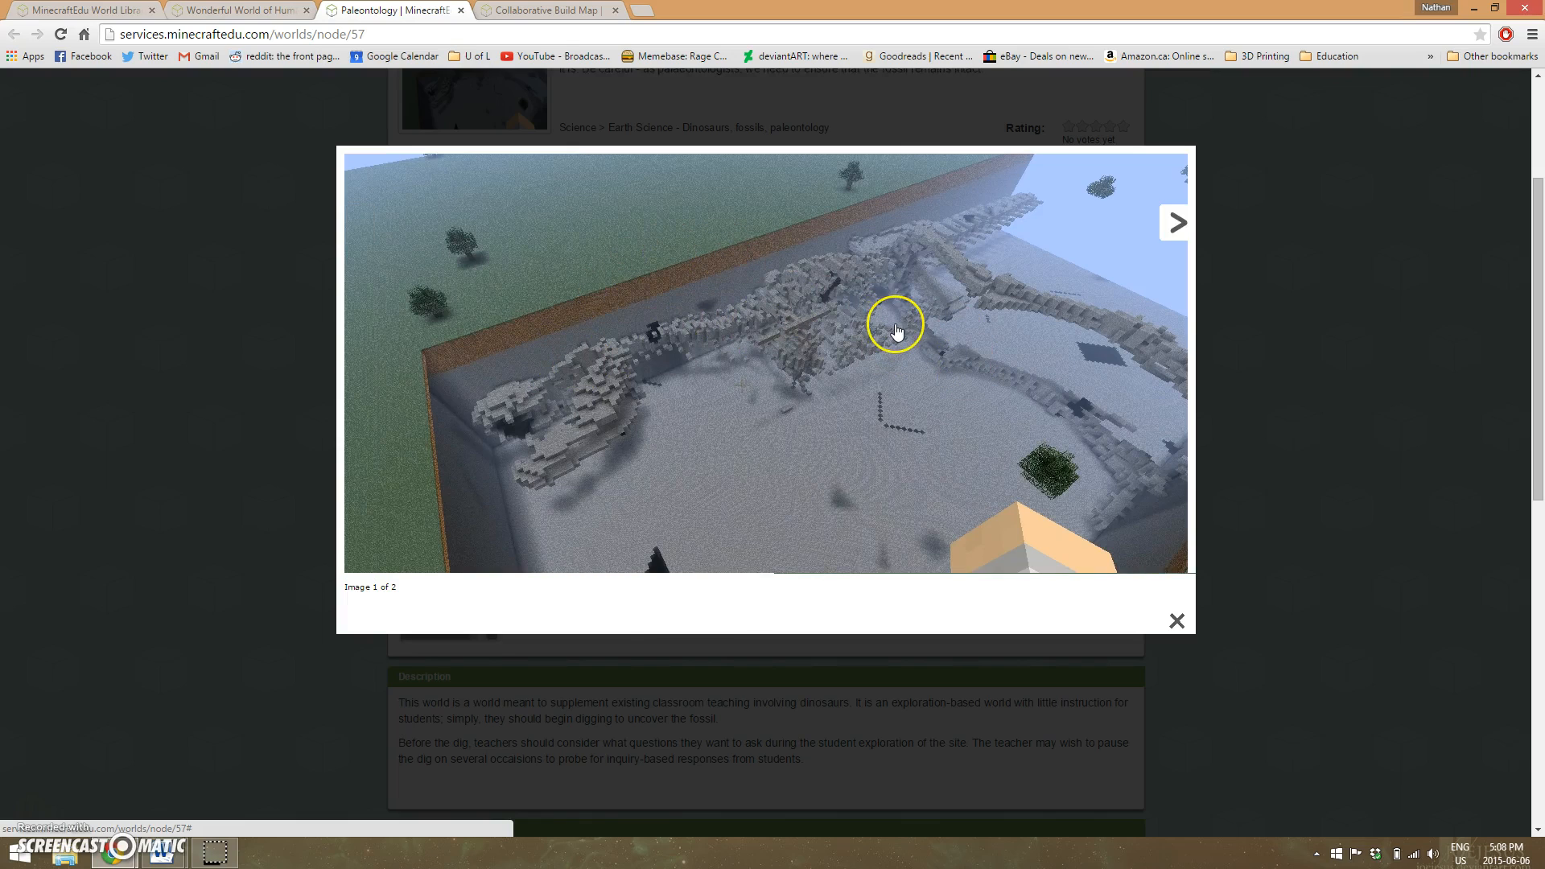
mouse_move(923, 412)
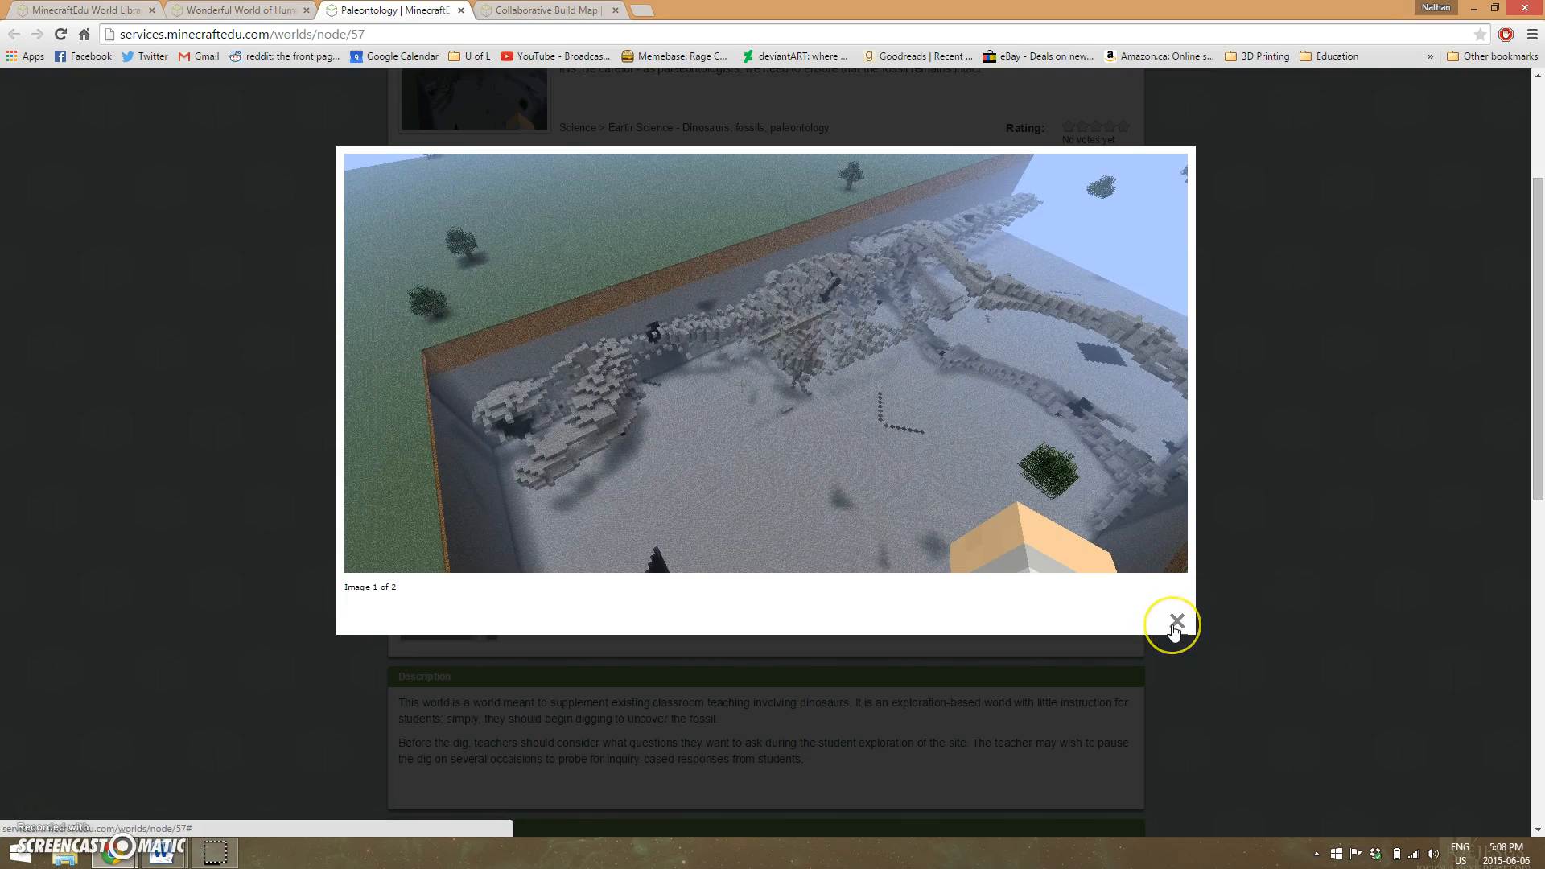
mouse_move(1175, 628)
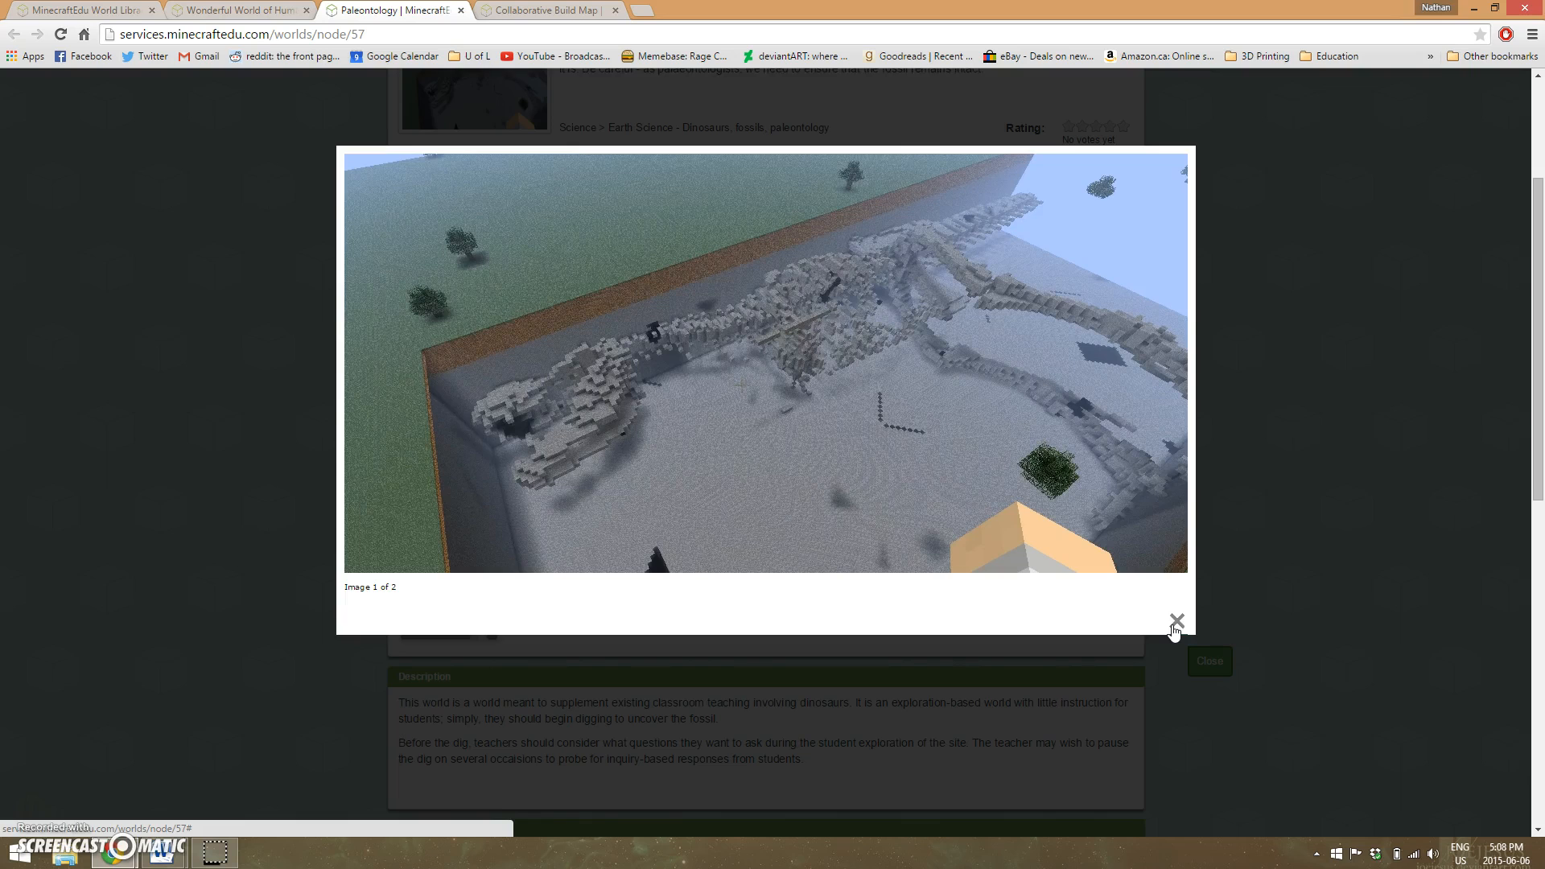
- Close the enlarged skeleton screenshot with its X button
click(1176, 622)
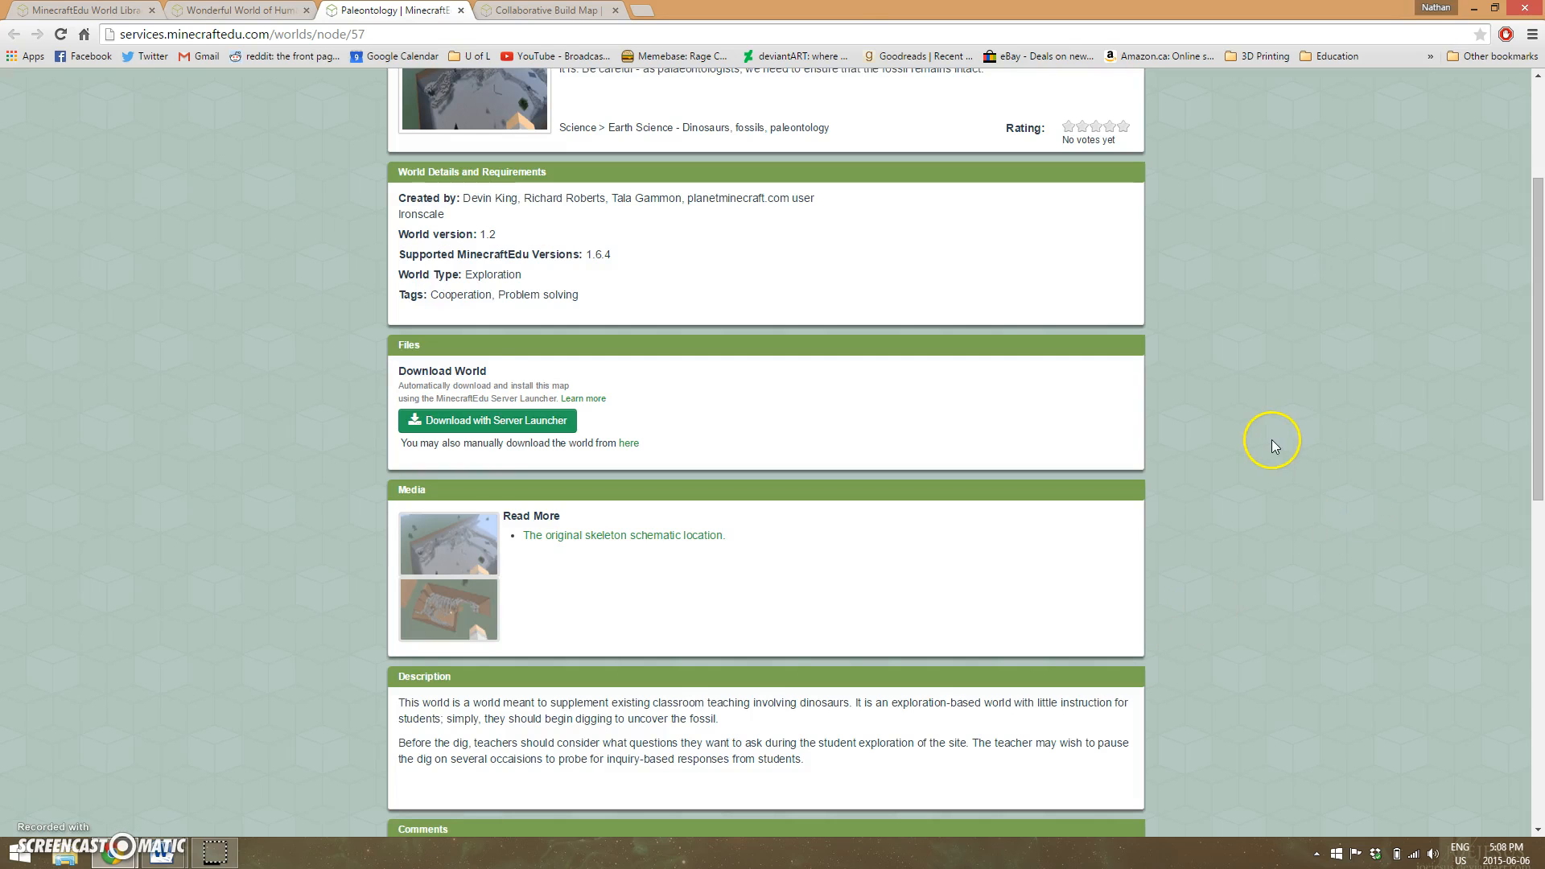
mouse_move(1189, 355)
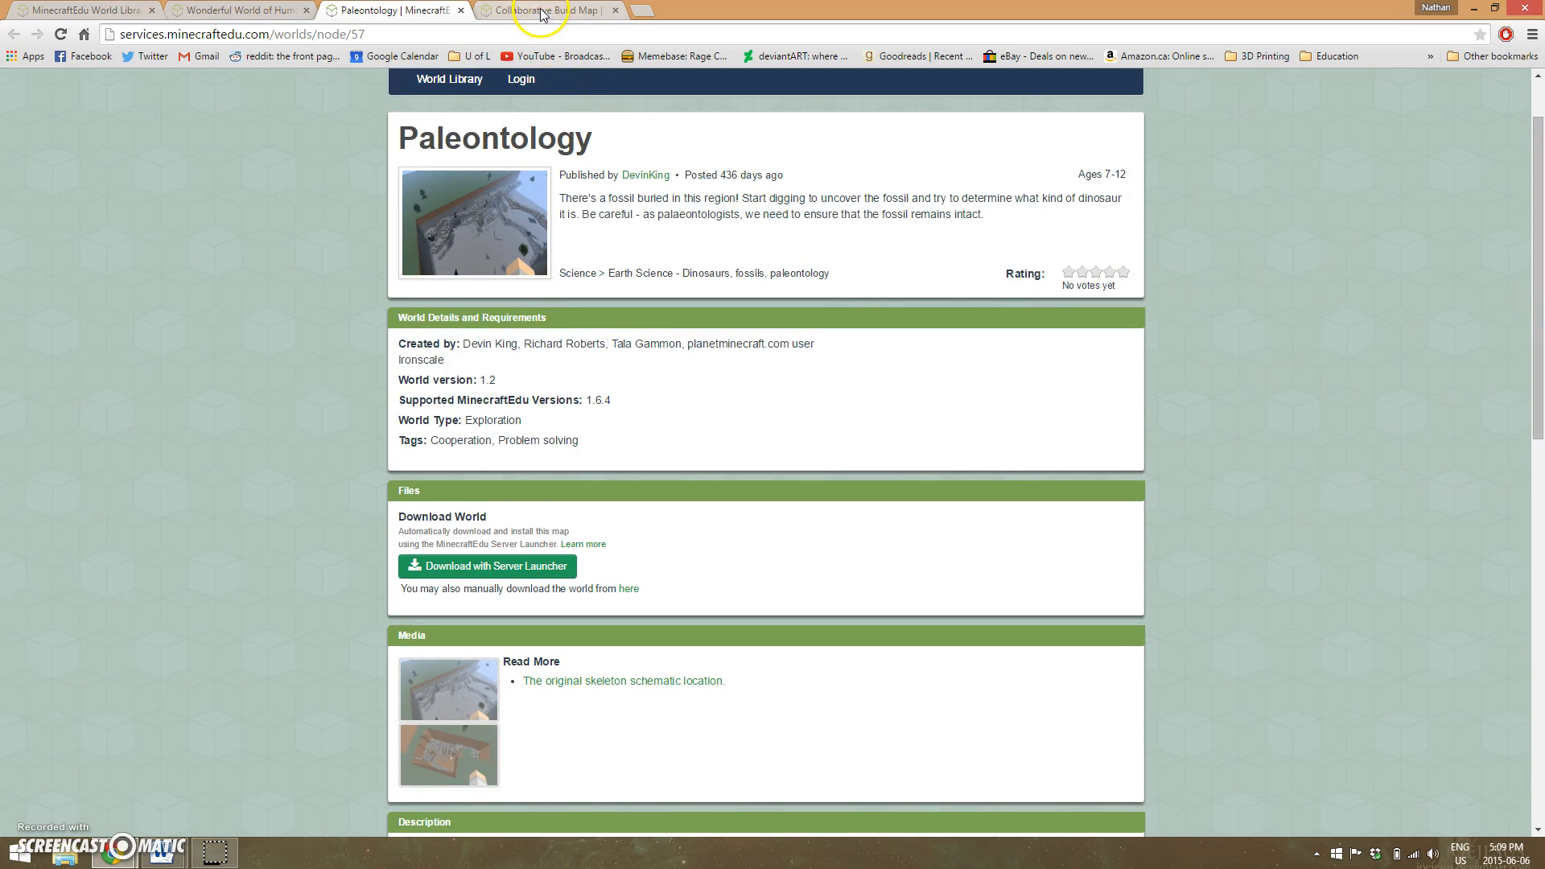
- Switch to the Collaborative Build Map tab and scroll slightly down its page
click(542, 9)
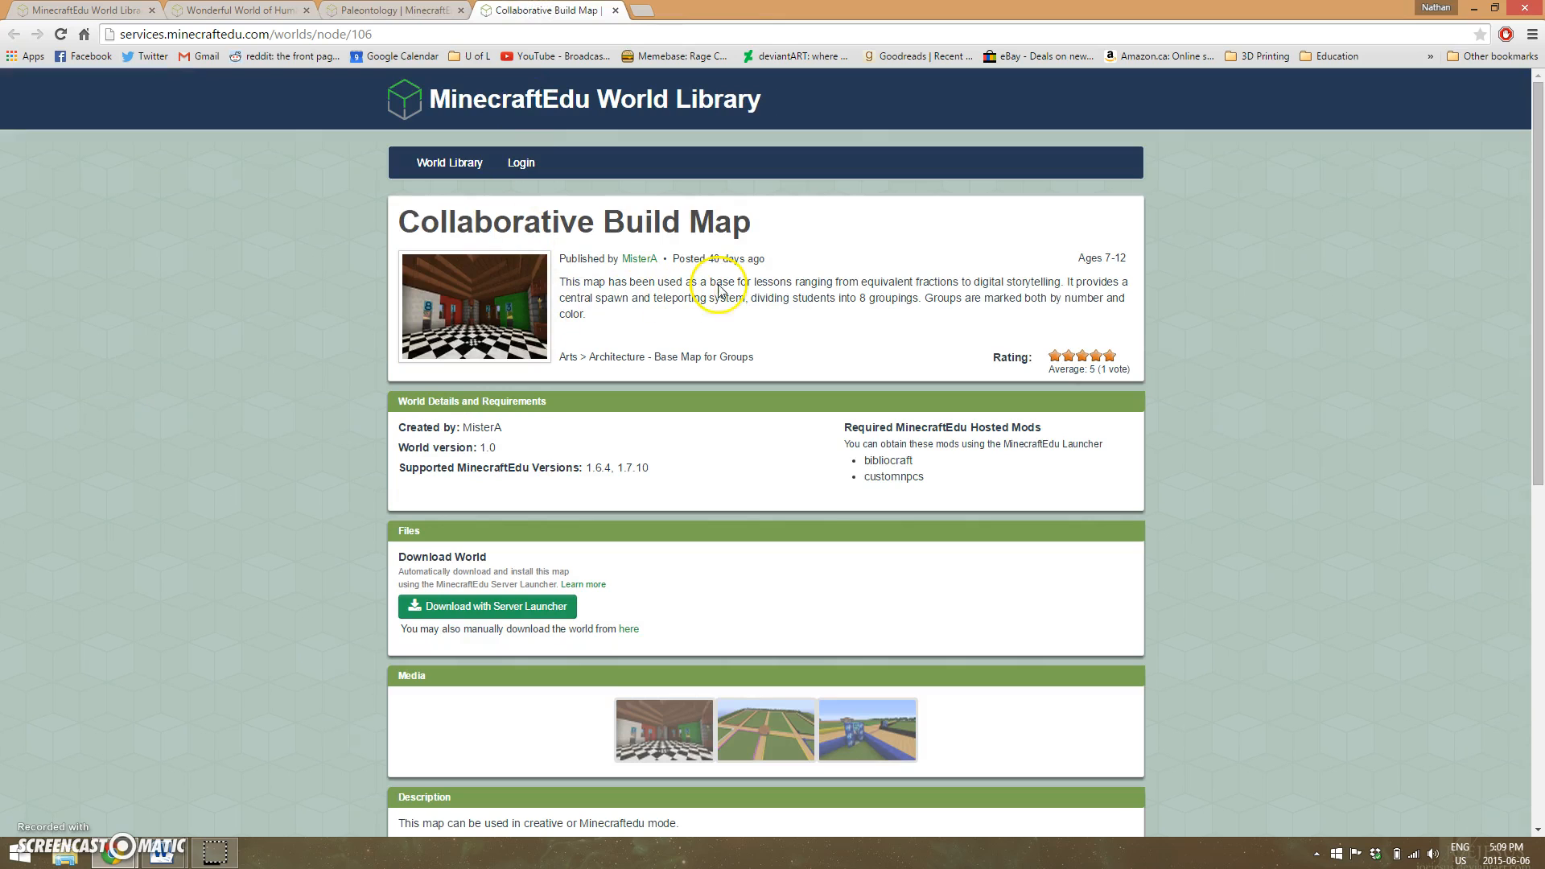
scroll(down, 3)
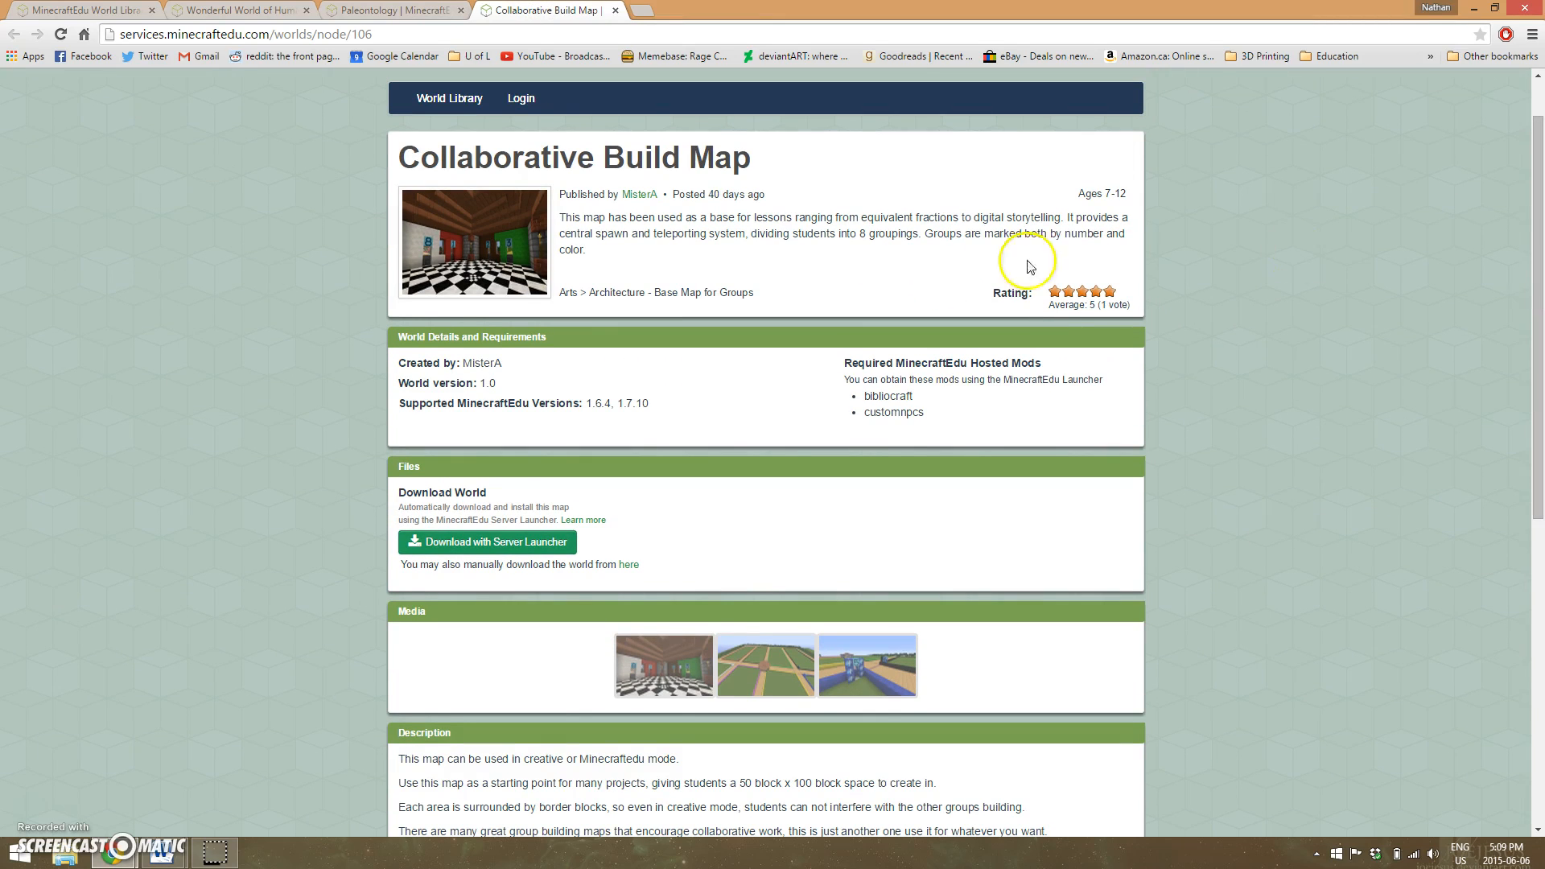
mouse_move(476, 236)
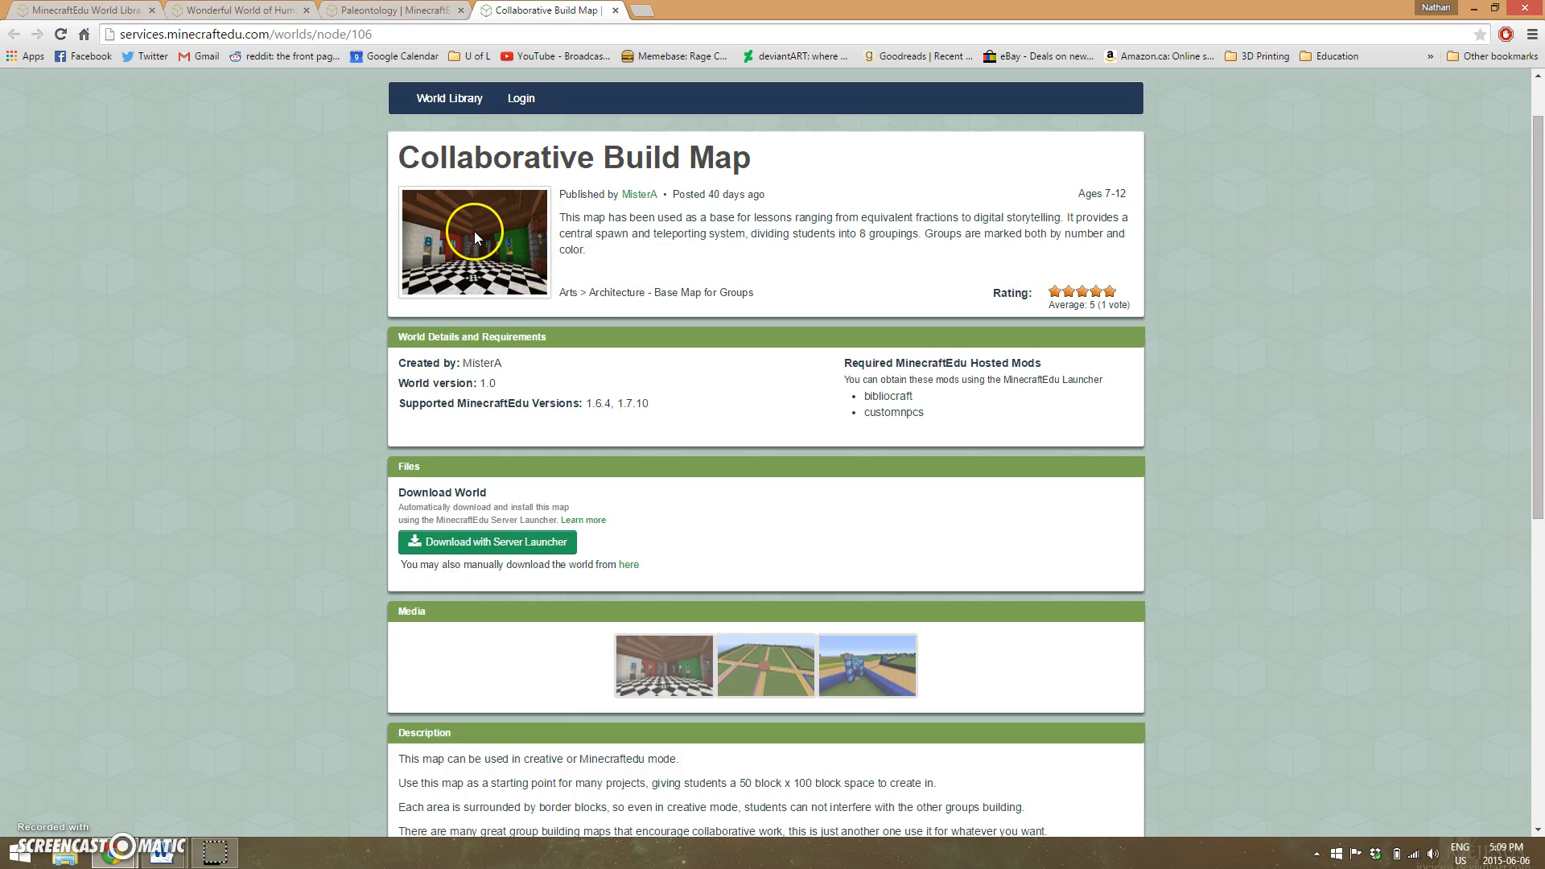
mouse_move(571, 303)
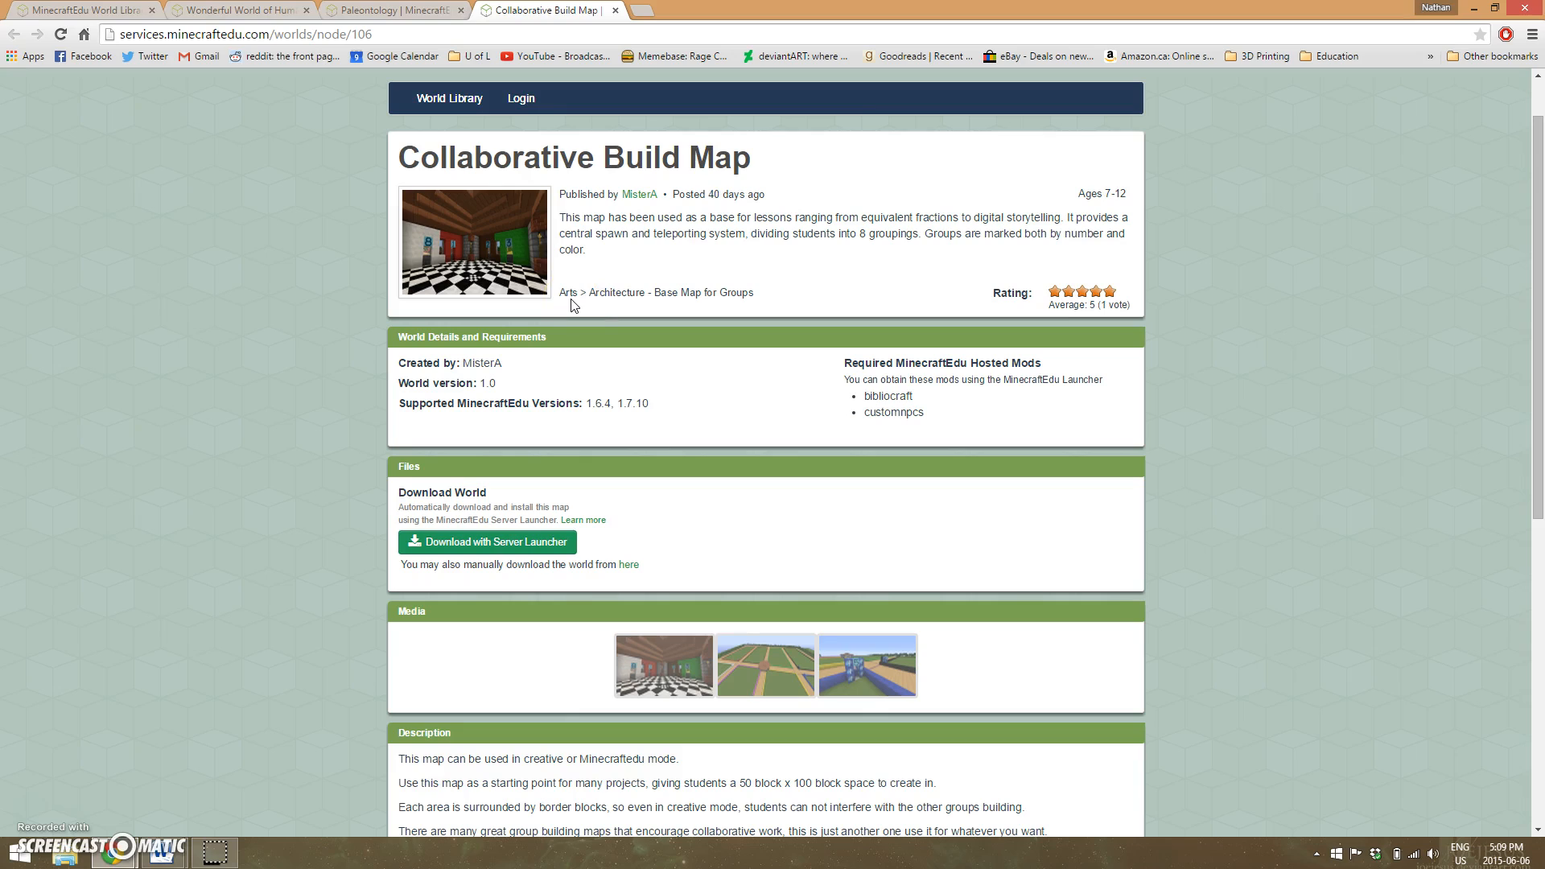
mouse_move(628, 289)
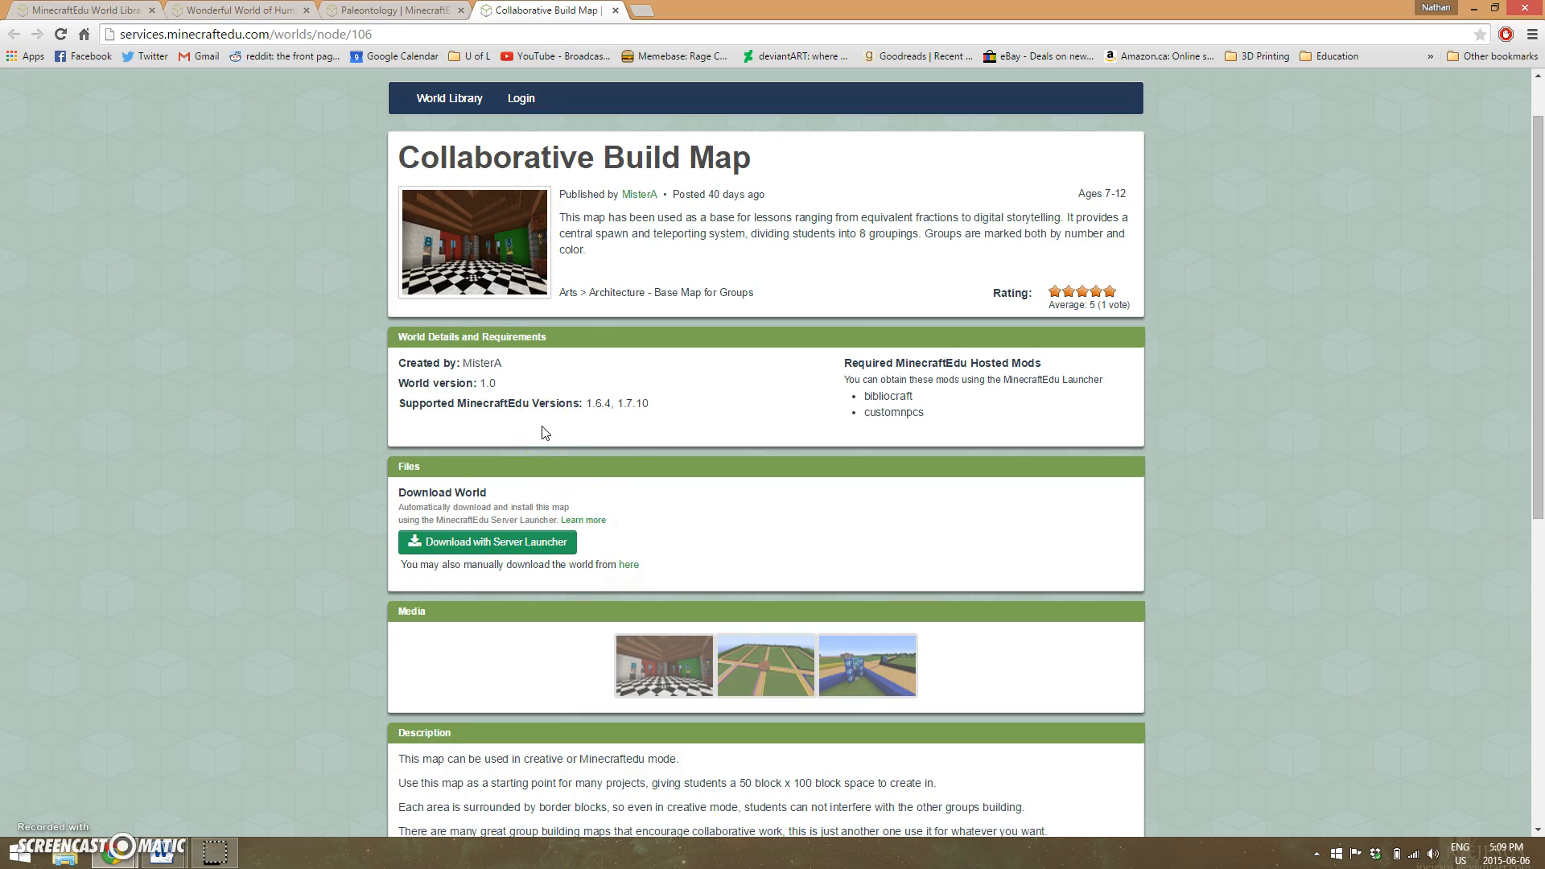
- Enlarge the coloured group plots screenshot, then advance to image 3 of 3
click(765, 665)
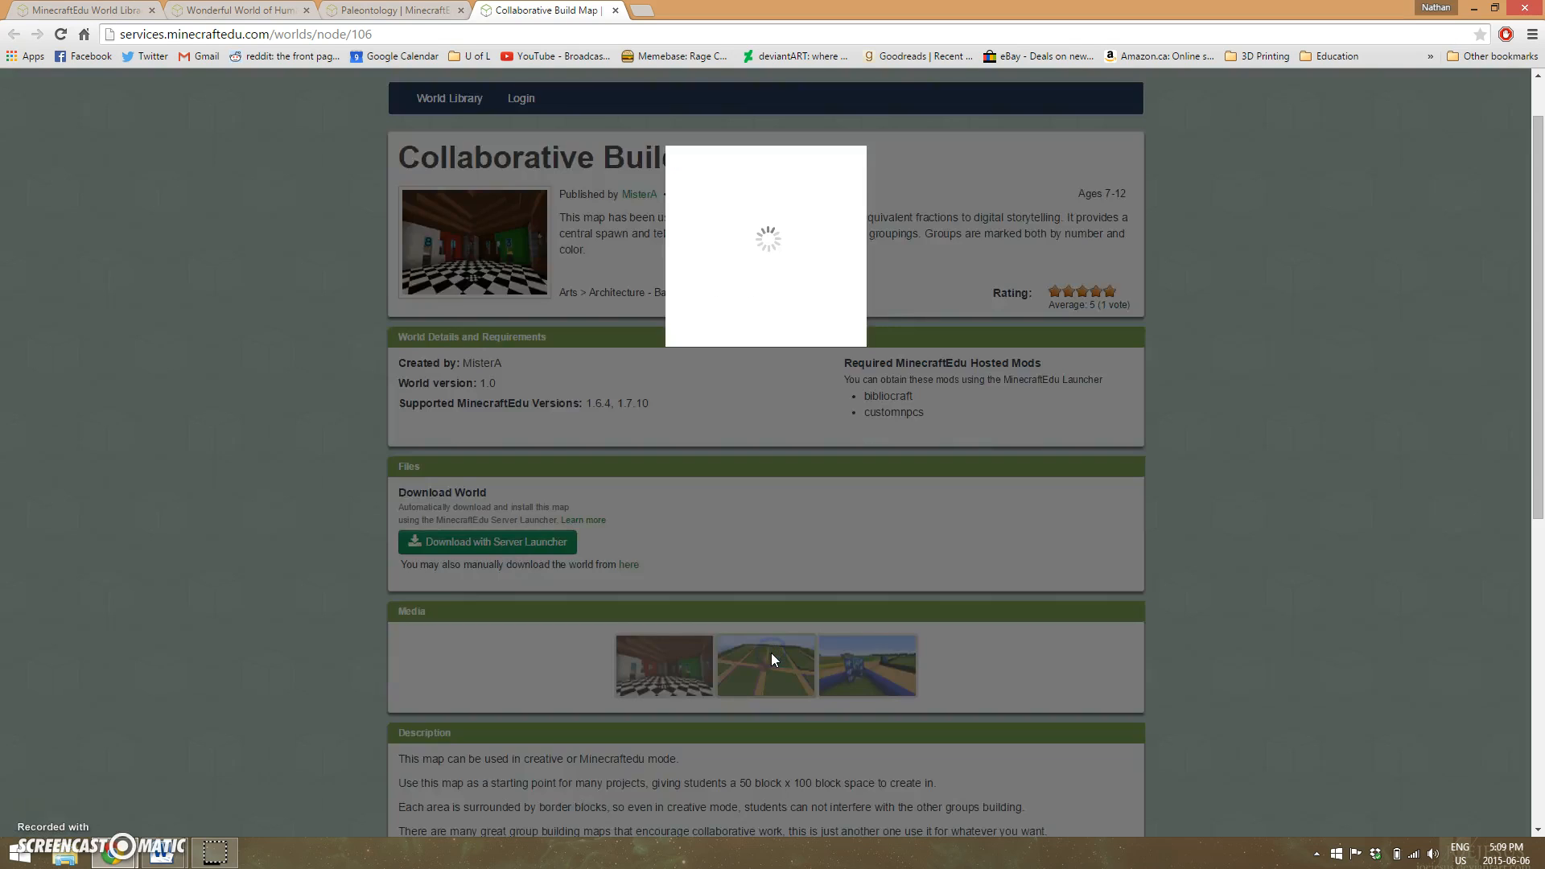
click(765, 664)
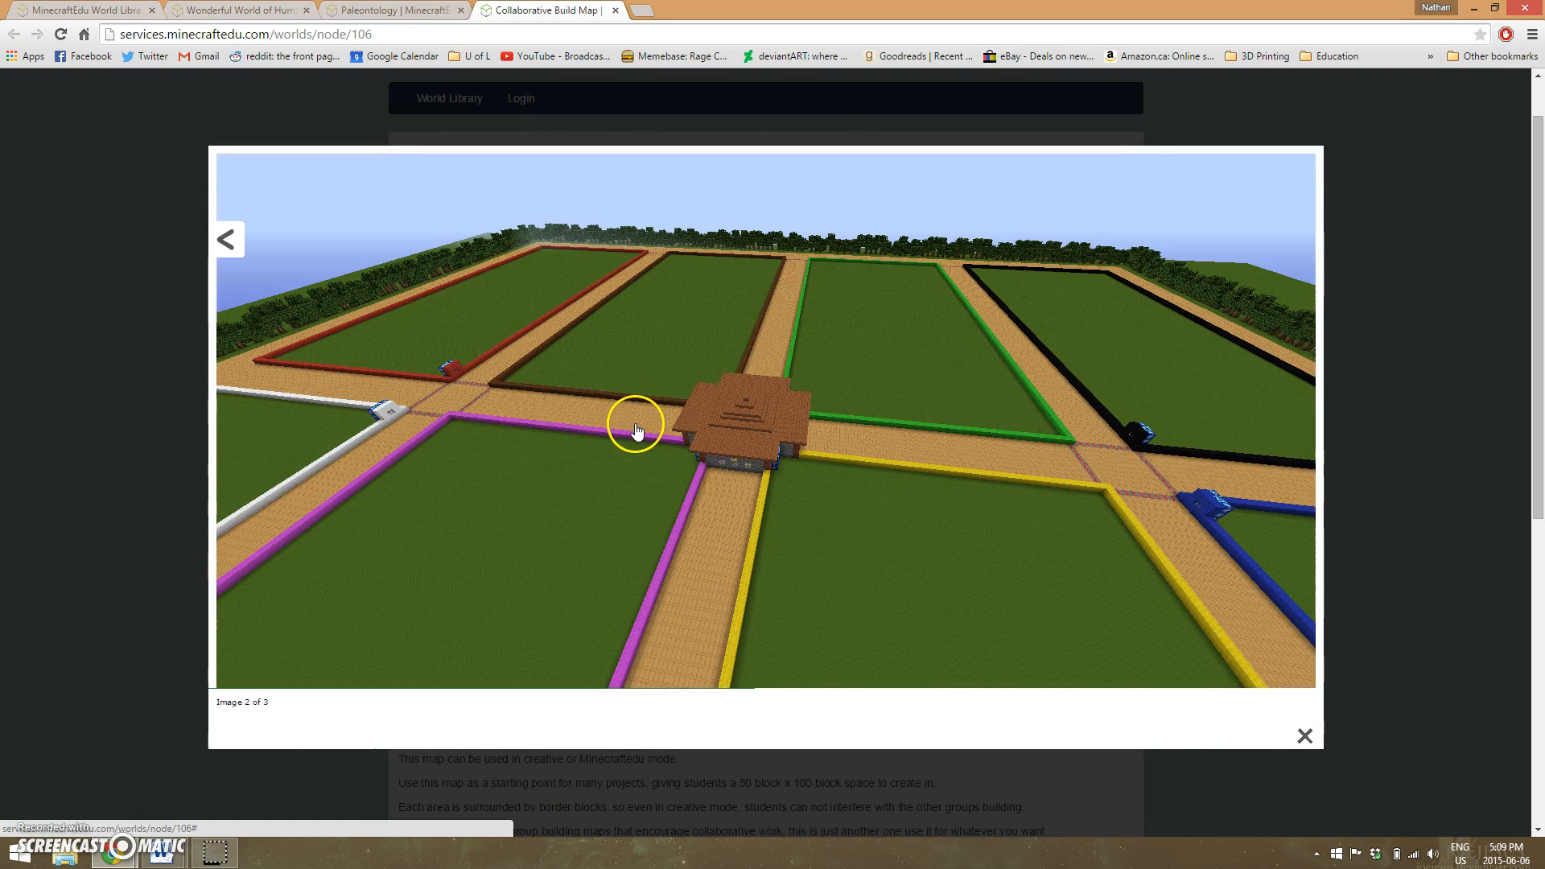
mouse_move(865, 368)
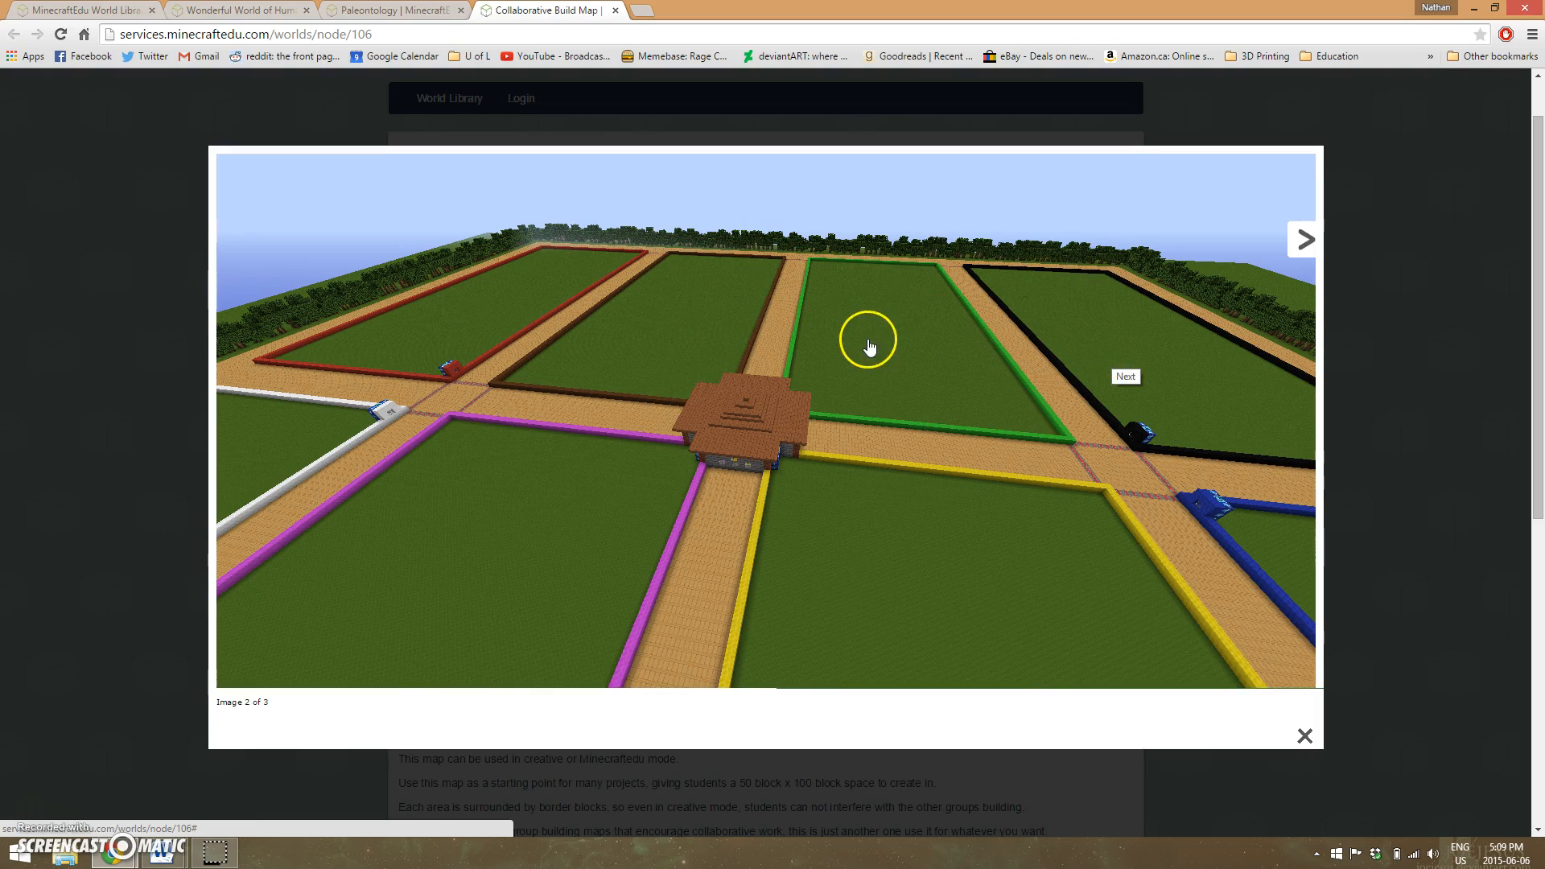
mouse_move(1170, 300)
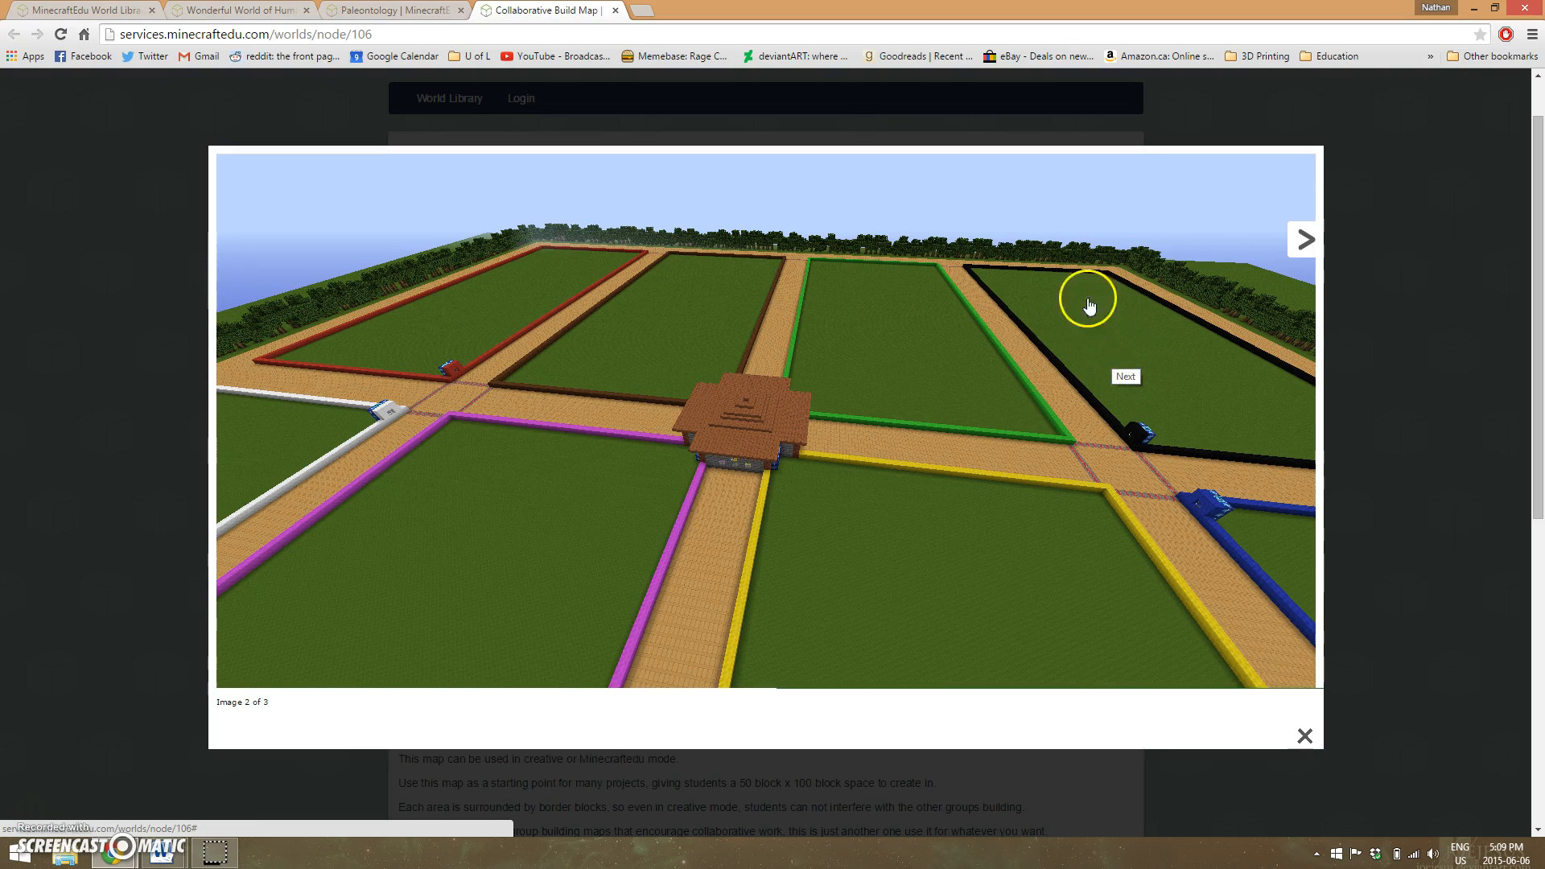
mouse_move(1114, 355)
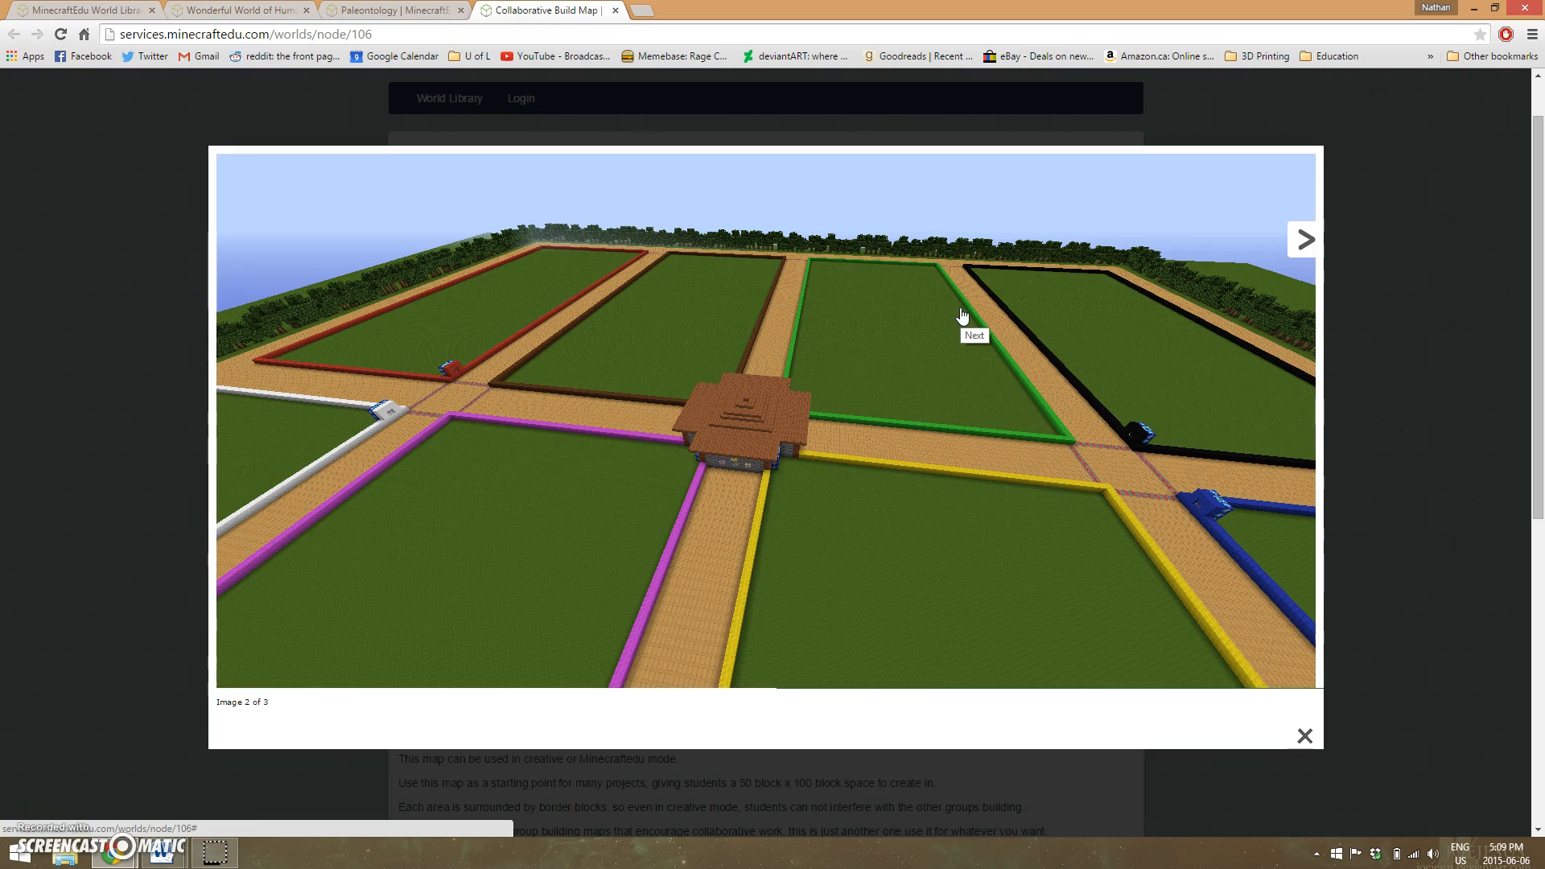
click(1303, 240)
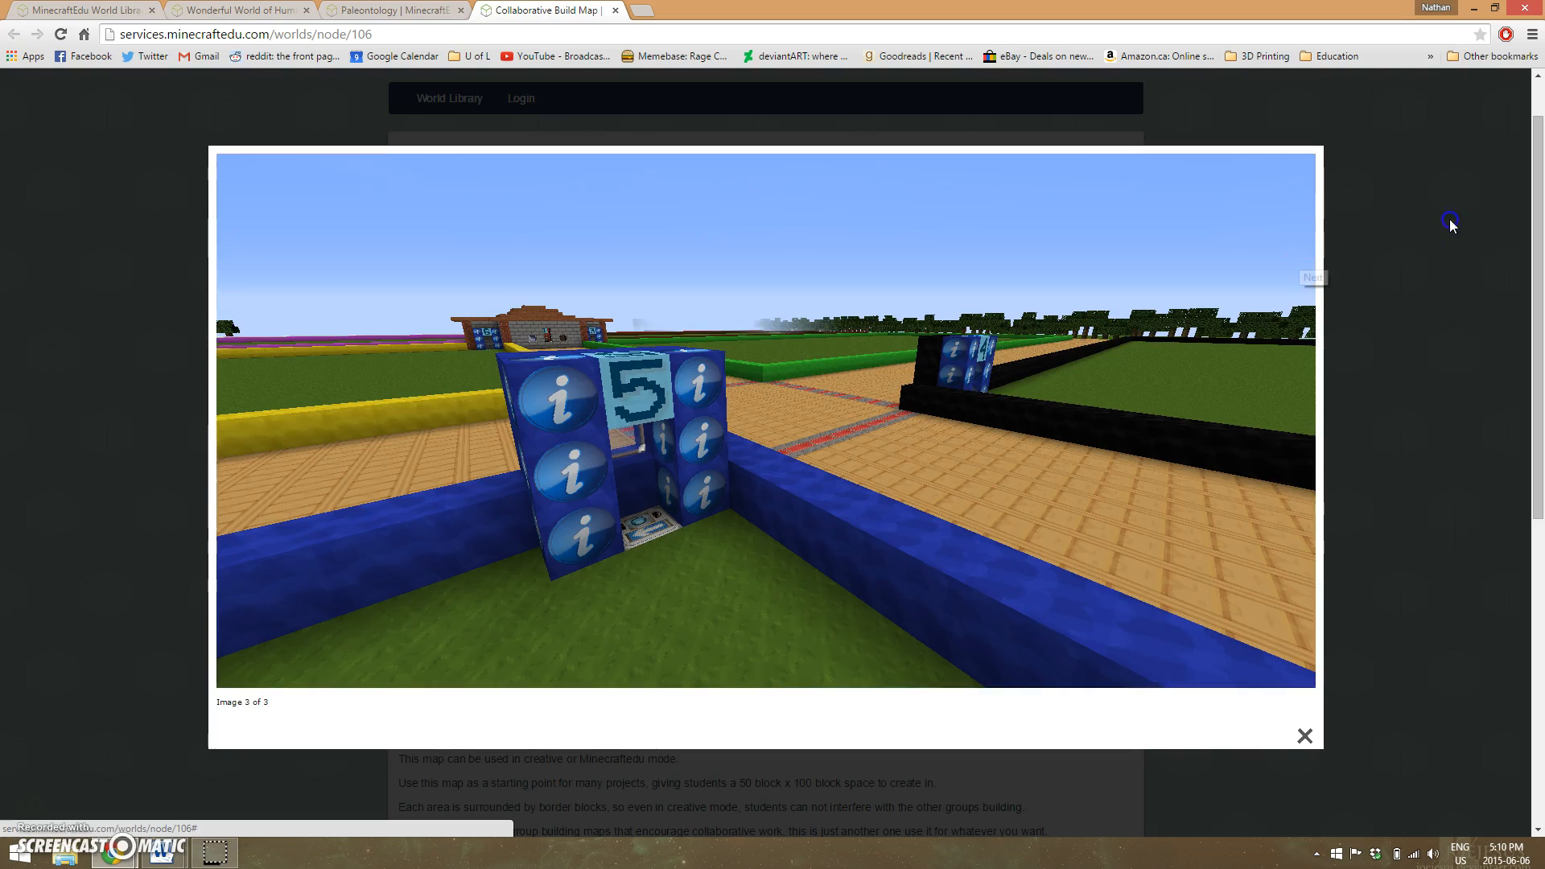
click(1303, 736)
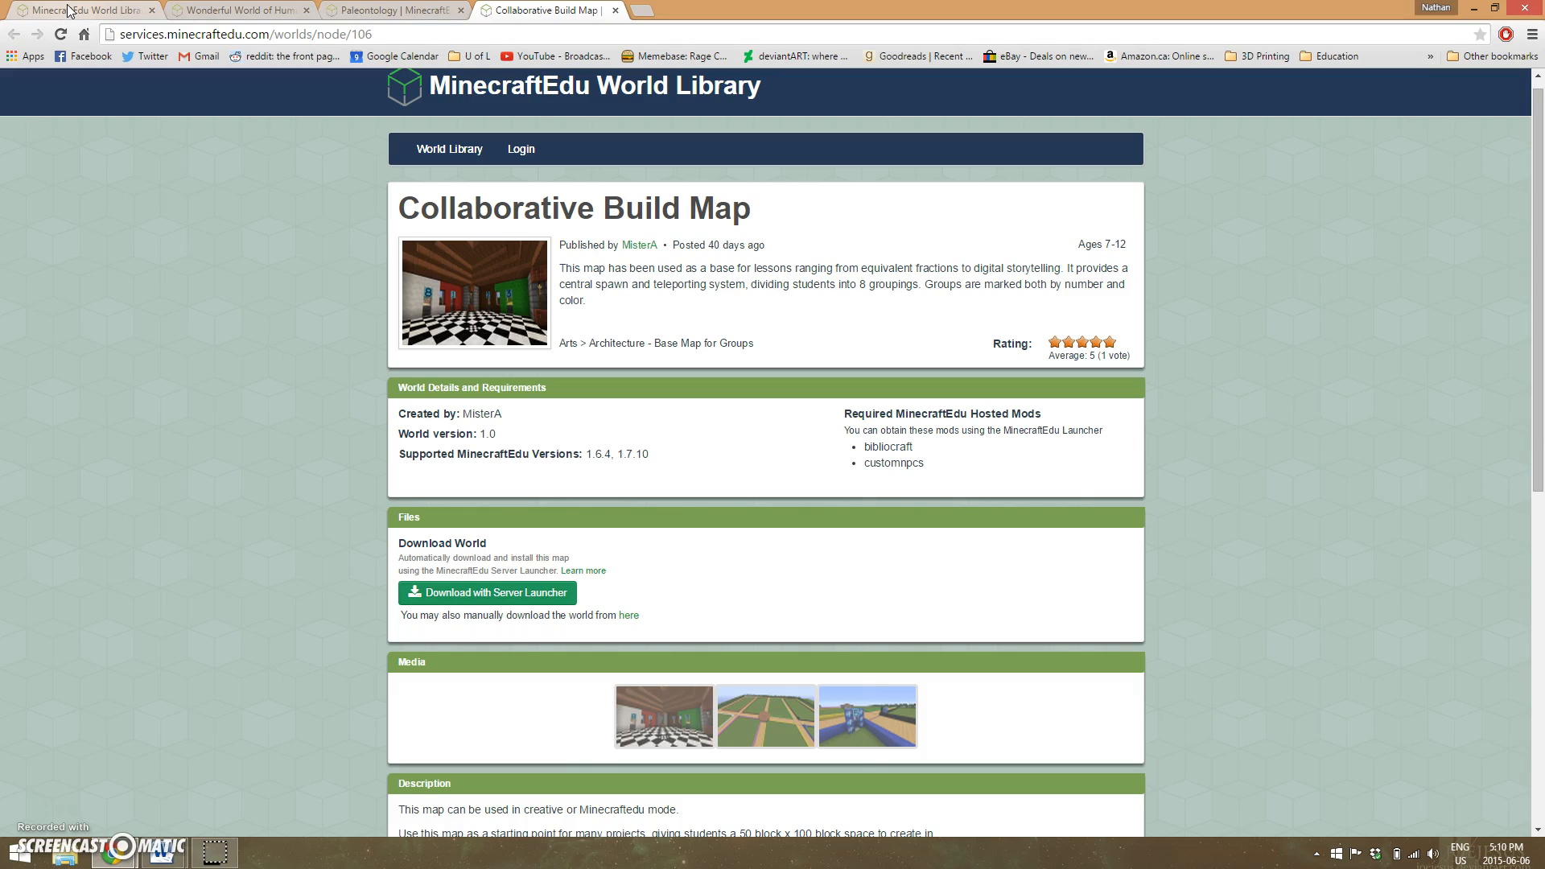
mouse_move(167, 601)
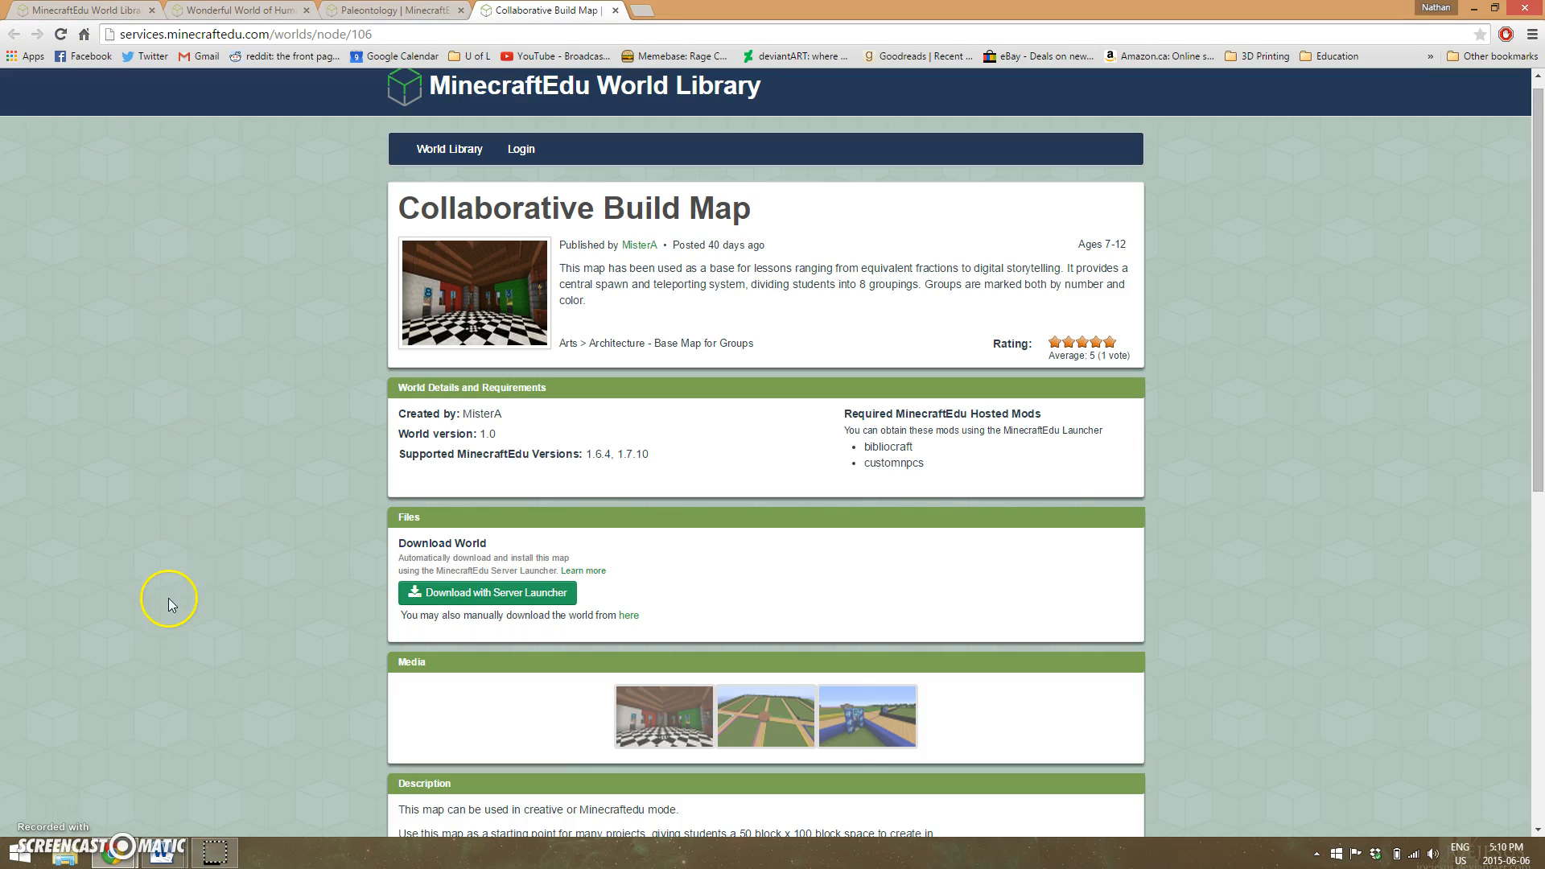
mouse_move(38, 818)
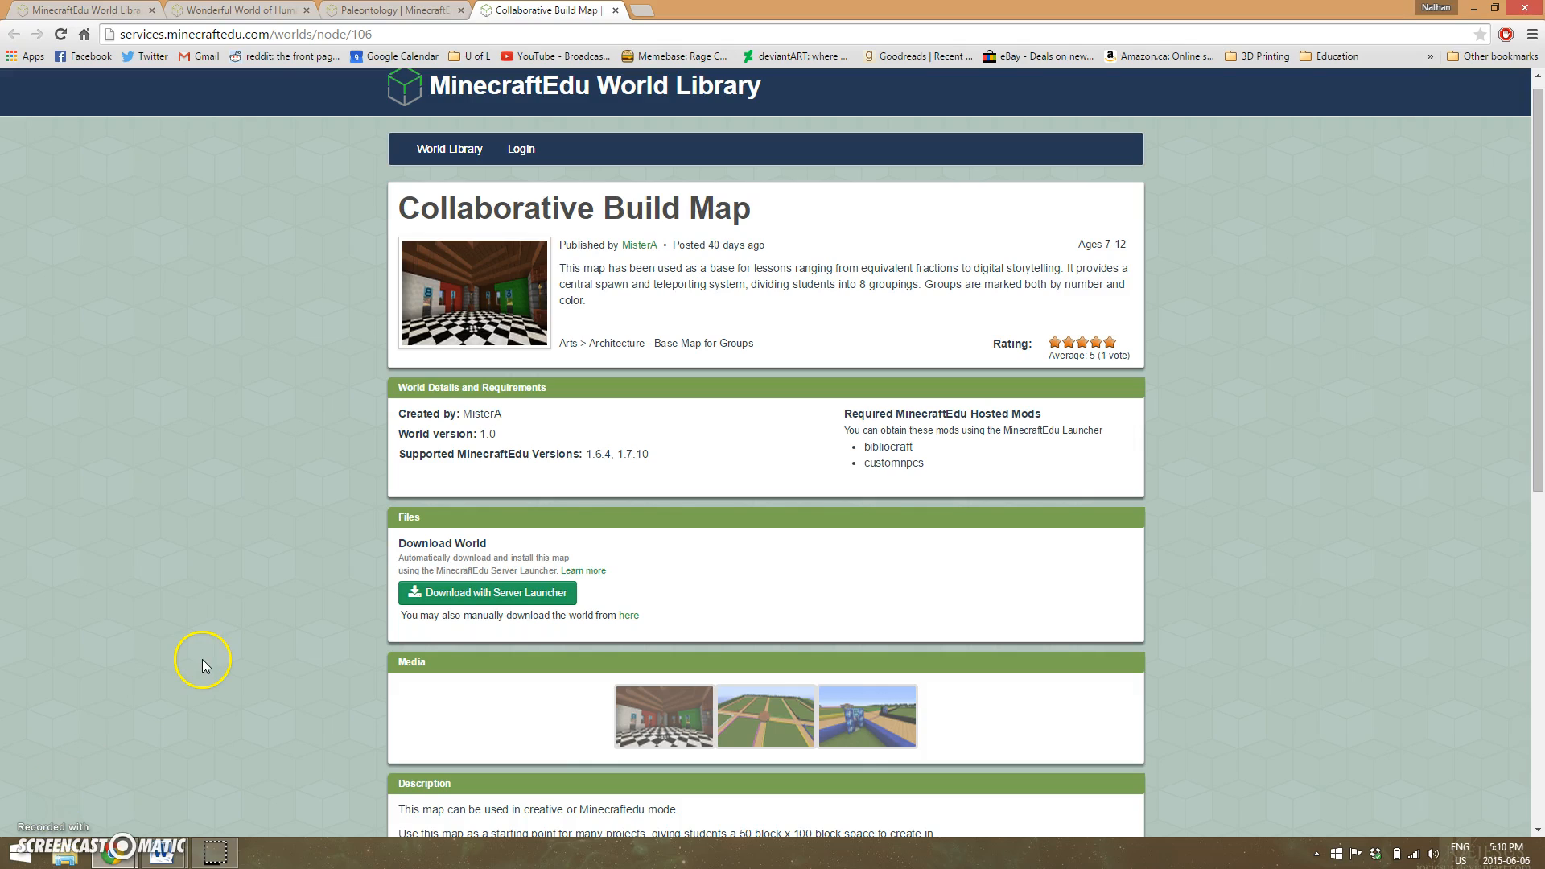
- Switch to the Wonderful World of Humanities tab and scroll to its title and files
click(237, 10)
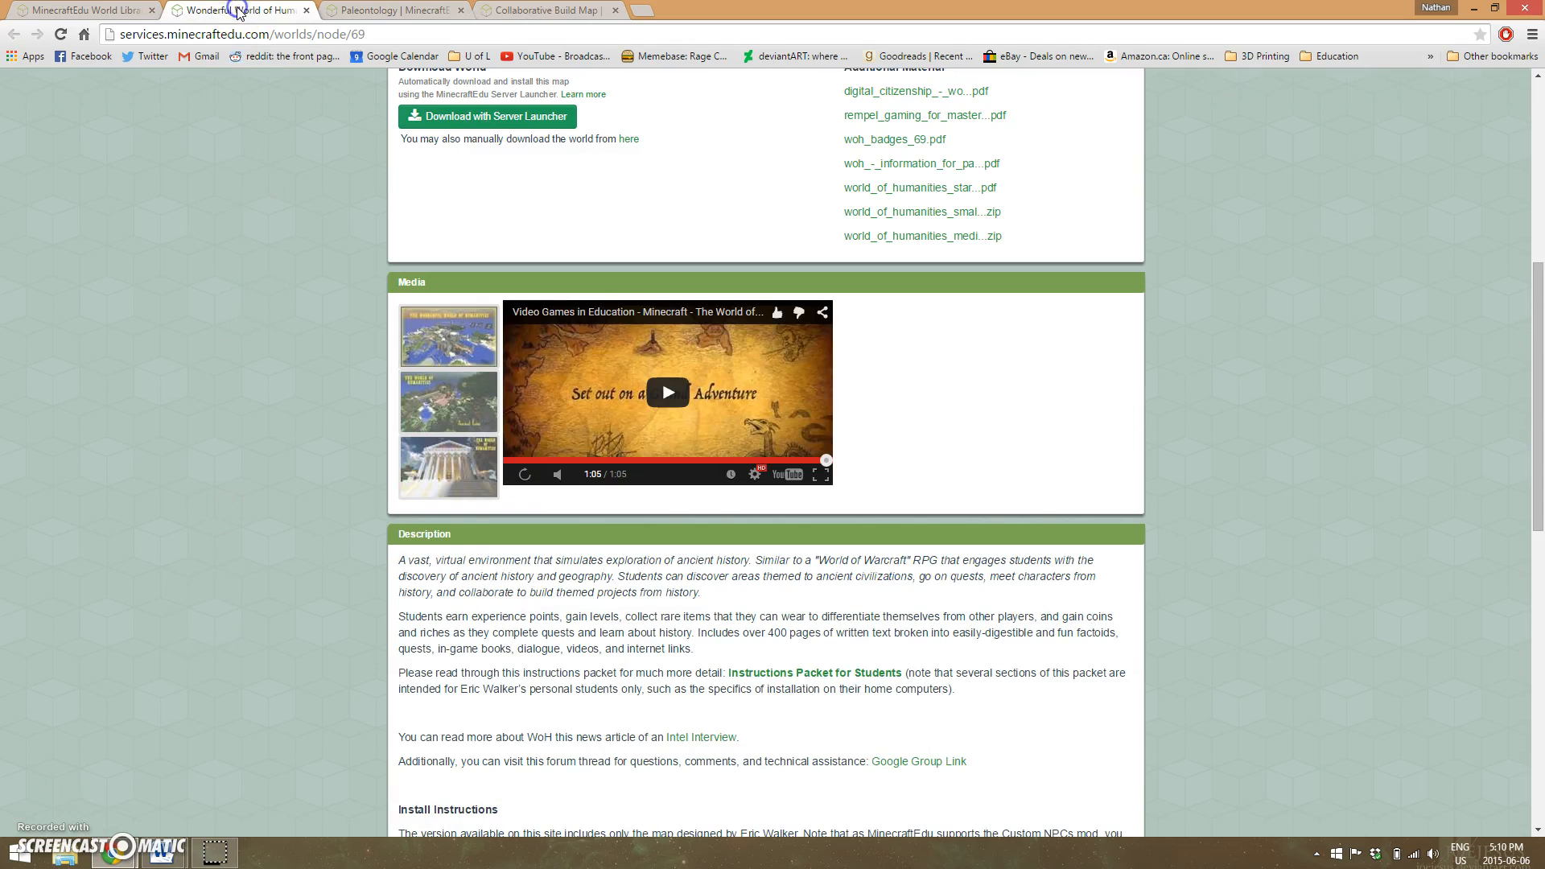
scroll(down, 3)
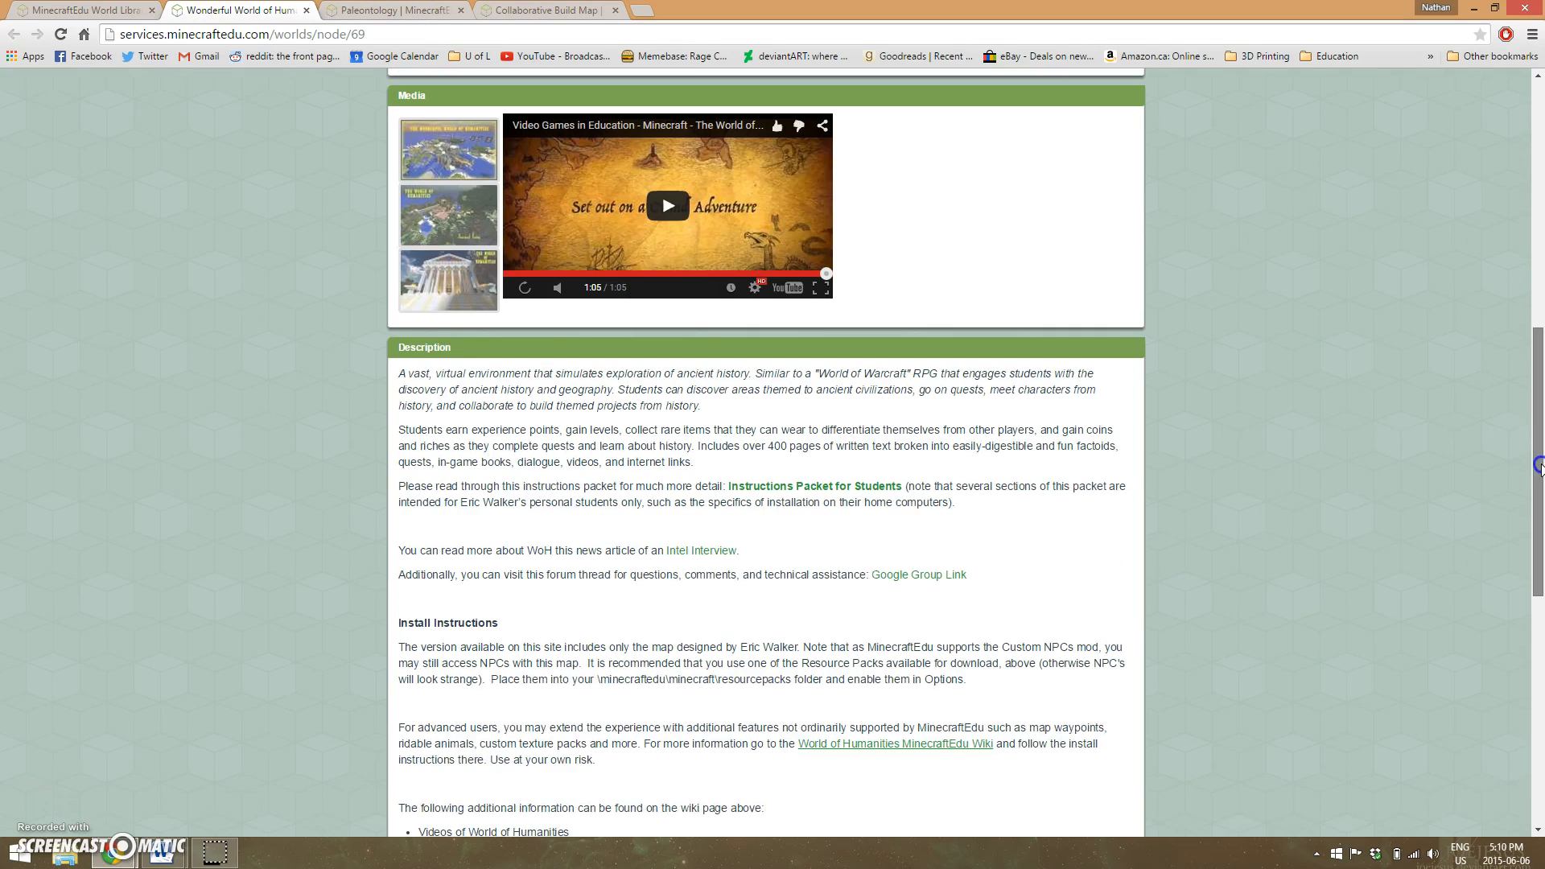
scroll(down, 3)
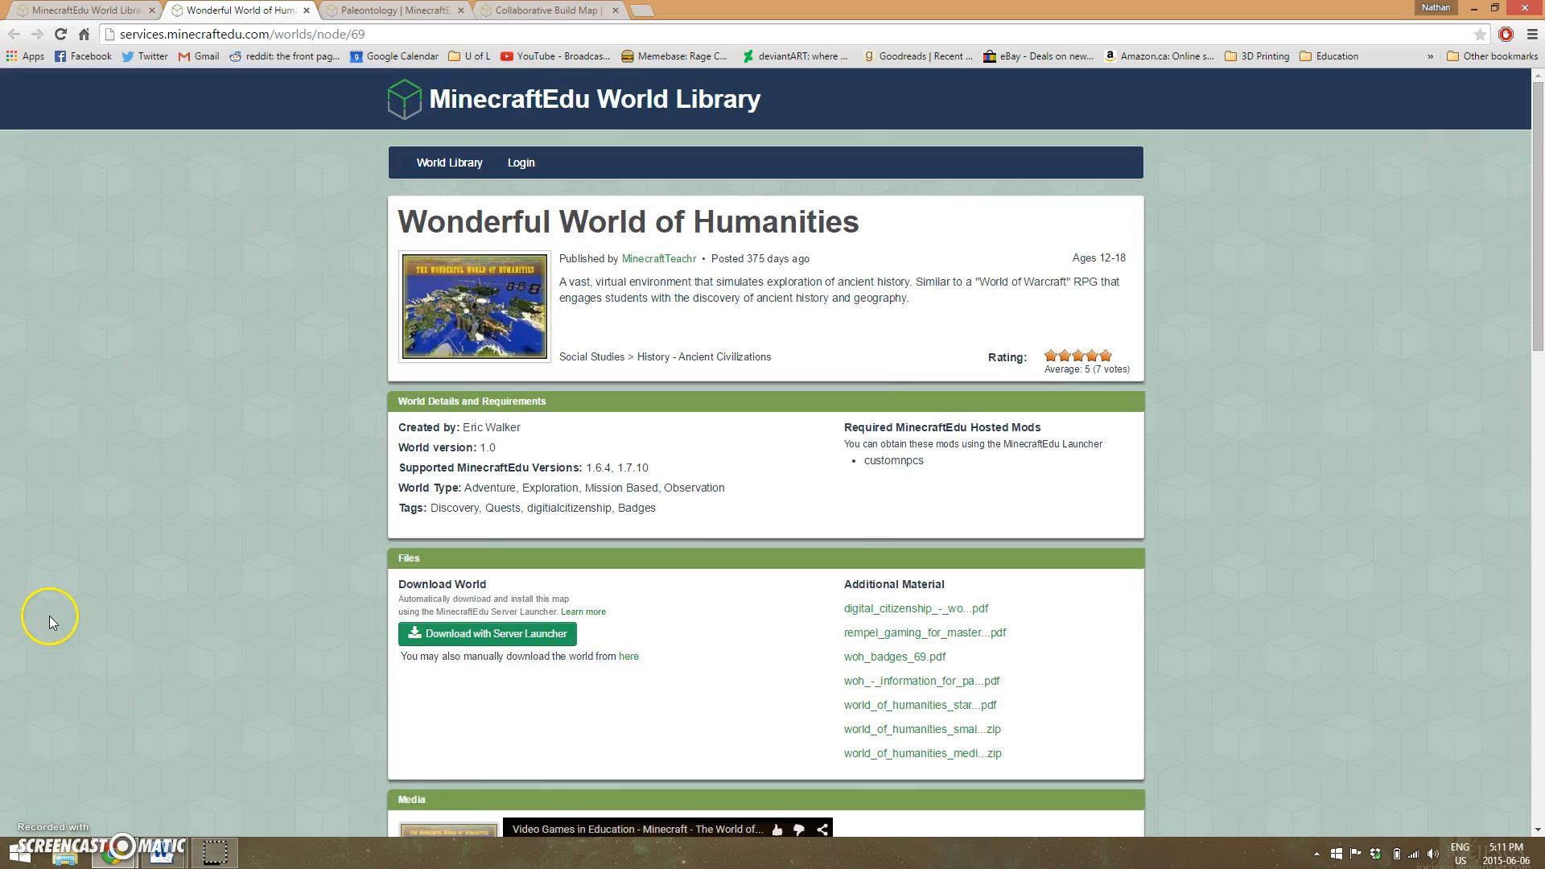
mouse_move(33, 806)
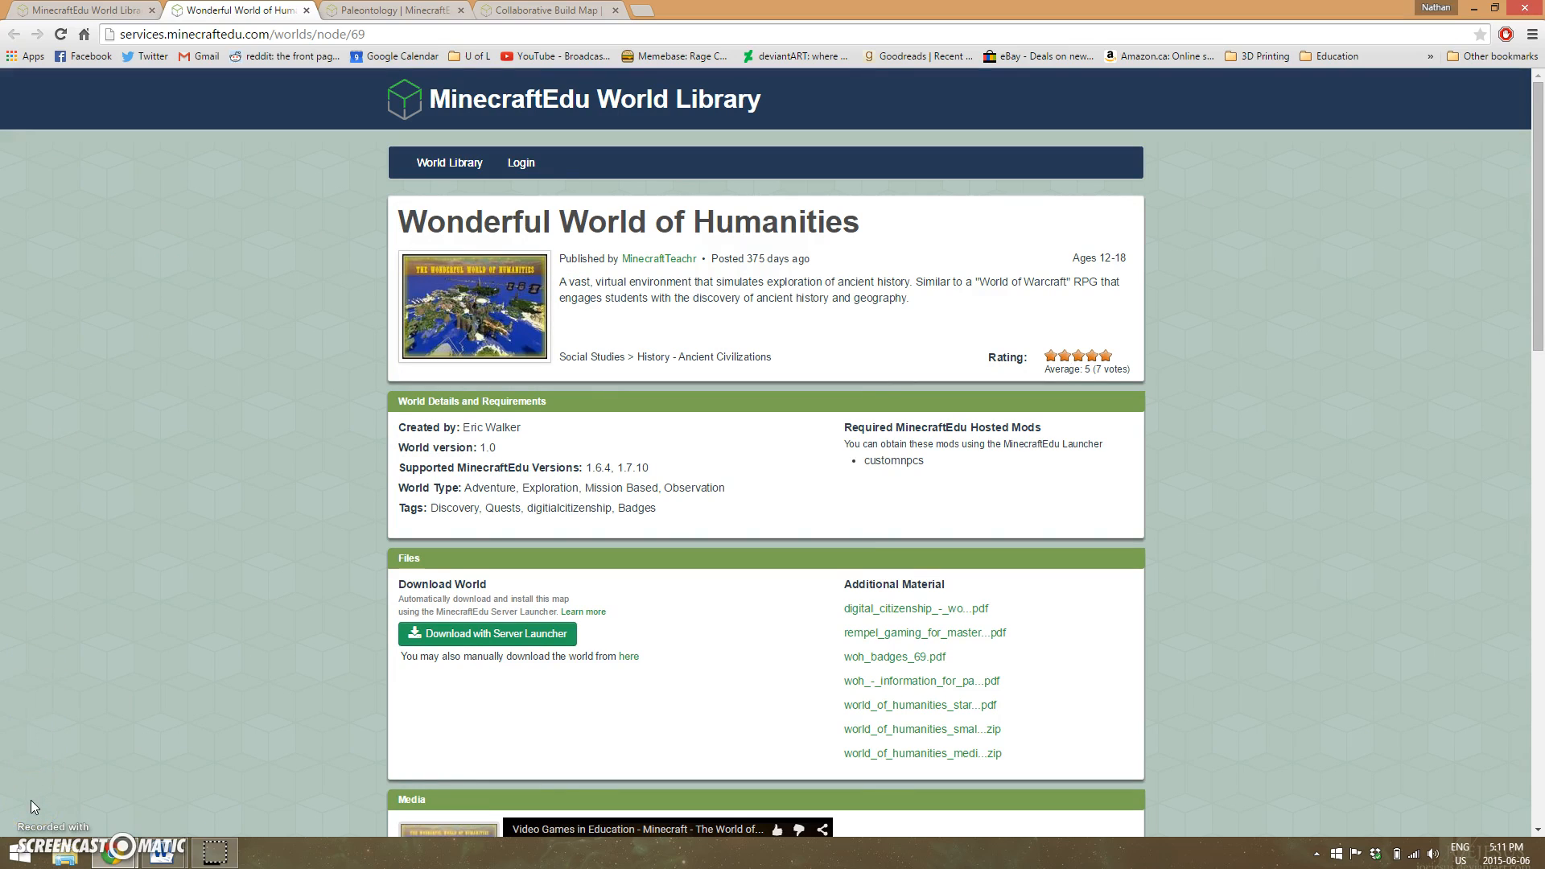